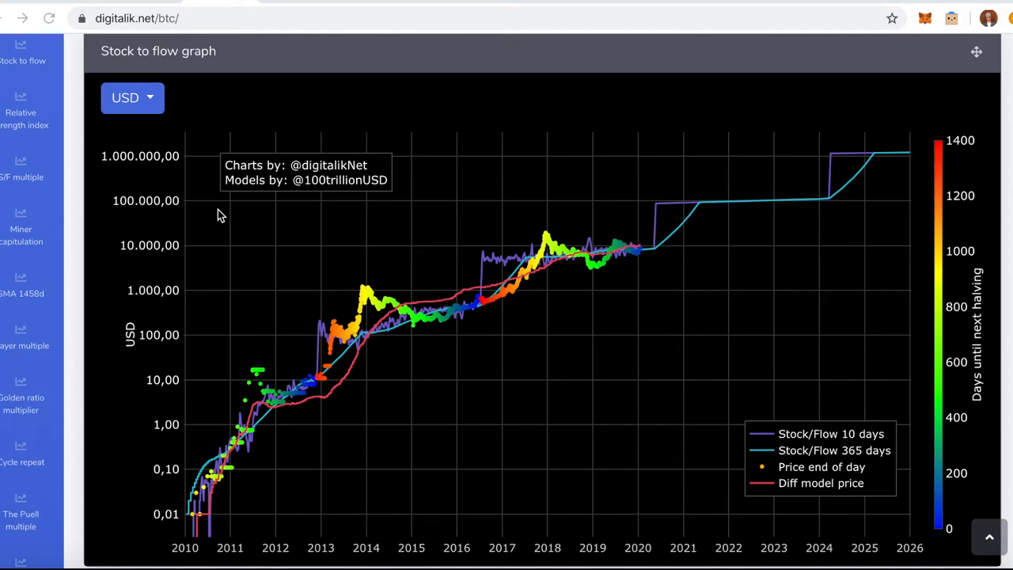
mouse_move(223, 449)
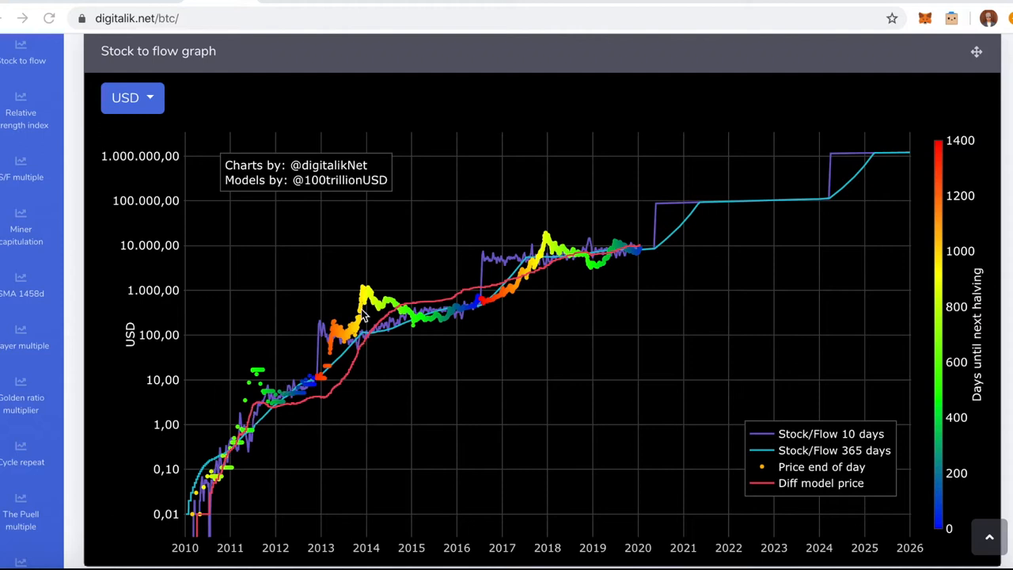
mouse_move(111, 79)
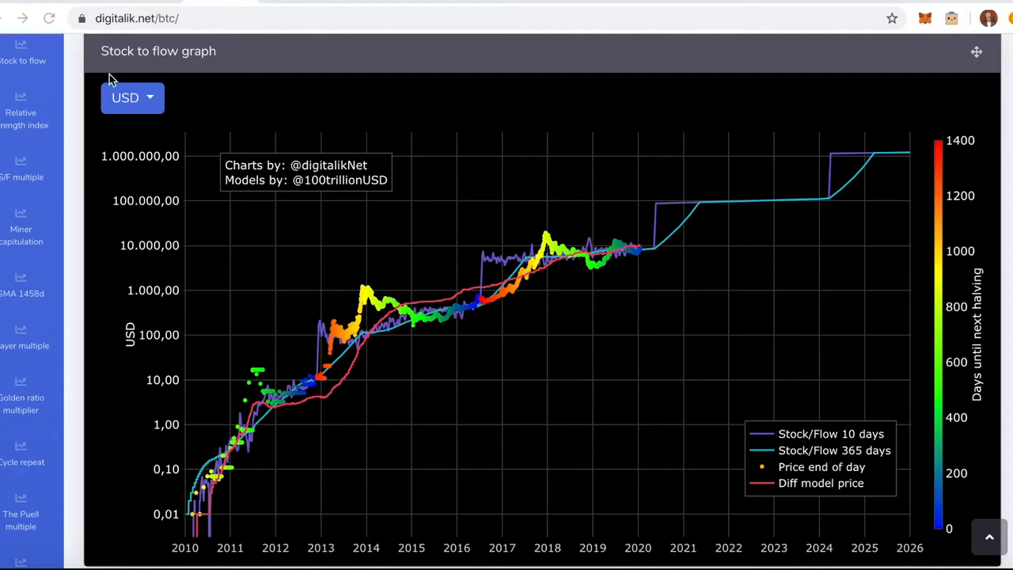
mouse_move(228, 477)
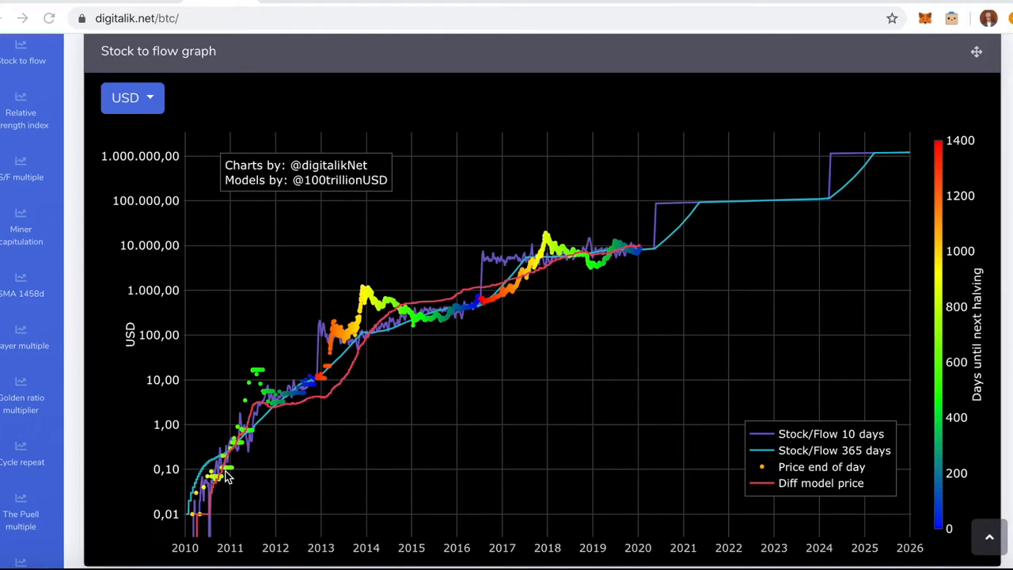
mouse_move(261, 453)
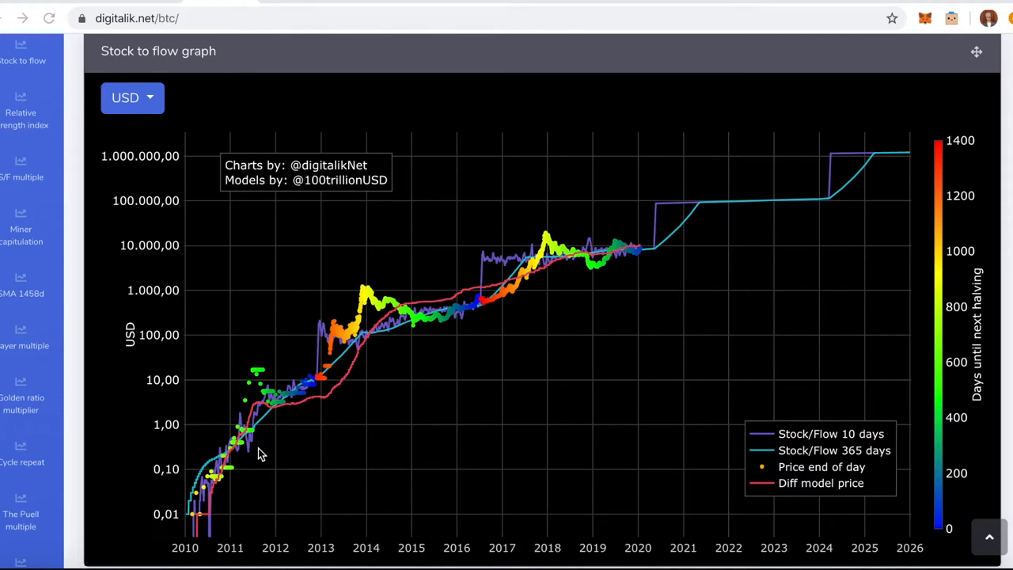
mouse_move(190, 50)
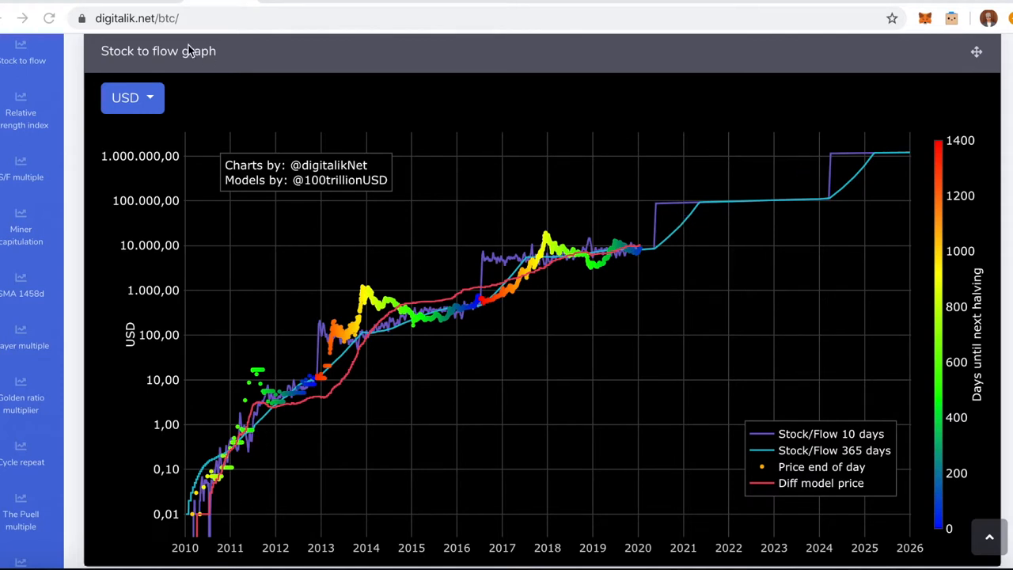
mouse_move(166, 27)
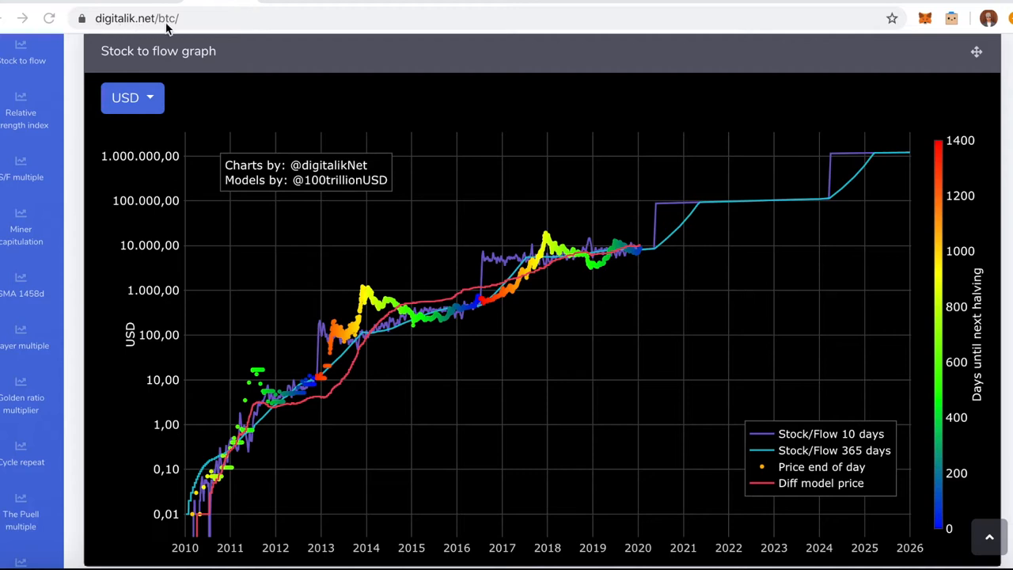
mouse_move(188, 193)
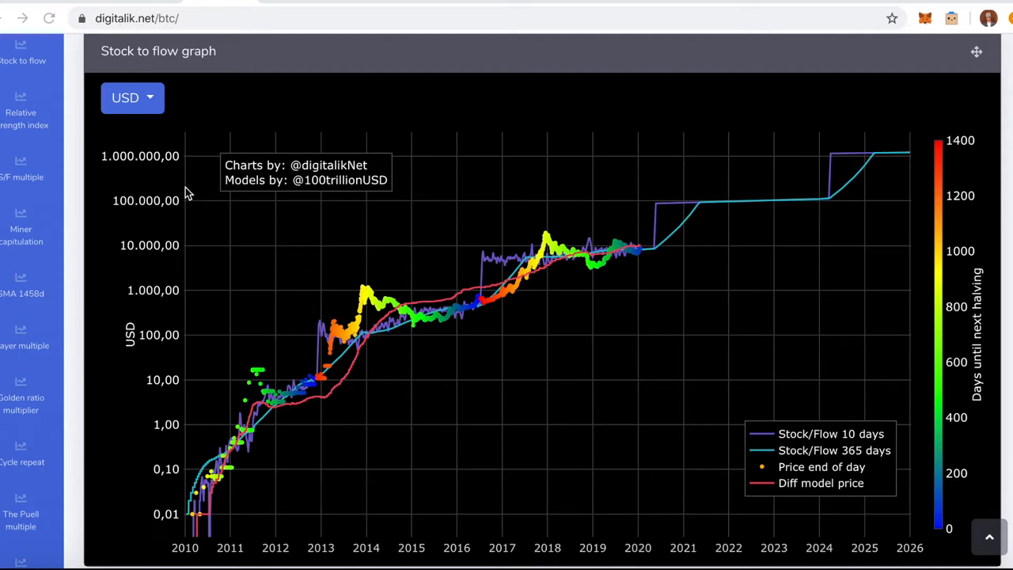
mouse_move(353, 277)
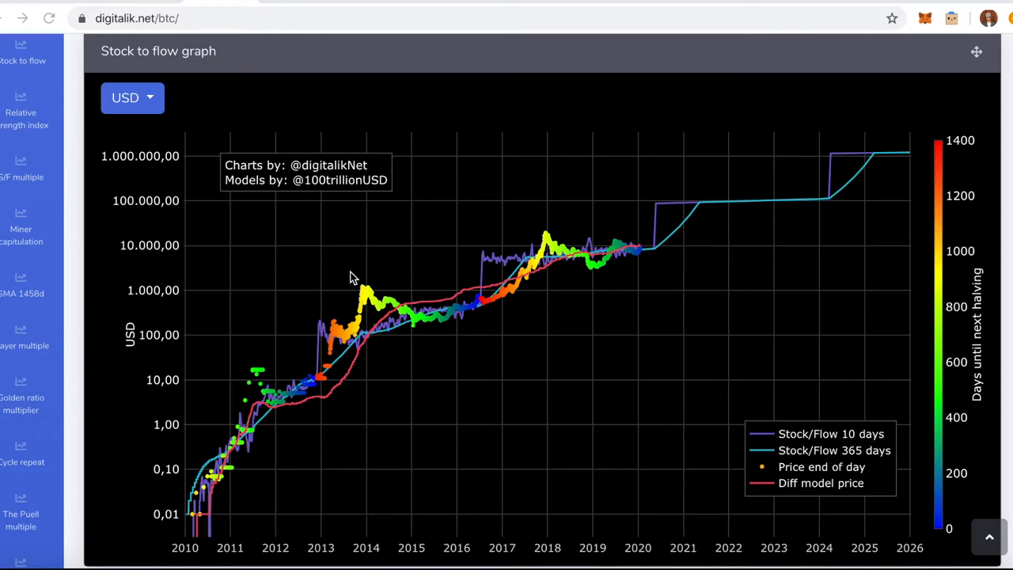
mouse_move(580, 274)
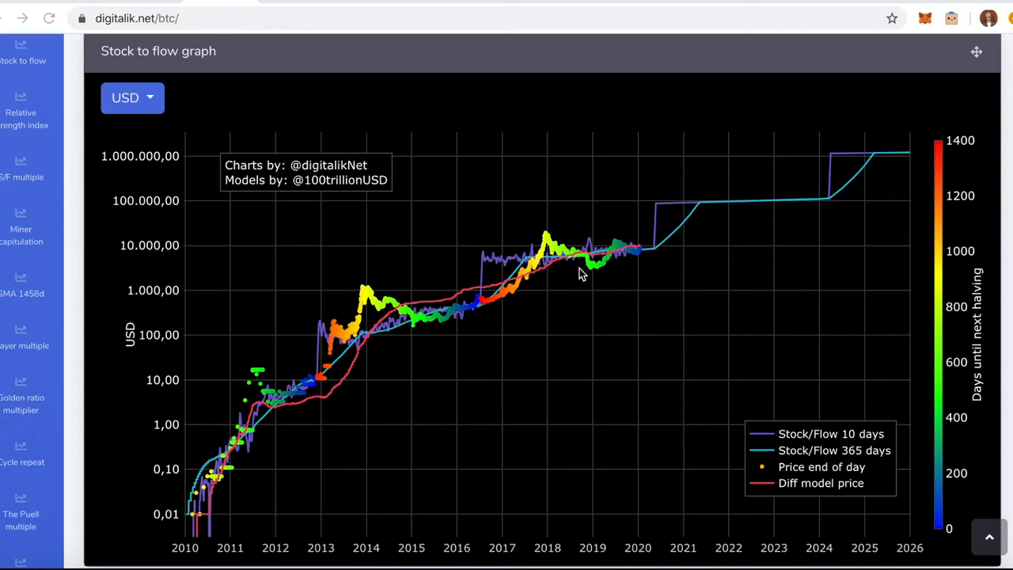
mouse_move(465, 231)
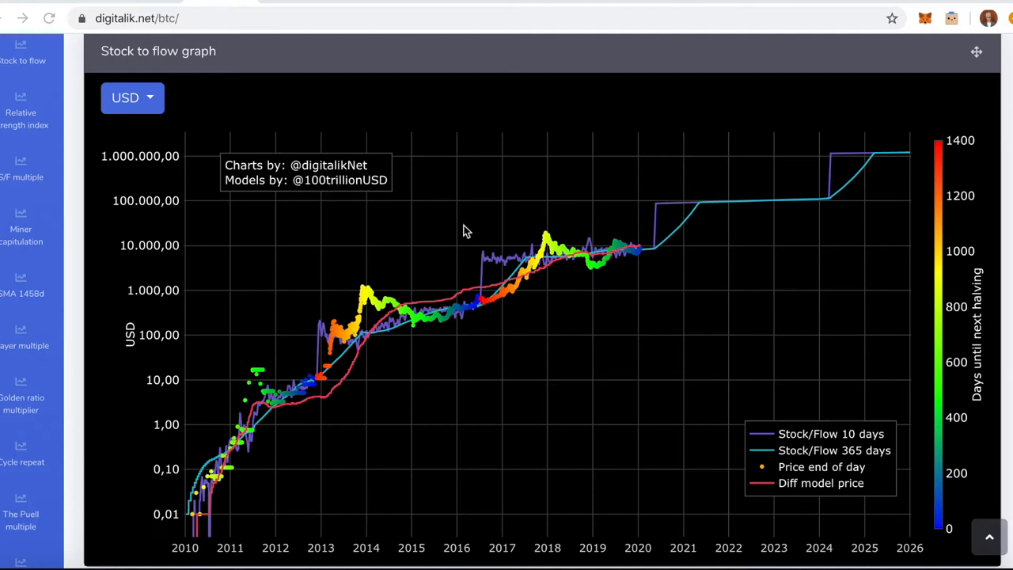
mouse_move(578, 344)
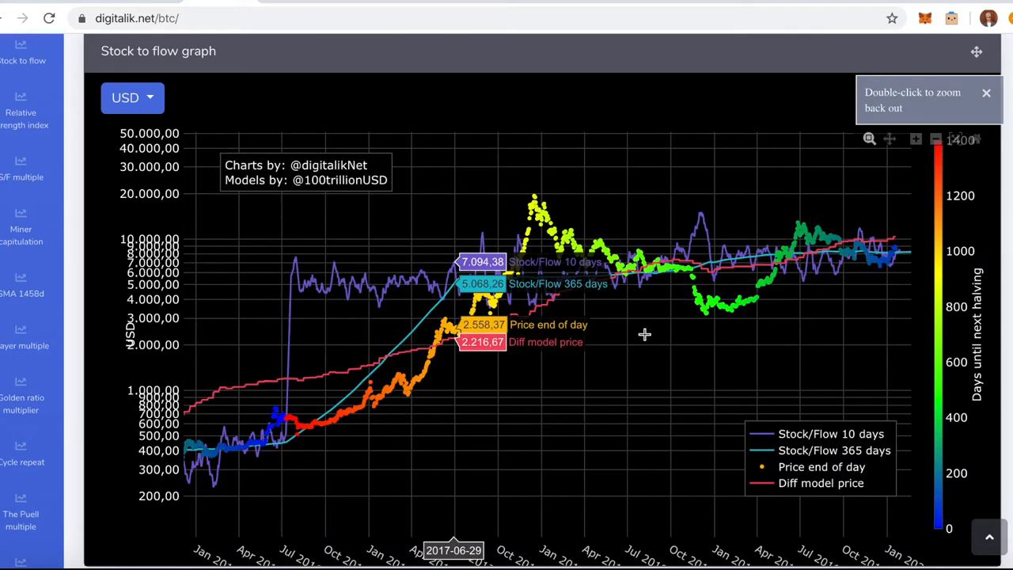
mouse_move(768, 489)
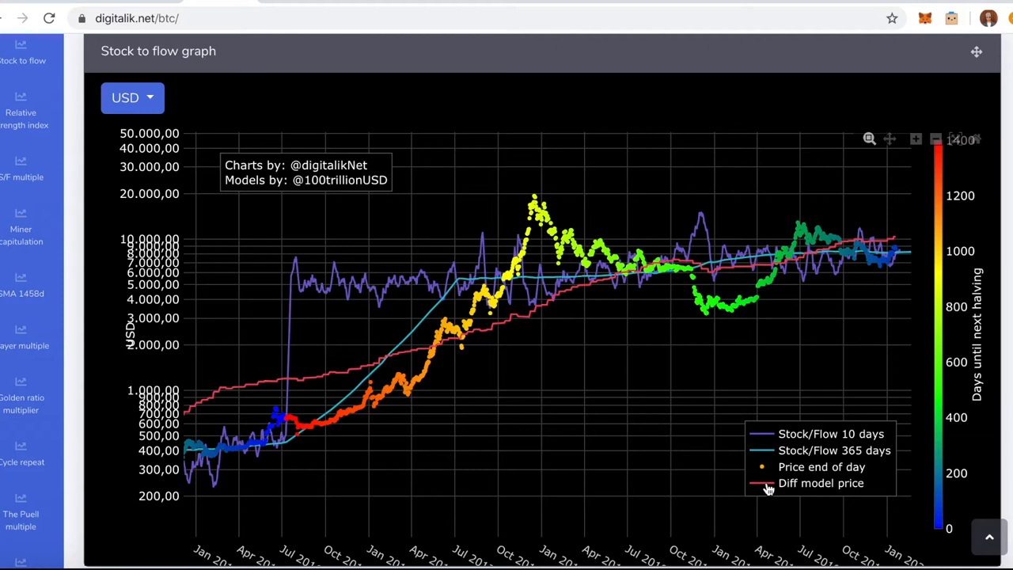
- Hide the 'Diff model price' series, leaving price against the 365-day model
left_click(820, 482)
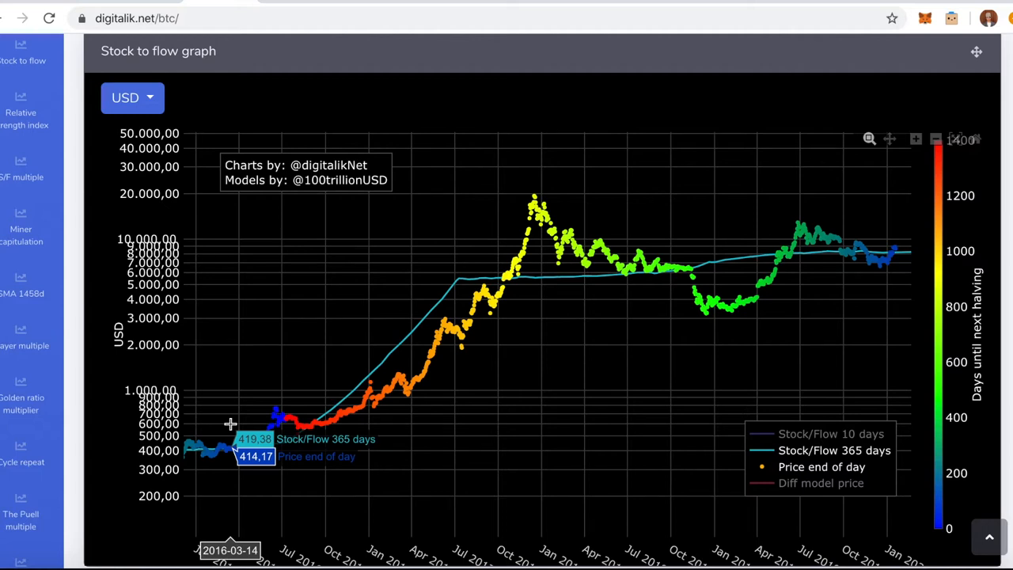
mouse_move(234, 425)
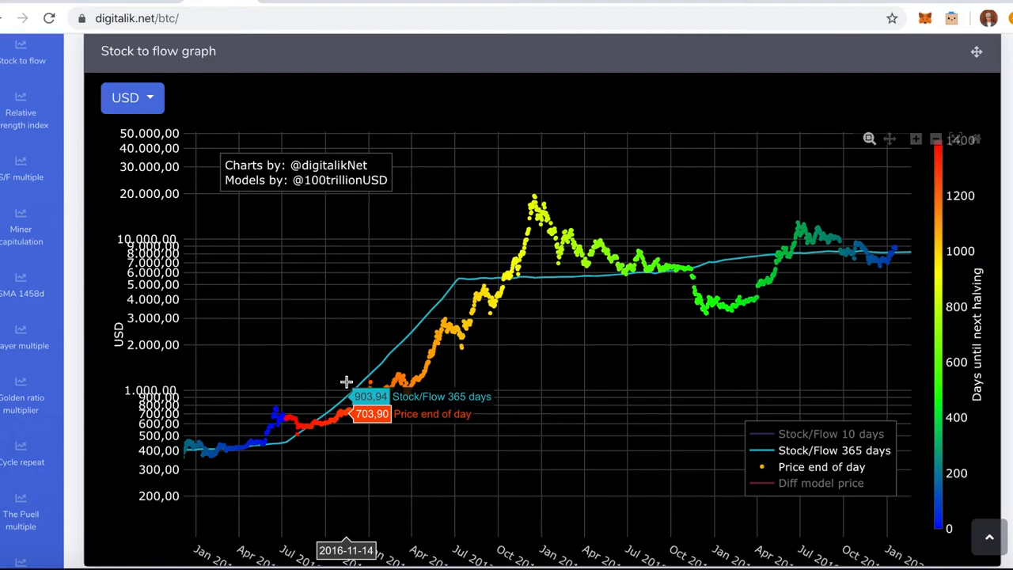
mouse_move(523, 217)
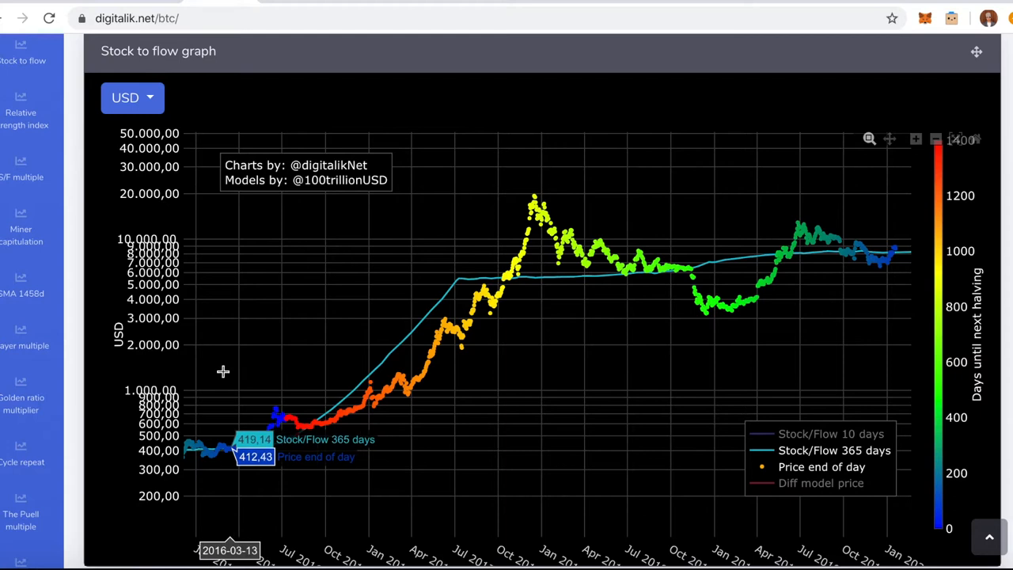
mouse_move(234, 372)
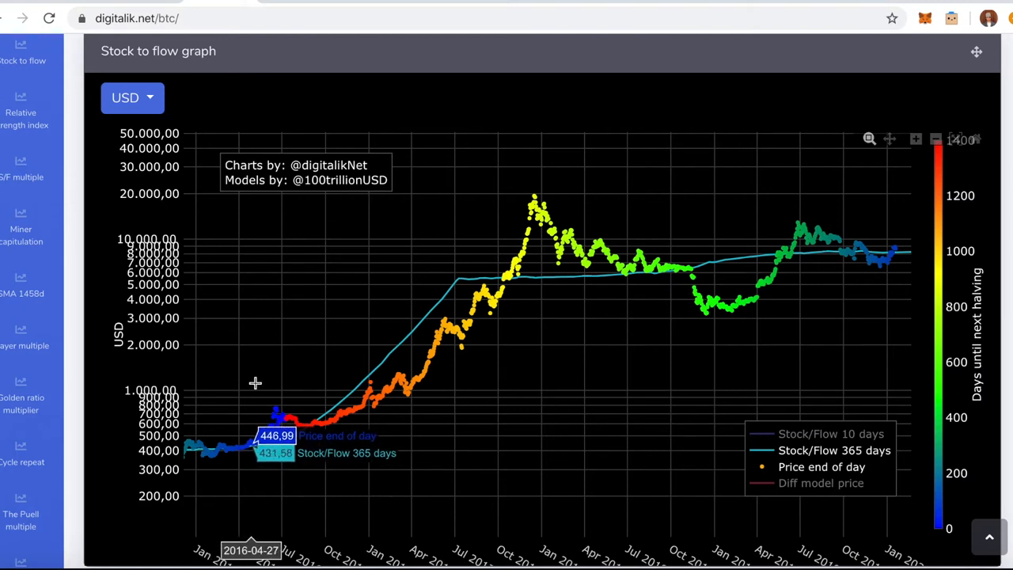
mouse_move(270, 382)
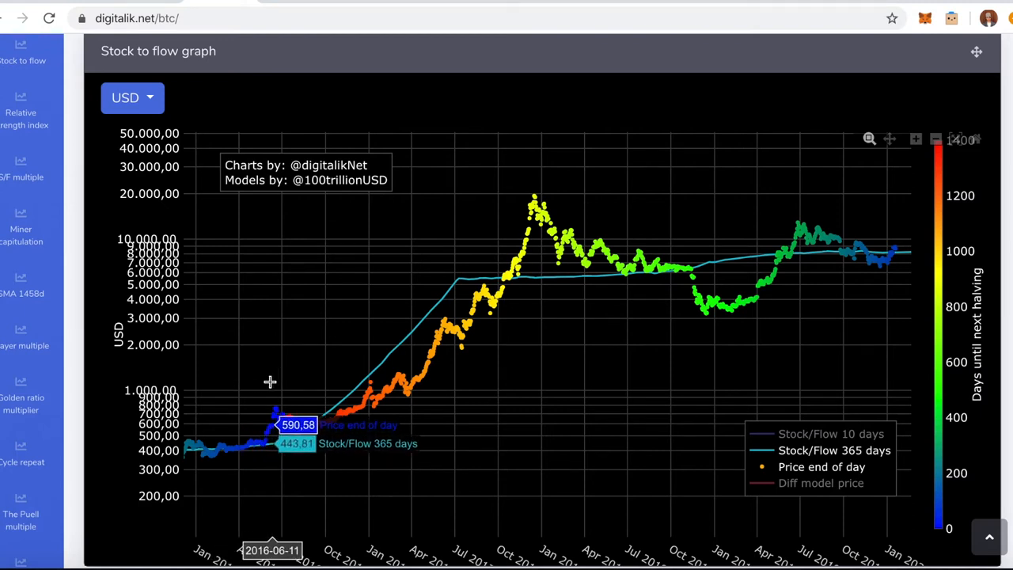
mouse_move(259, 393)
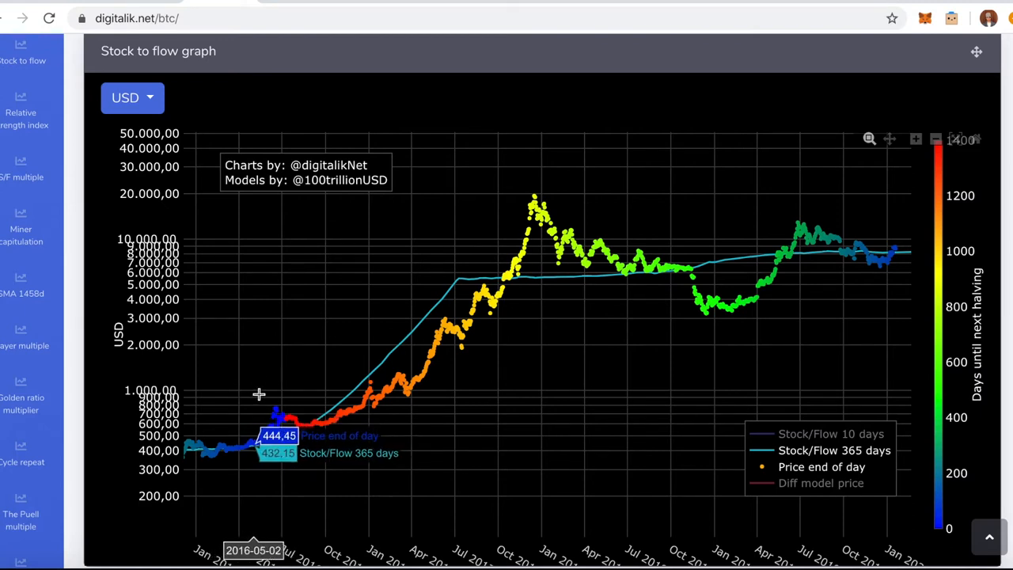
mouse_move(272, 391)
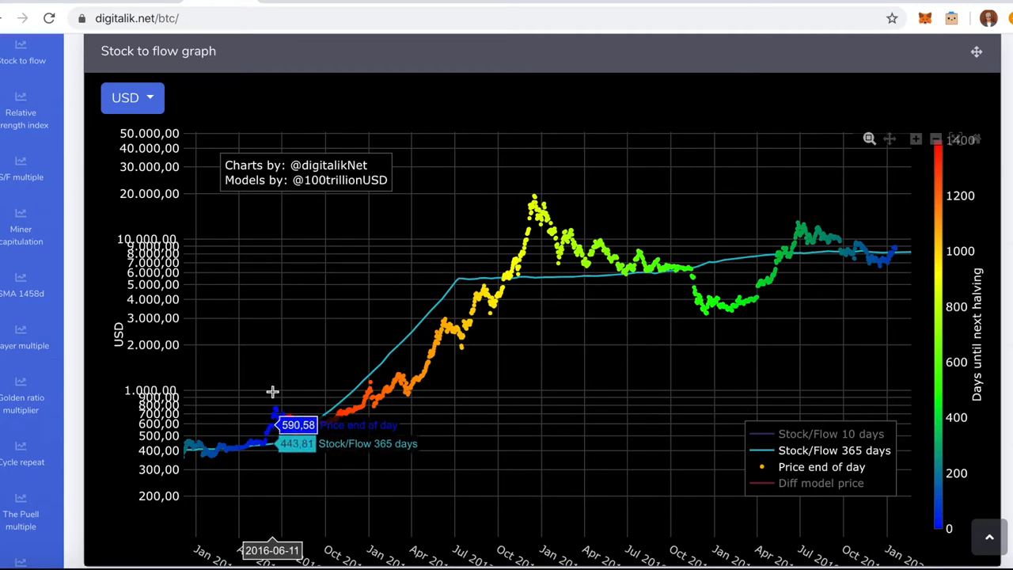
mouse_move(274, 392)
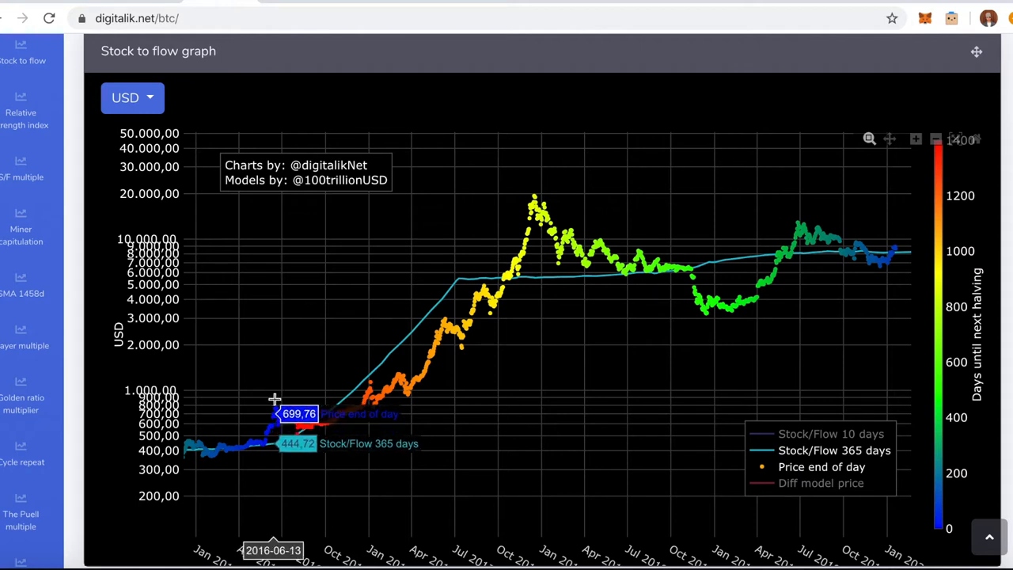
mouse_move(279, 396)
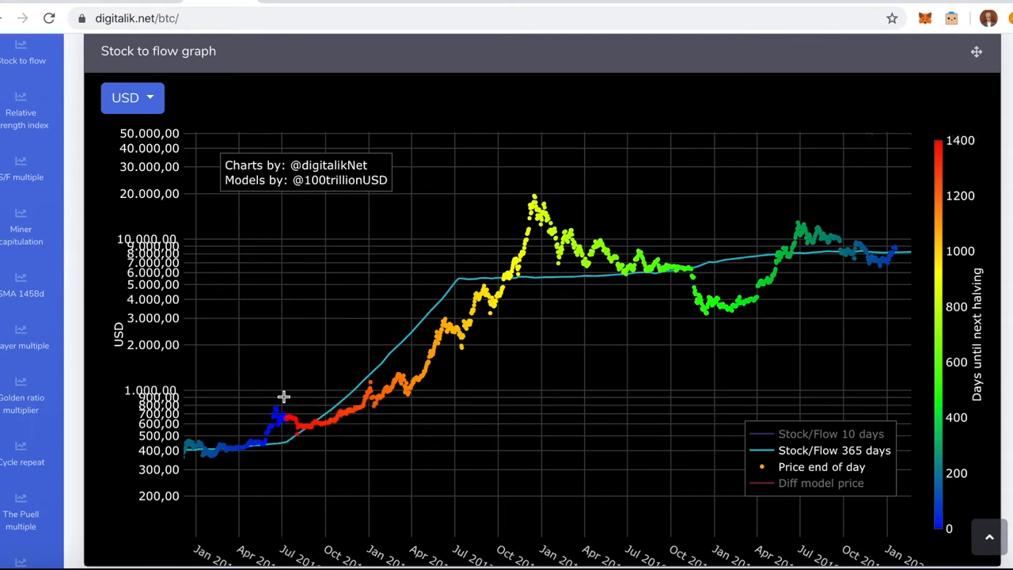
mouse_move(276, 398)
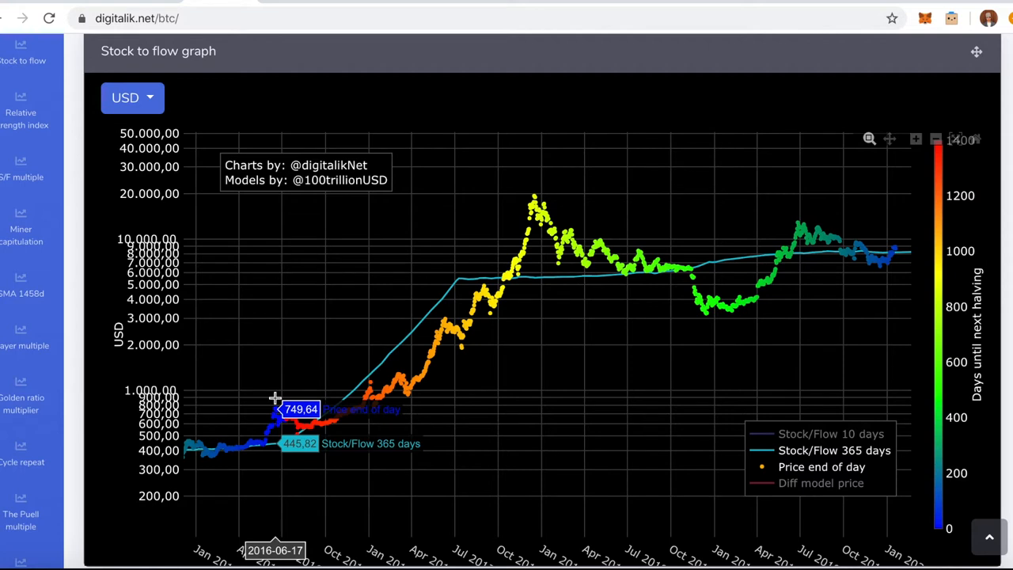
mouse_move(281, 396)
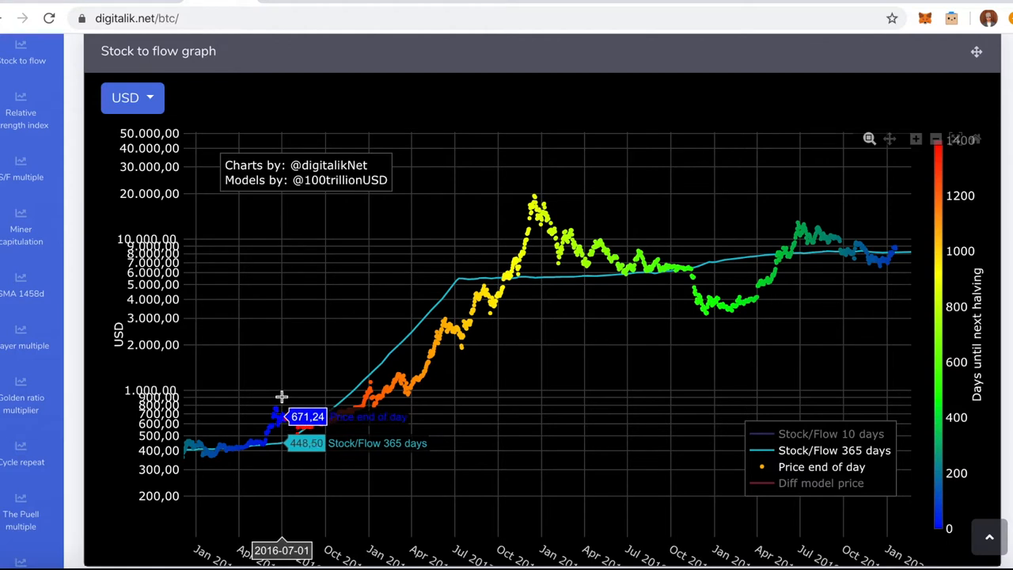
mouse_move(282, 395)
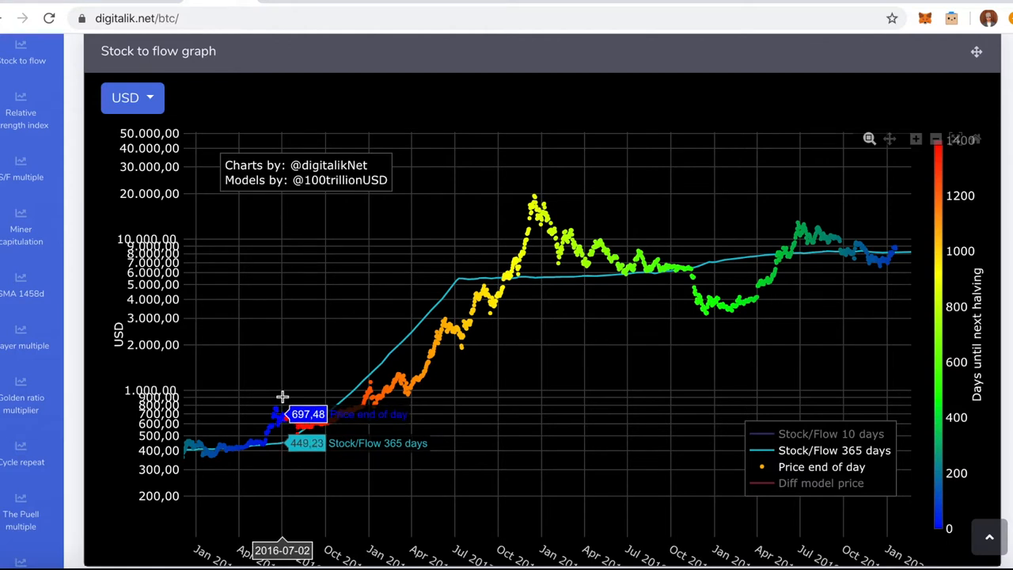
mouse_move(278, 394)
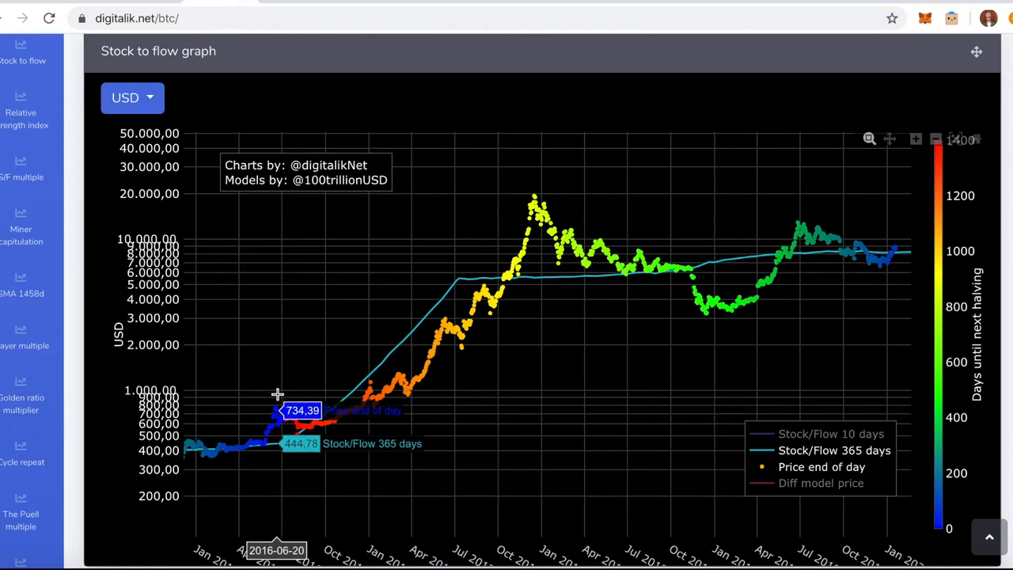
mouse_move(283, 395)
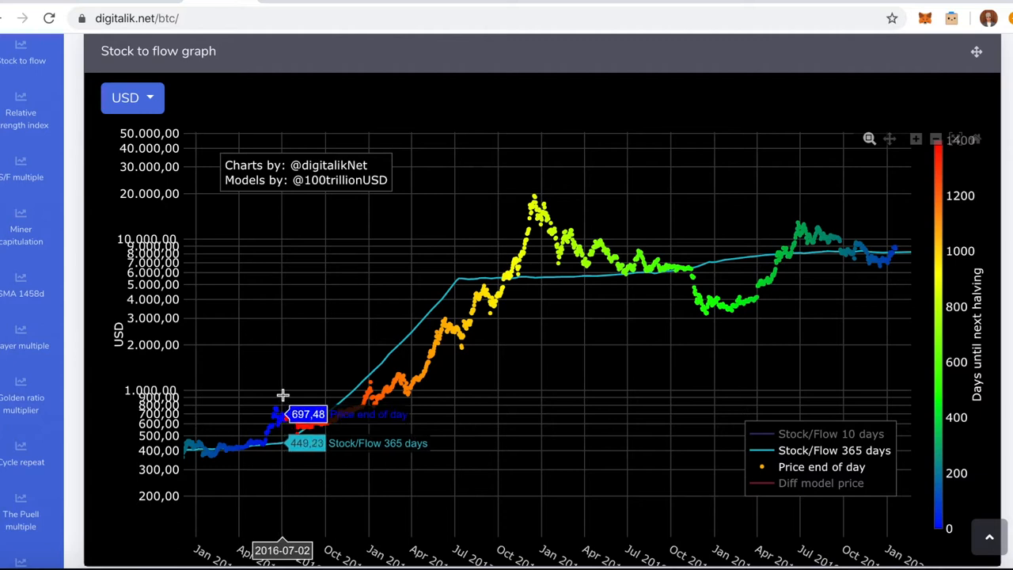
mouse_move(289, 396)
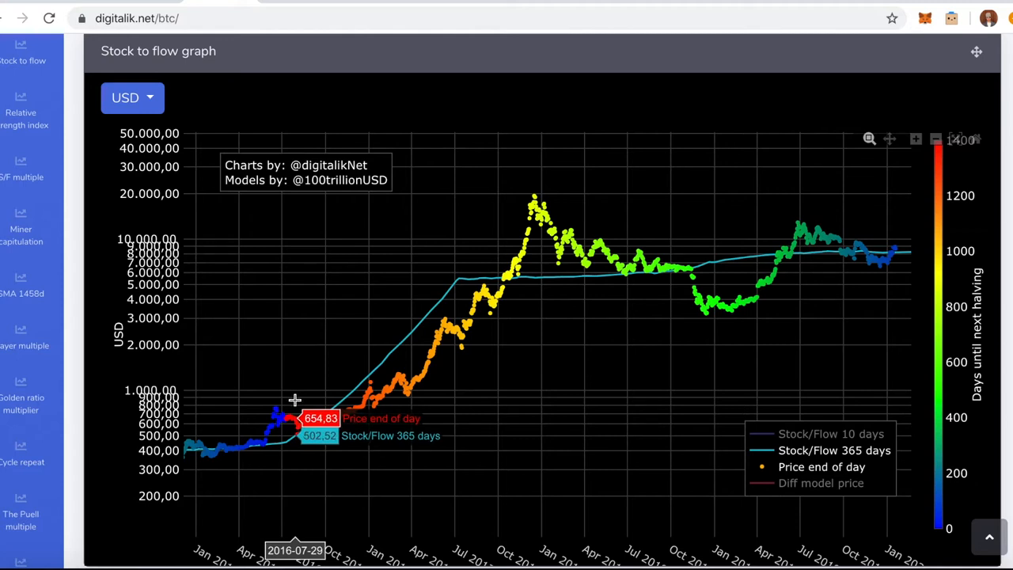
mouse_move(305, 399)
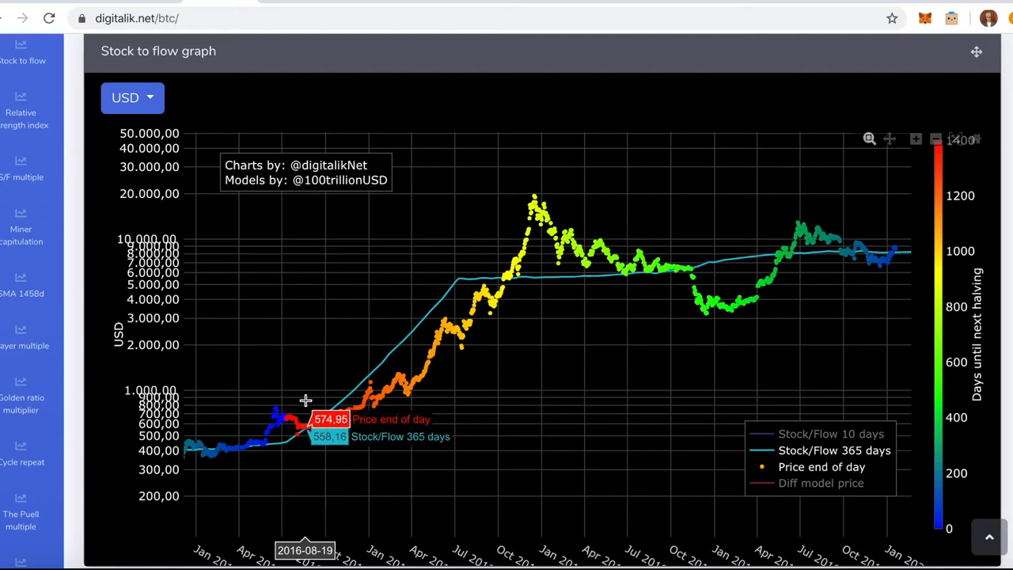
mouse_move(308, 399)
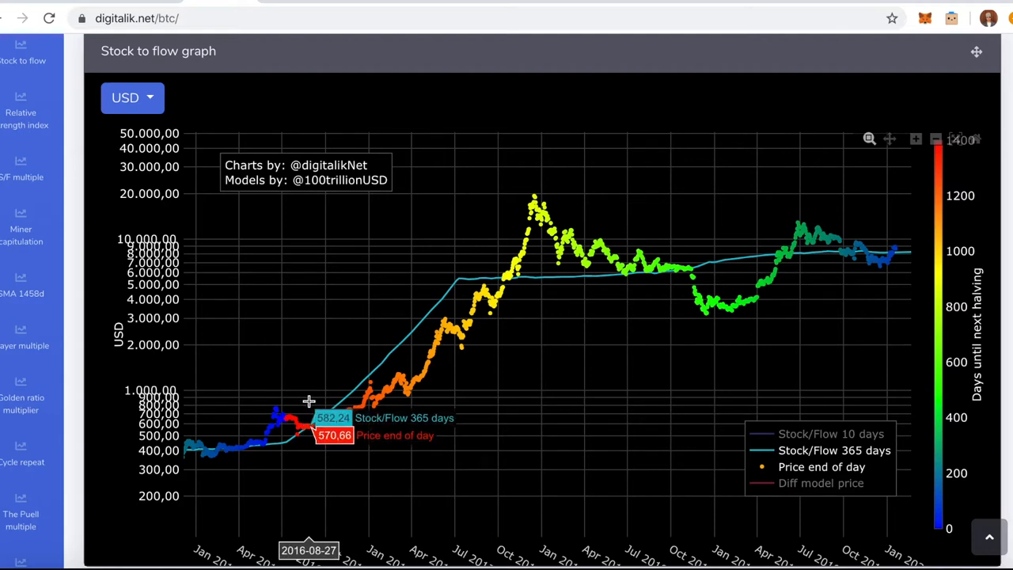
mouse_move(310, 403)
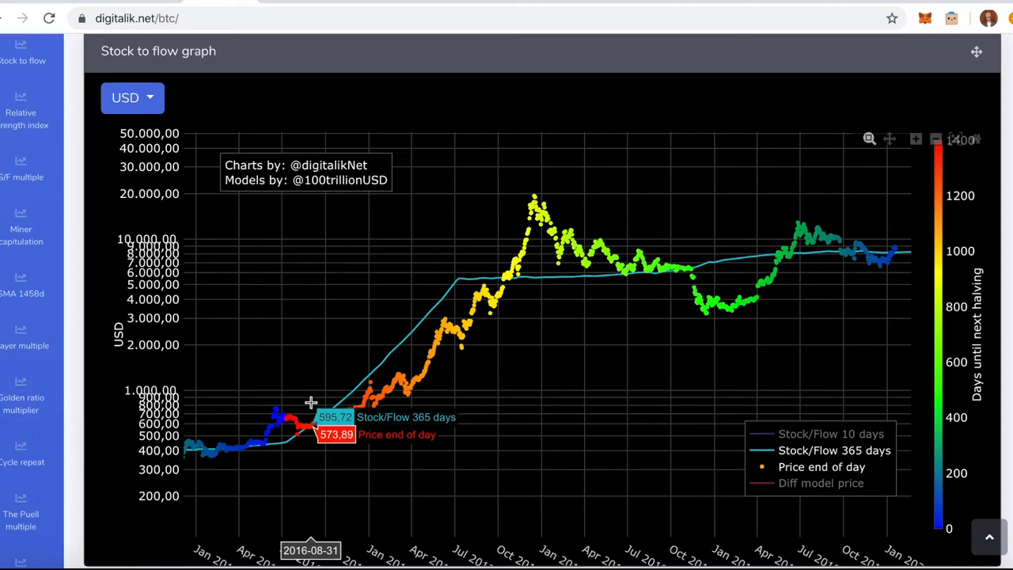
mouse_move(321, 407)
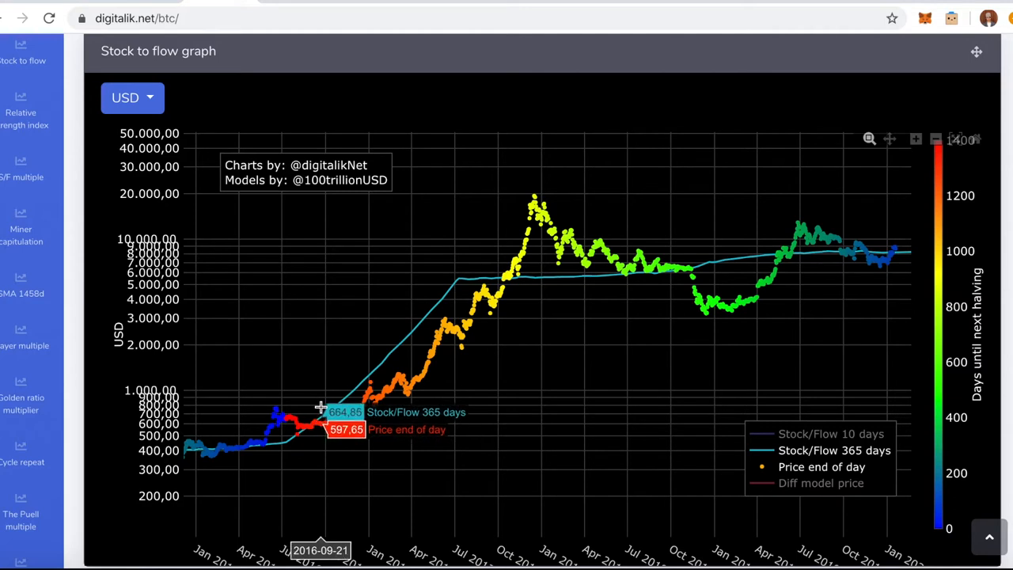
mouse_move(324, 409)
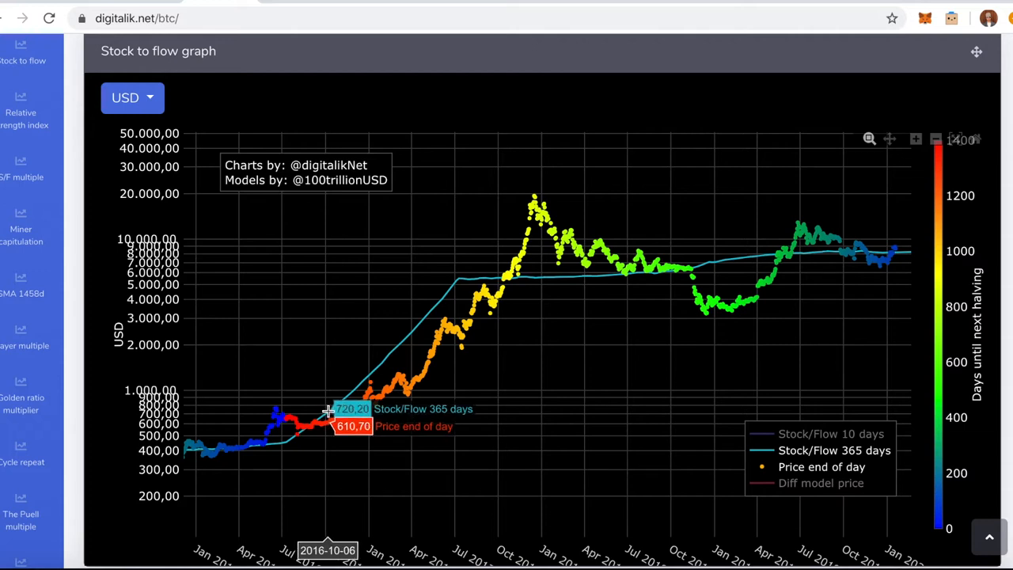
mouse_move(331, 412)
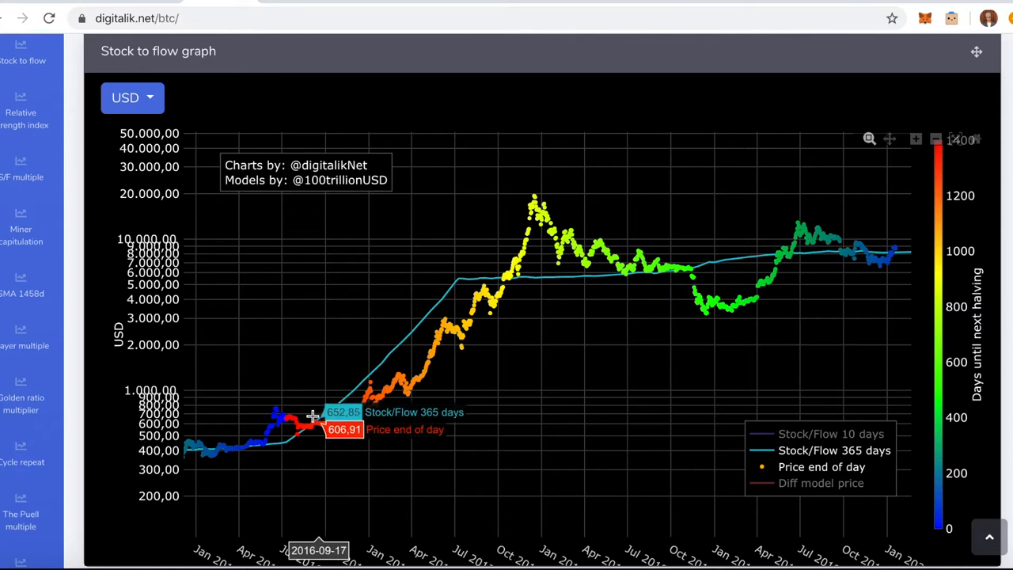
mouse_move(316, 417)
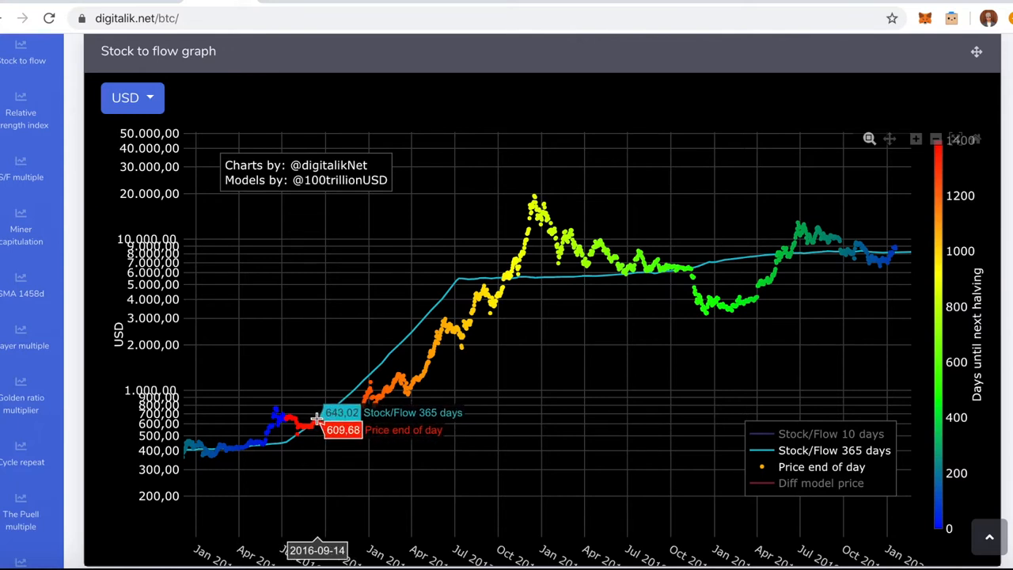
mouse_move(328, 422)
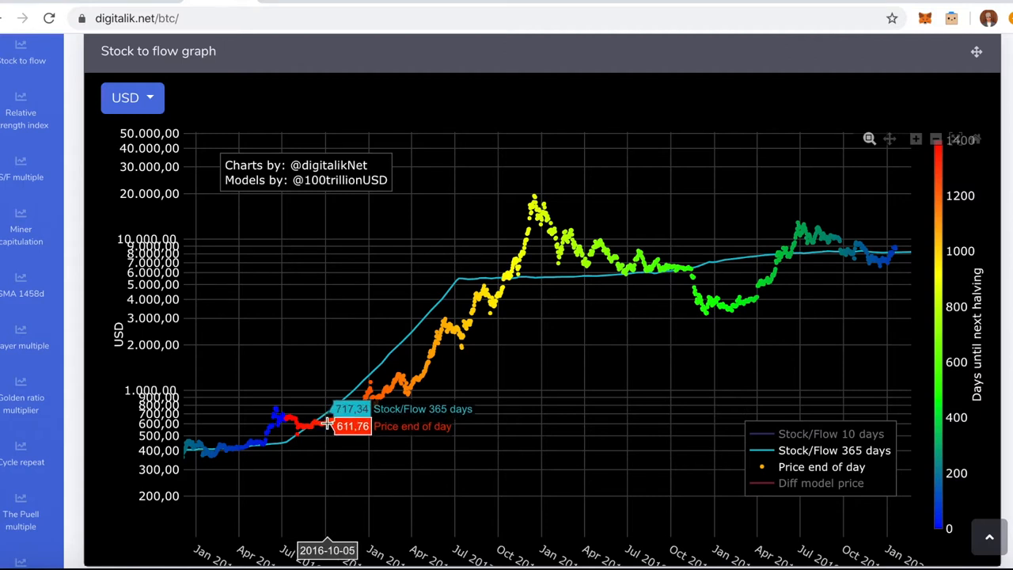
mouse_move(336, 431)
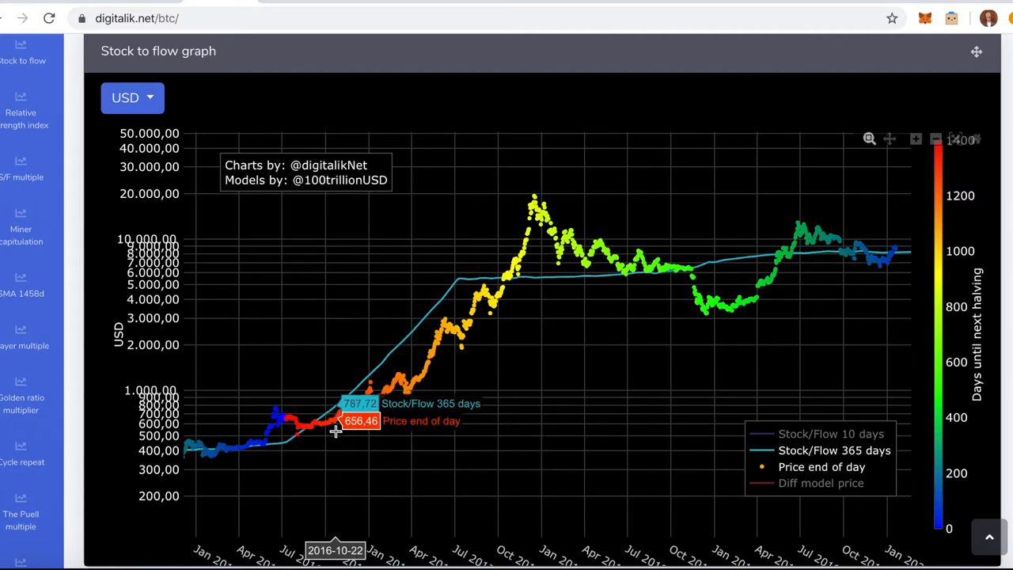
mouse_move(342, 433)
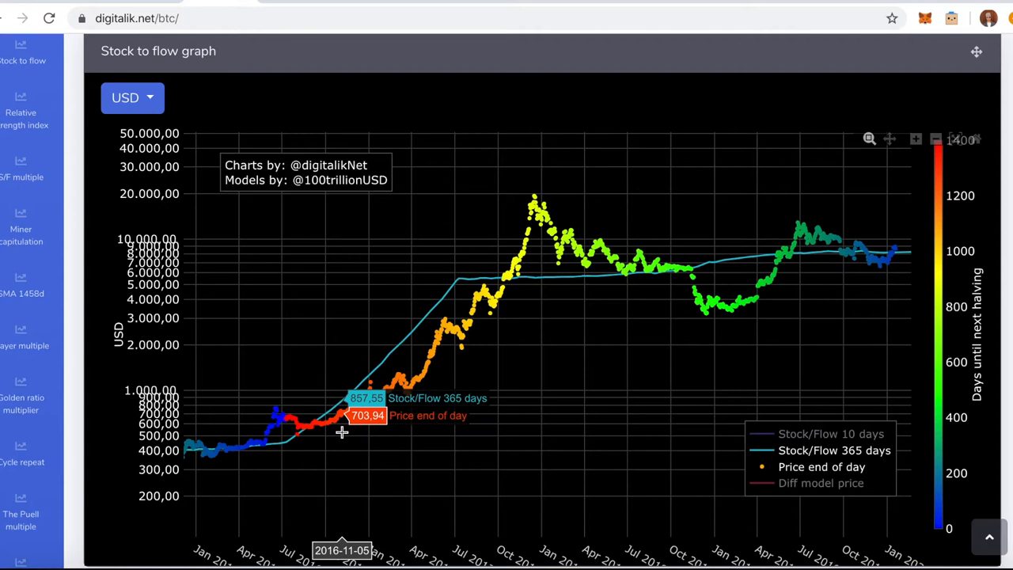
mouse_move(340, 434)
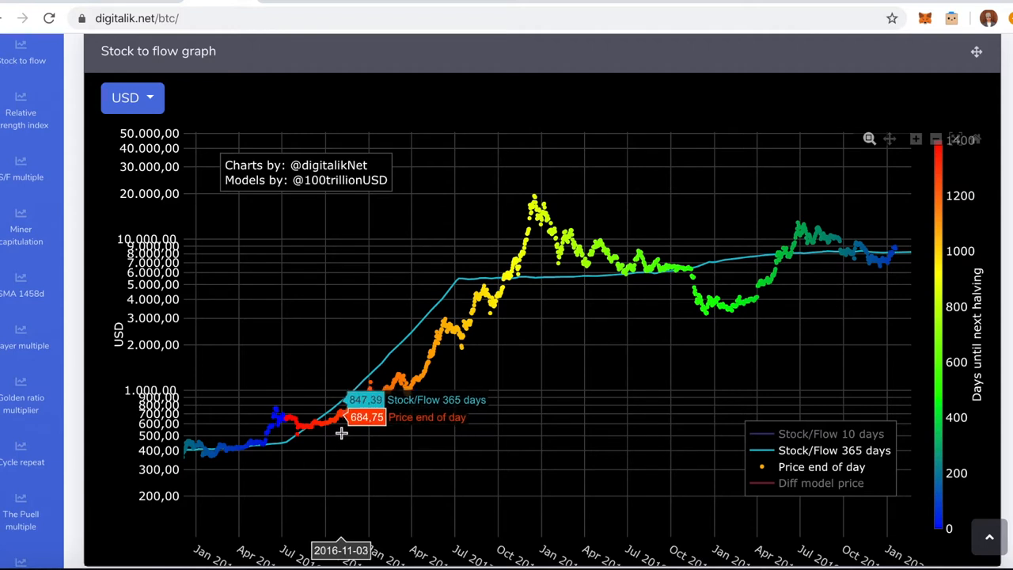
mouse_move(343, 433)
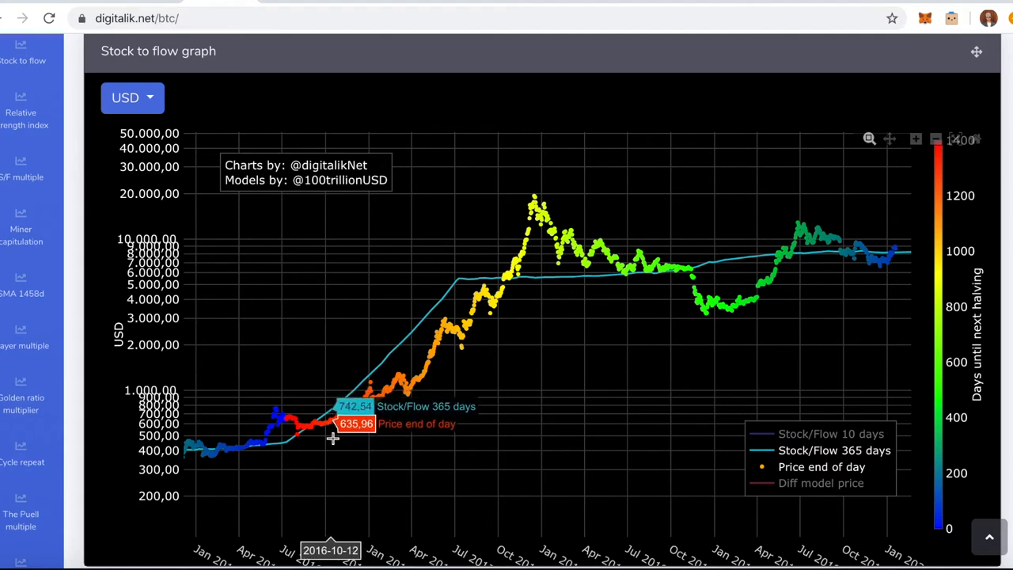
mouse_move(337, 436)
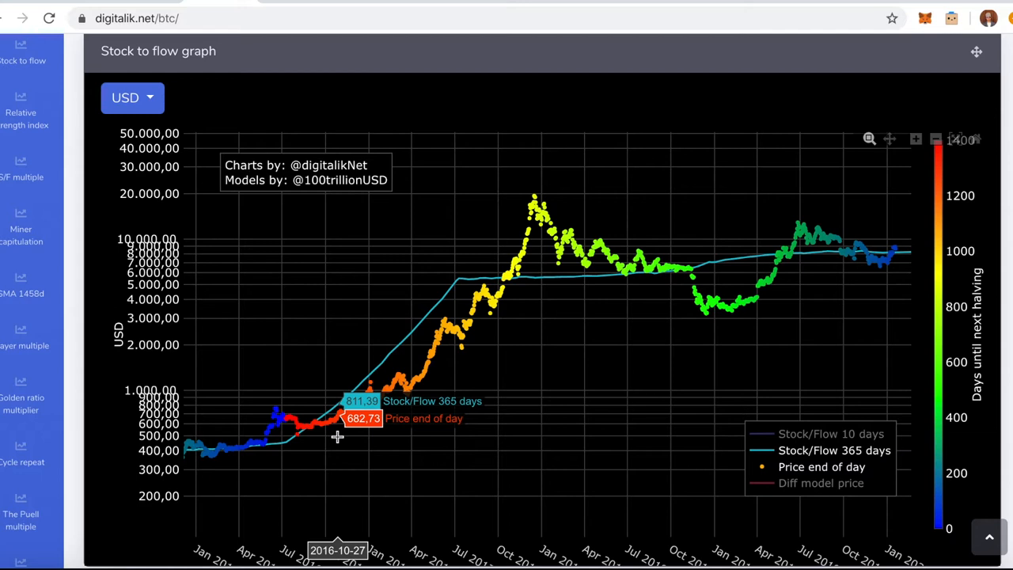
mouse_move(323, 440)
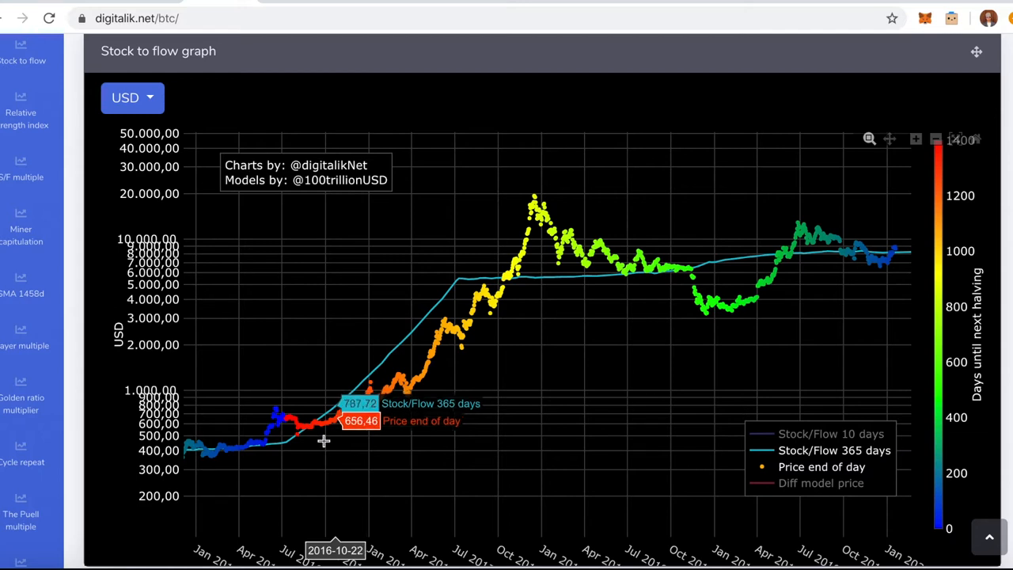
mouse_move(315, 431)
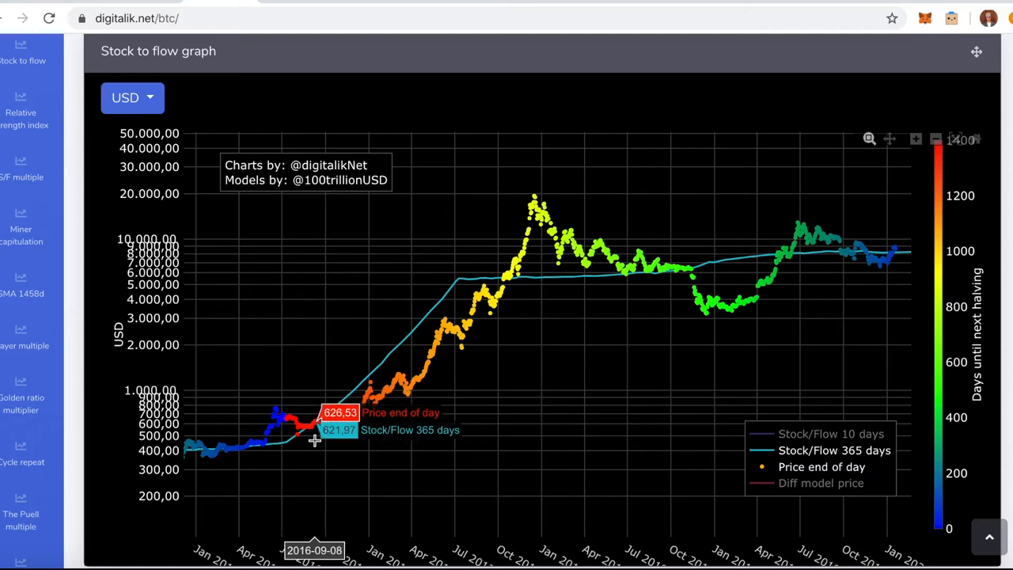
mouse_move(323, 442)
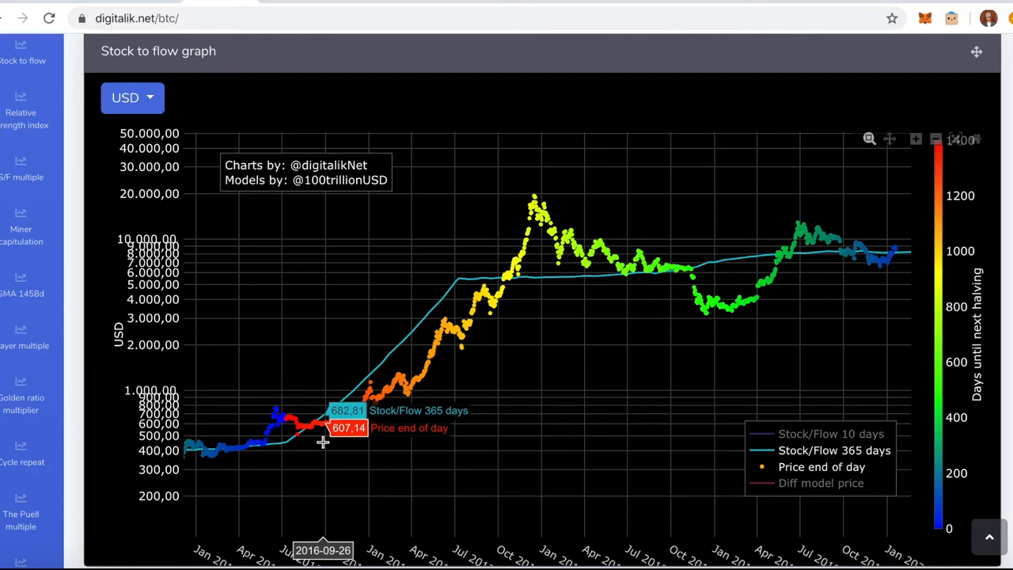
mouse_move(281, 438)
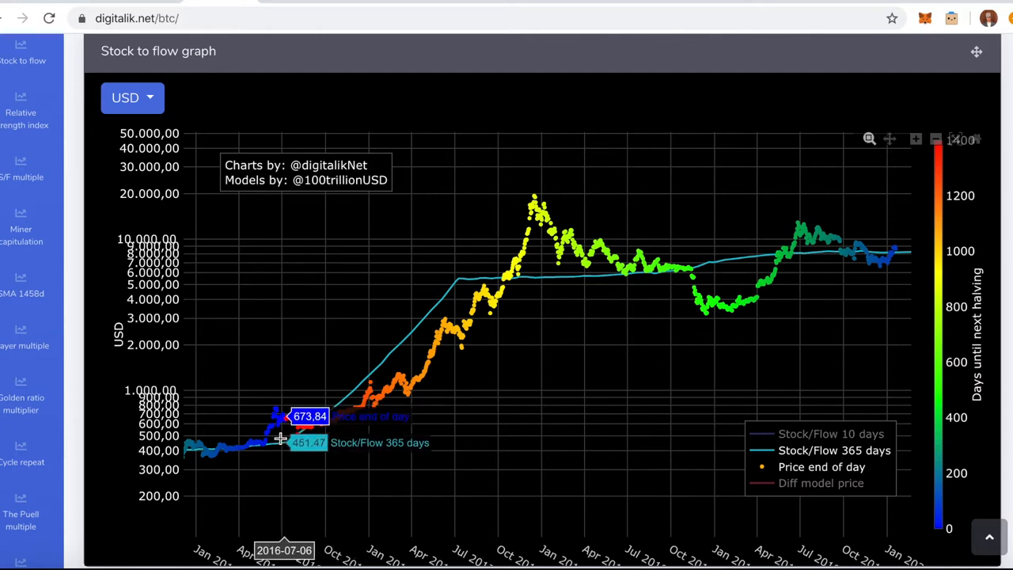
mouse_move(278, 433)
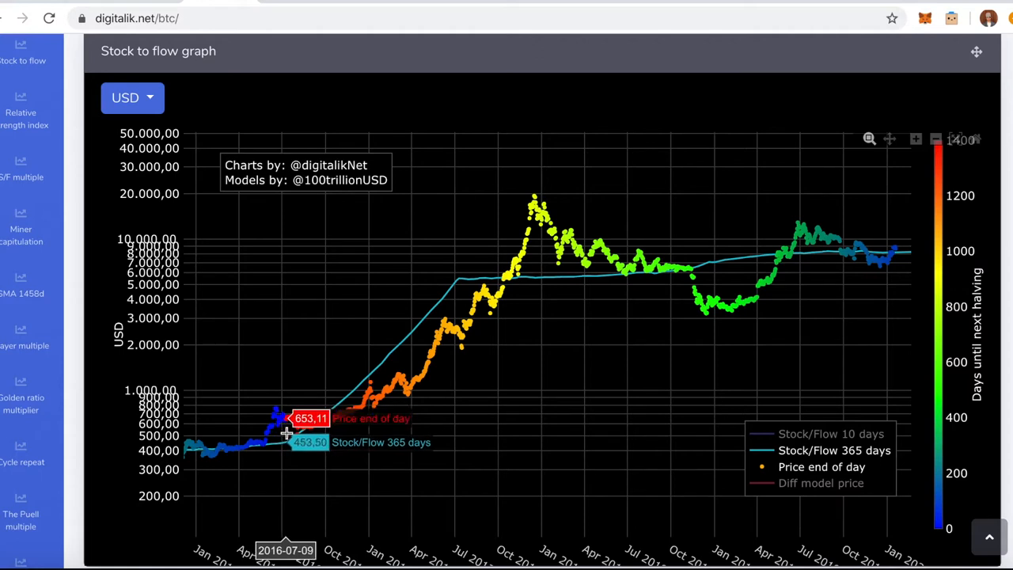
mouse_move(292, 433)
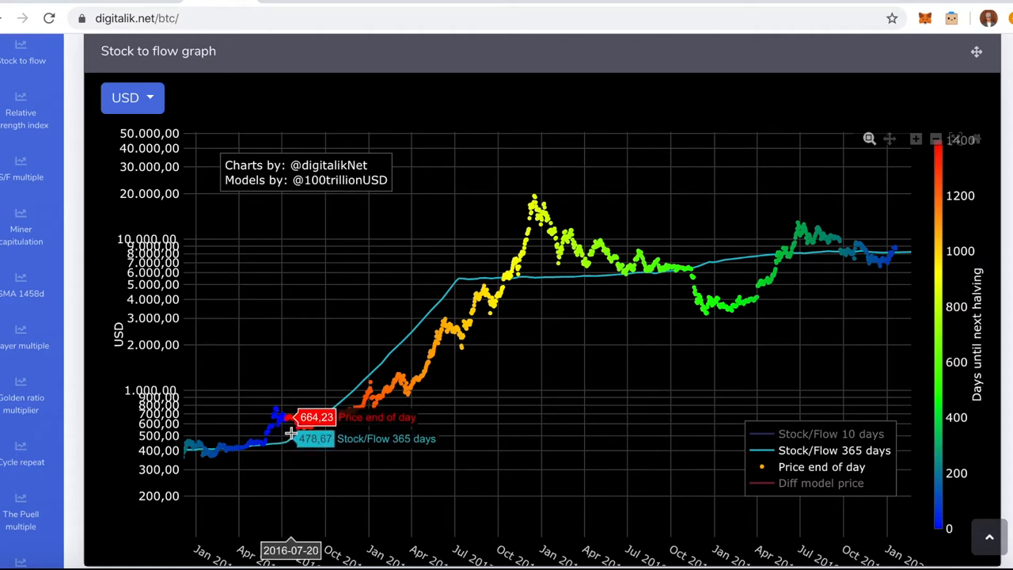
mouse_move(339, 430)
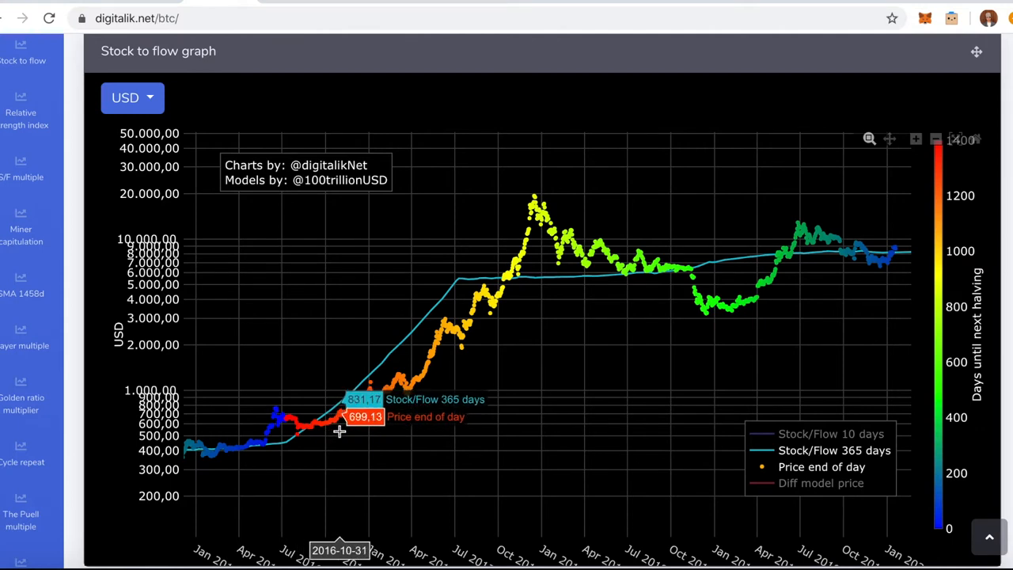
mouse_move(359, 423)
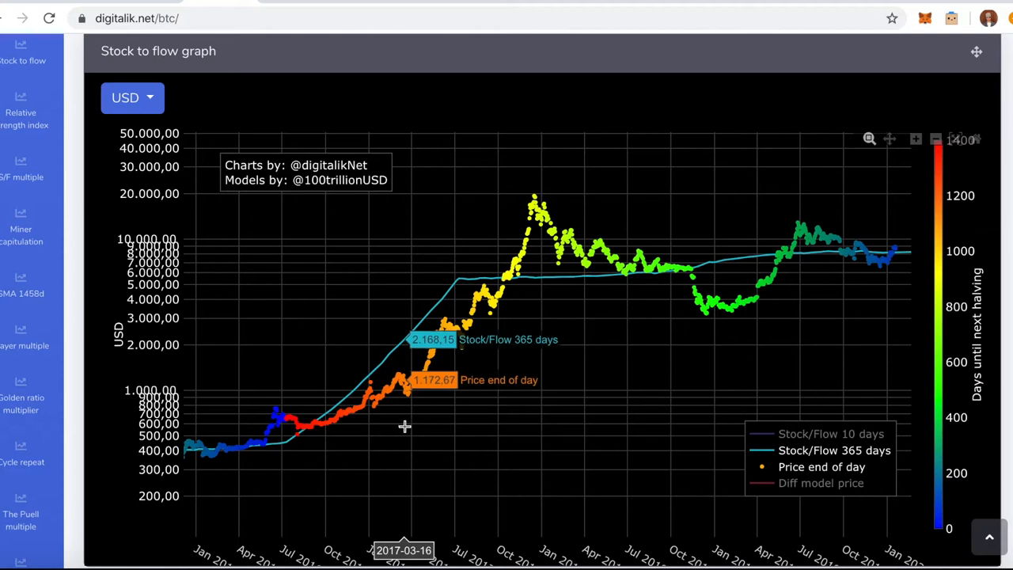
mouse_move(402, 430)
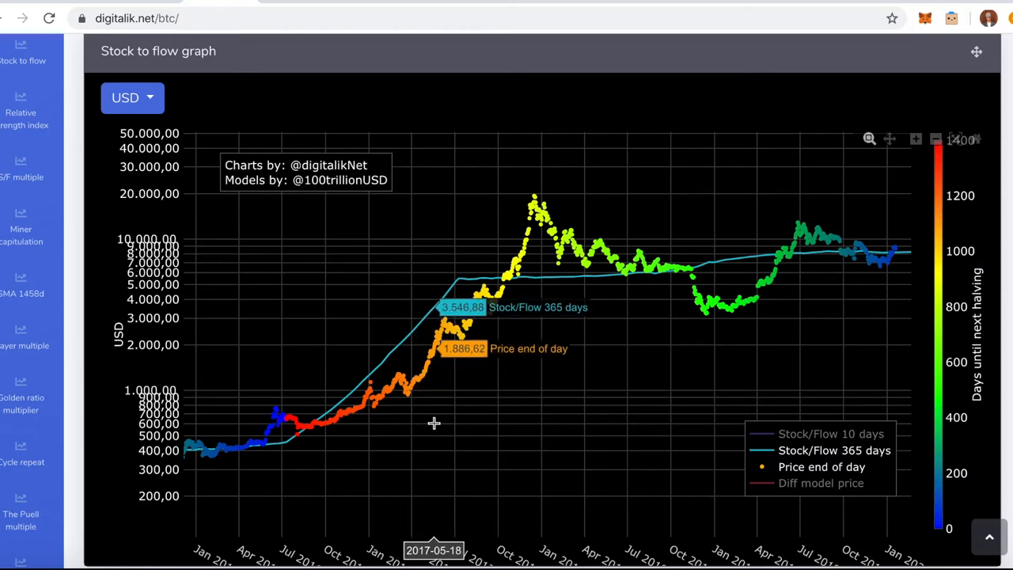
mouse_move(434, 360)
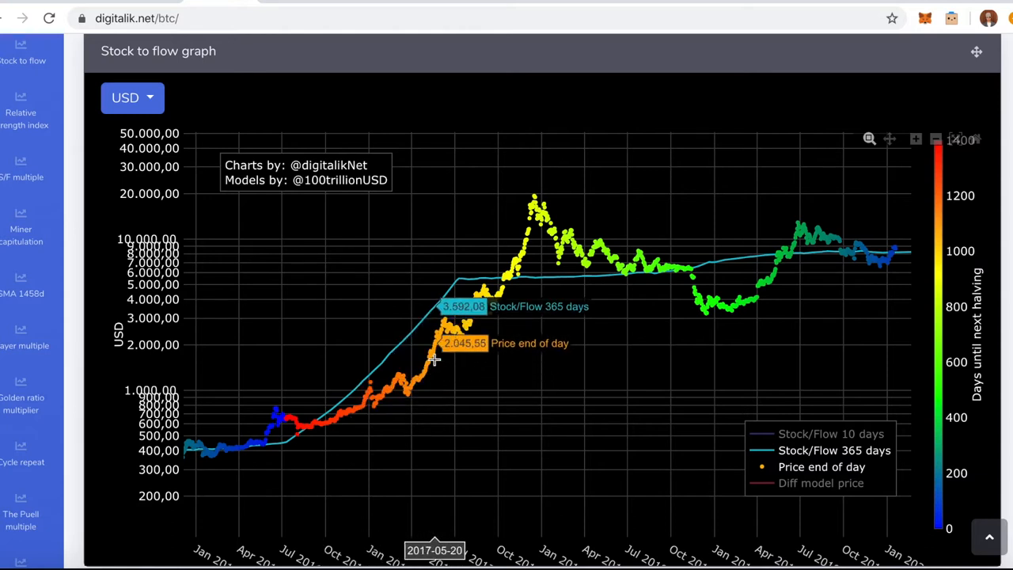
mouse_move(473, 332)
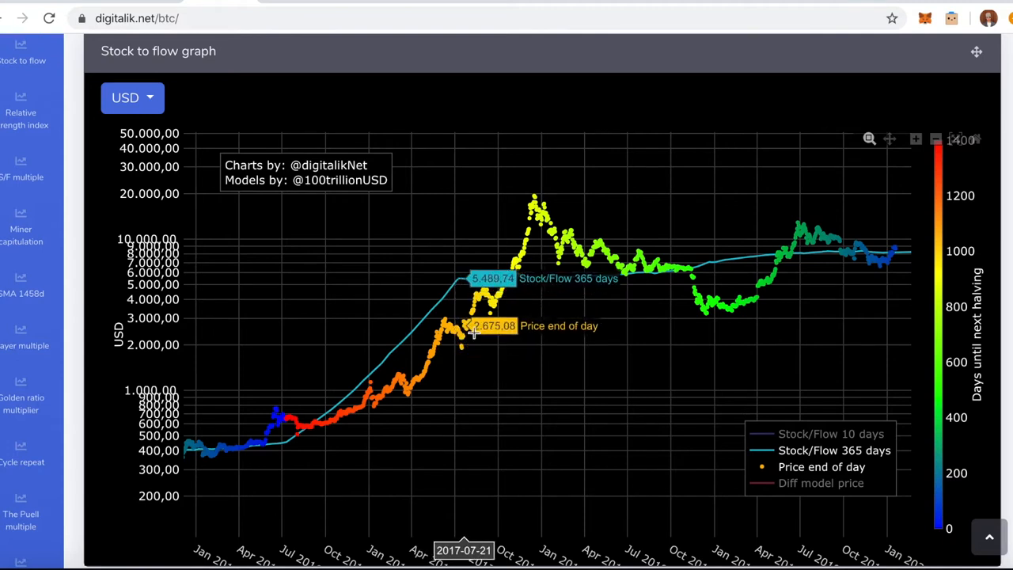
mouse_move(510, 314)
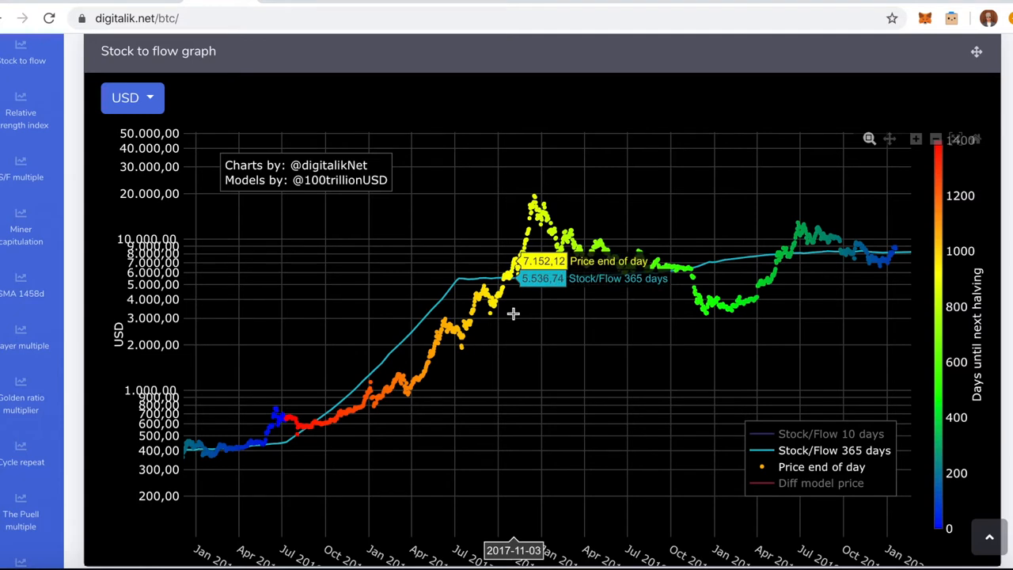
mouse_move(523, 261)
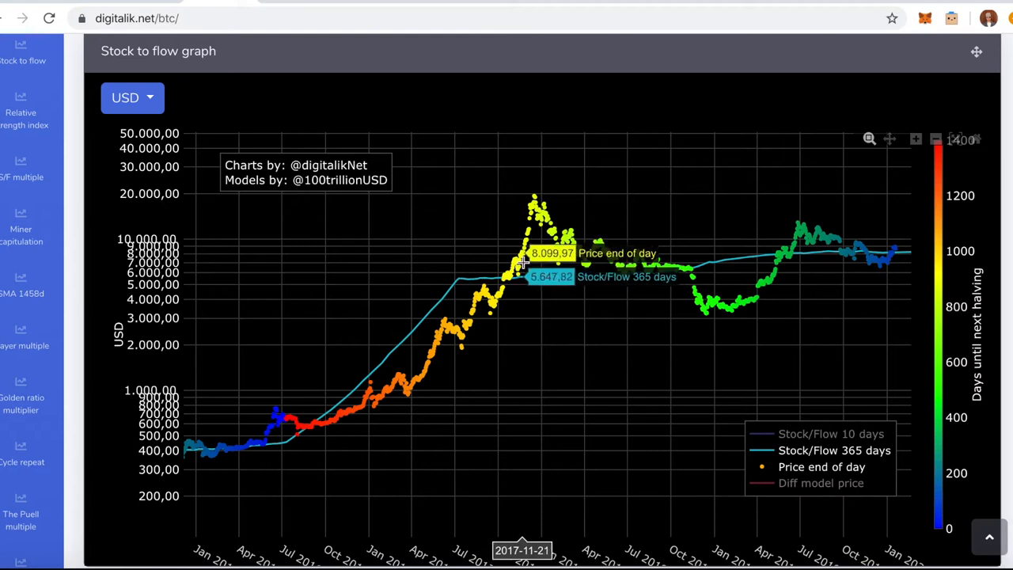
mouse_move(535, 246)
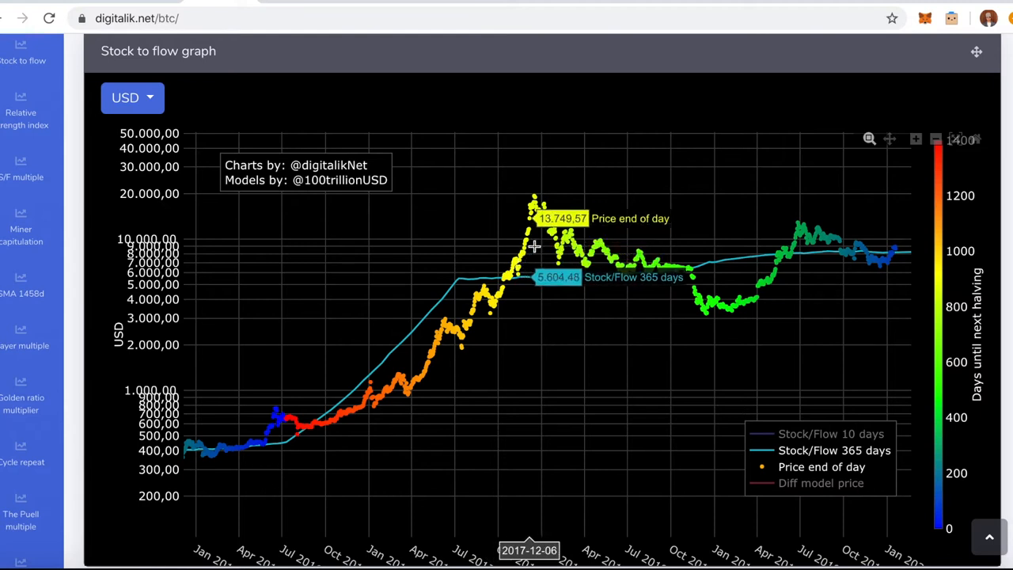
mouse_move(534, 242)
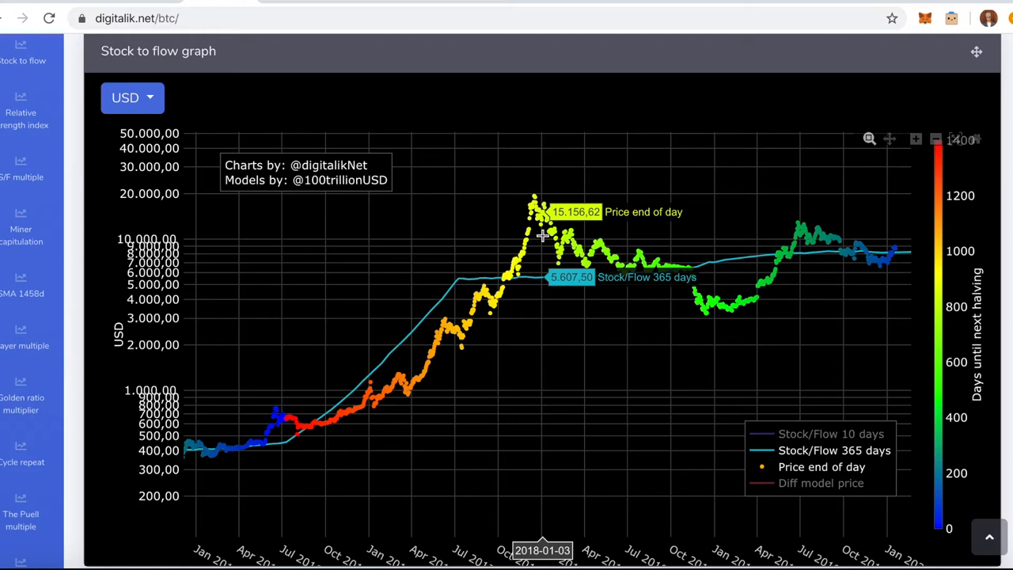
mouse_move(542, 192)
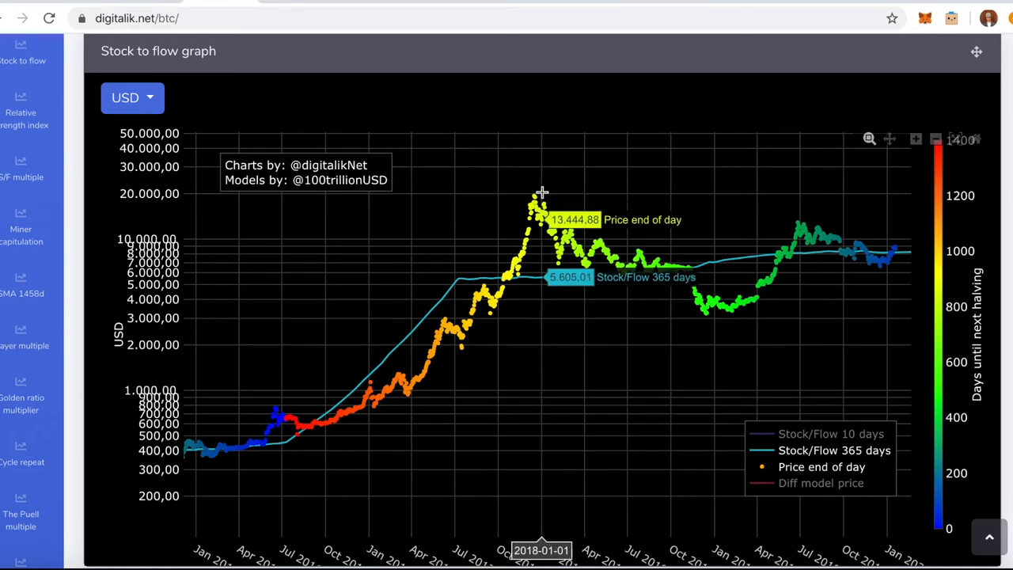
mouse_move(533, 186)
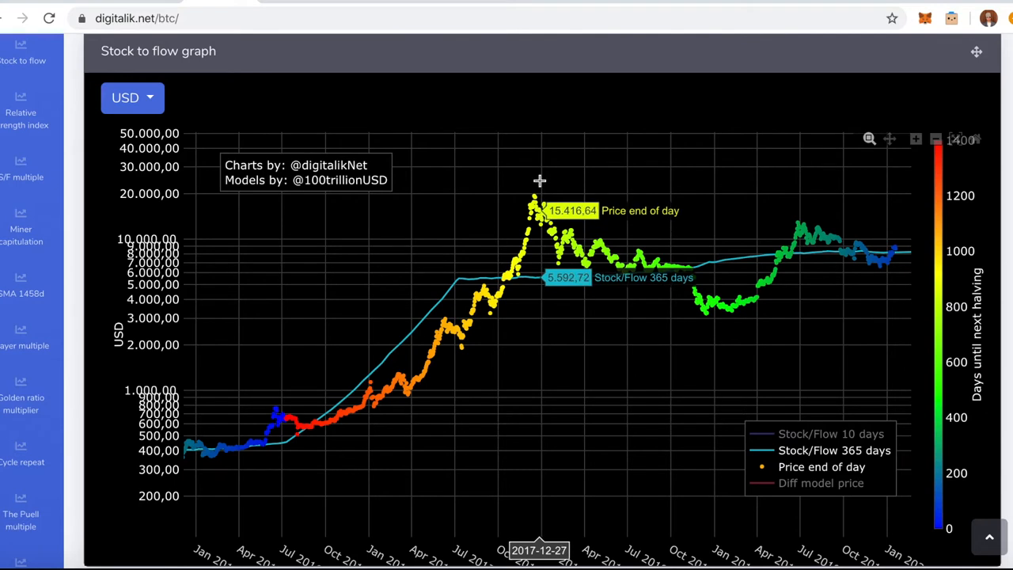
mouse_move(540, 178)
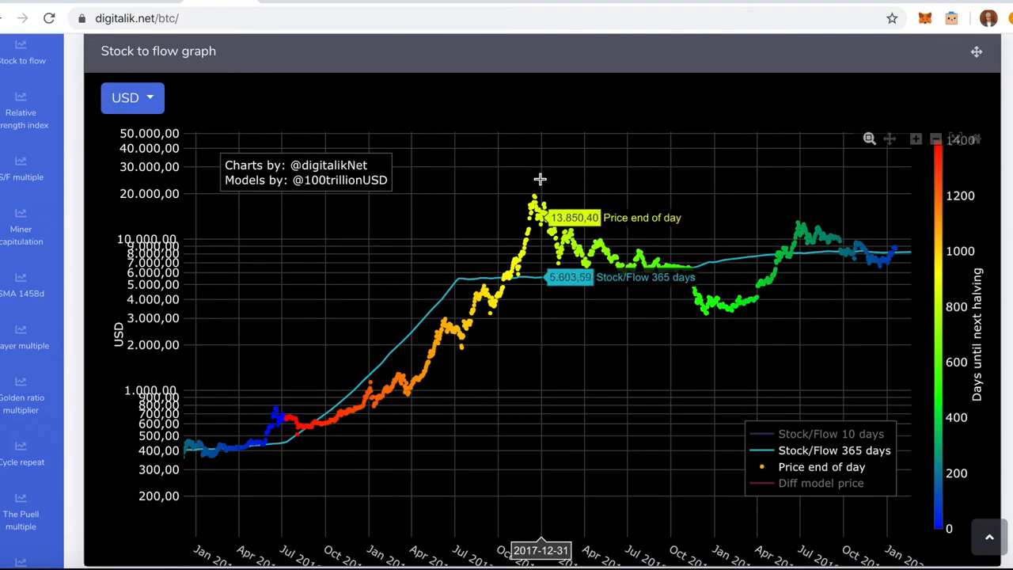
mouse_move(544, 178)
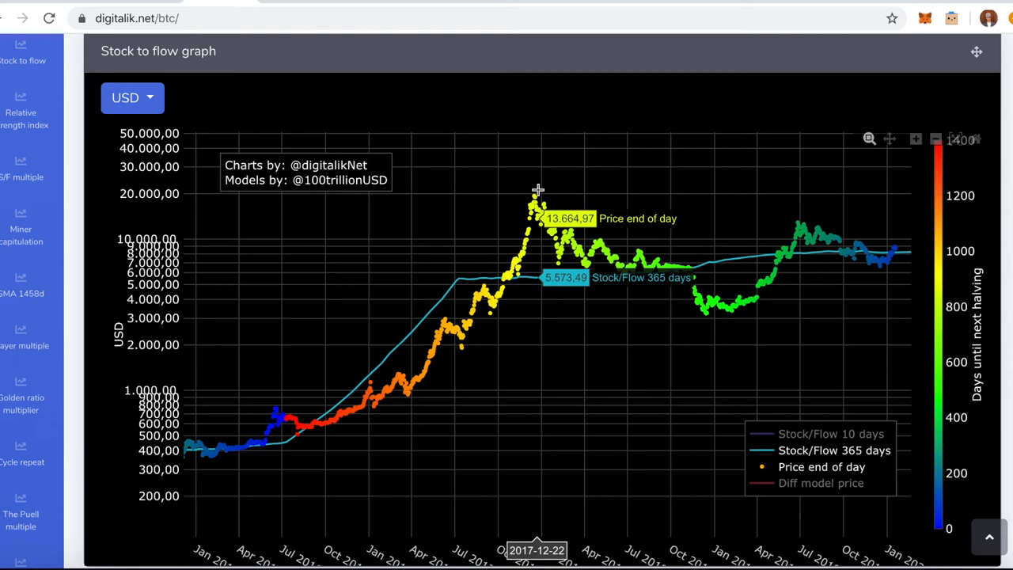
mouse_move(596, 237)
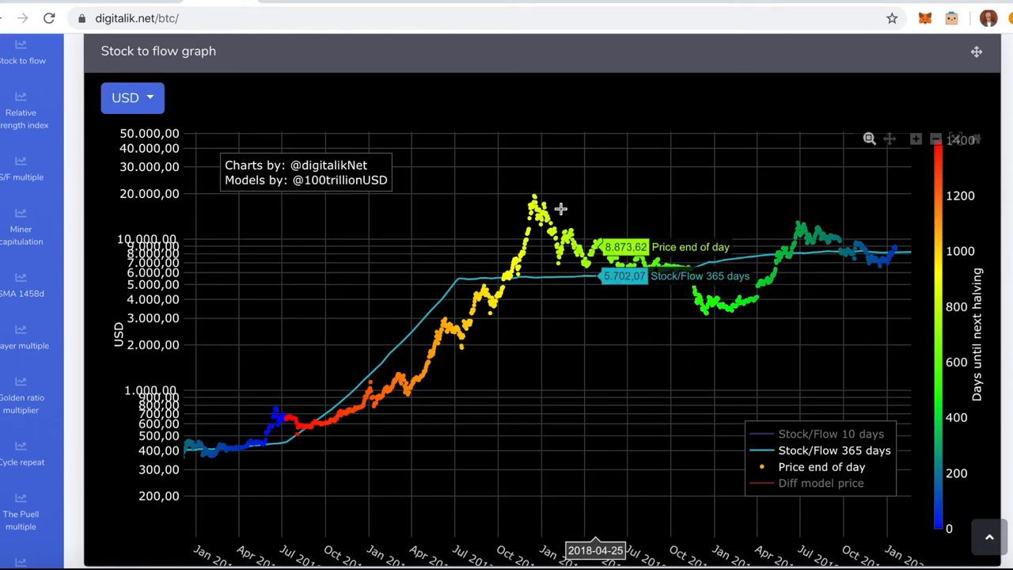
mouse_move(538, 195)
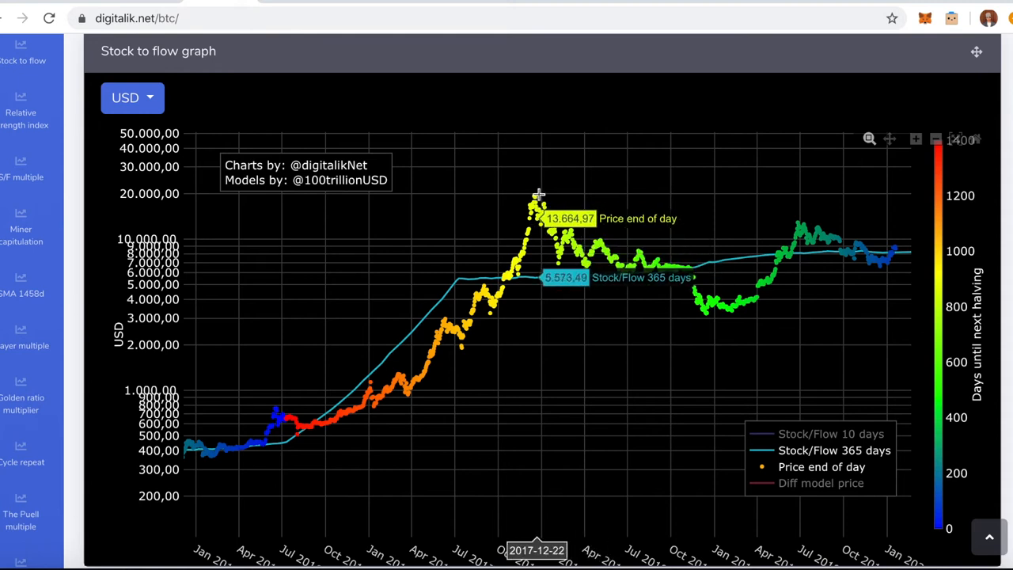
mouse_move(546, 192)
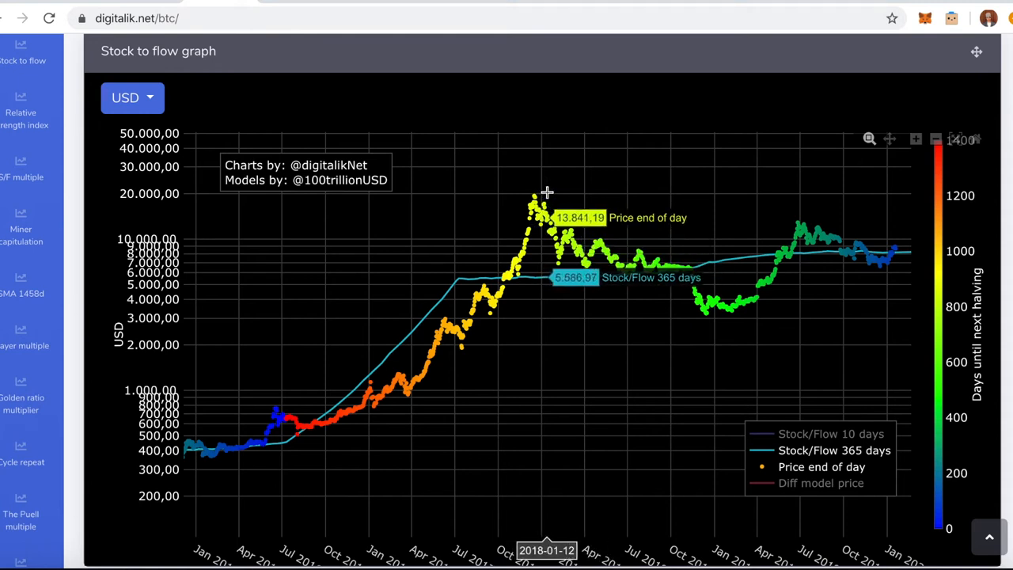
mouse_move(544, 190)
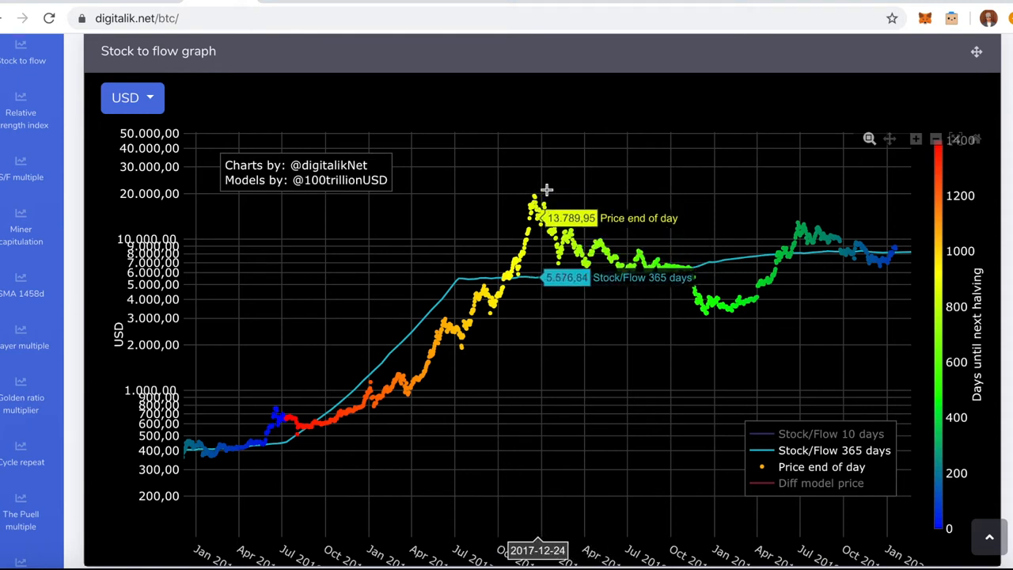
mouse_move(565, 189)
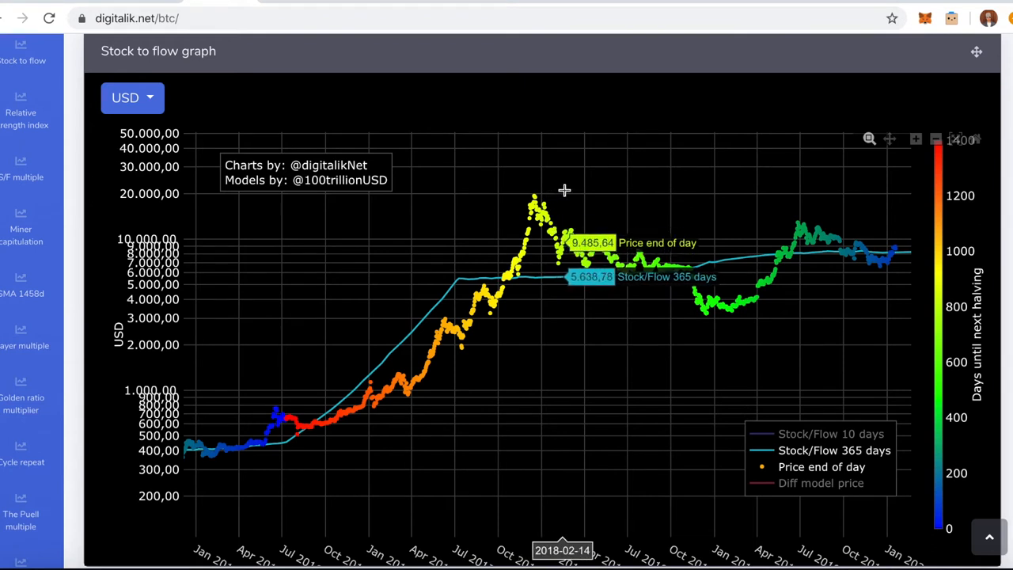
mouse_move(573, 189)
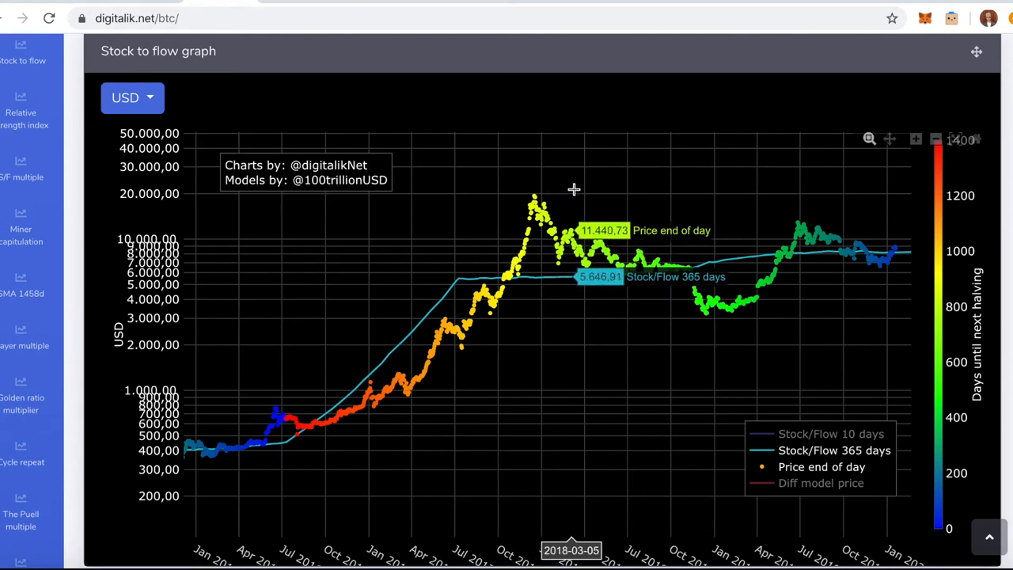
mouse_move(348, 386)
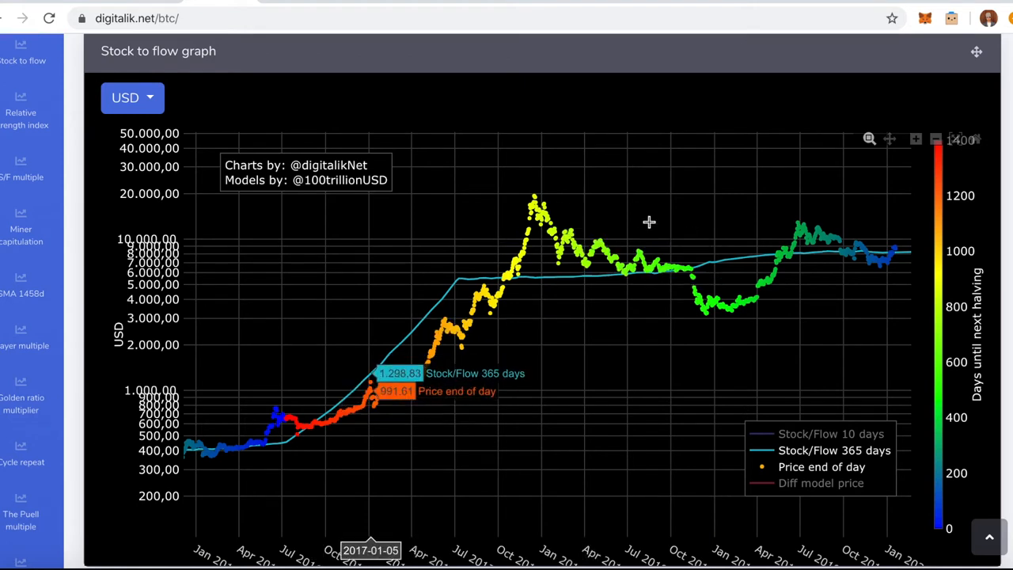
mouse_move(573, 237)
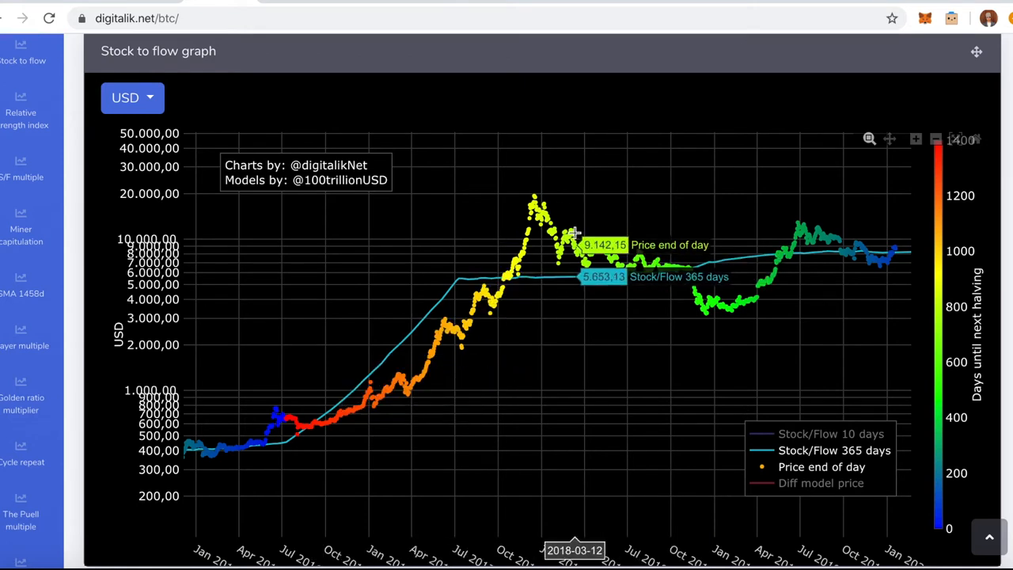
mouse_move(592, 224)
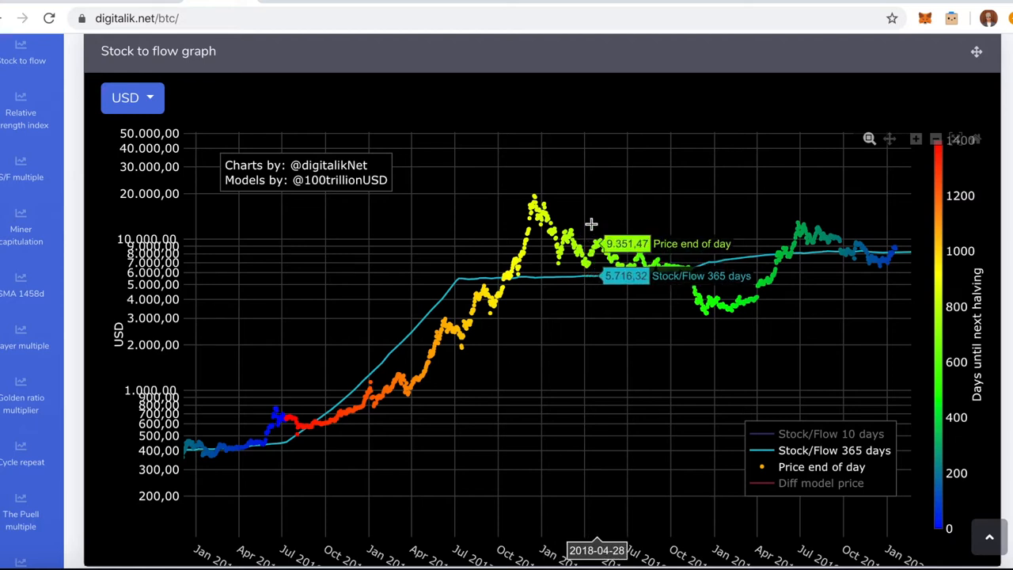
mouse_move(617, 219)
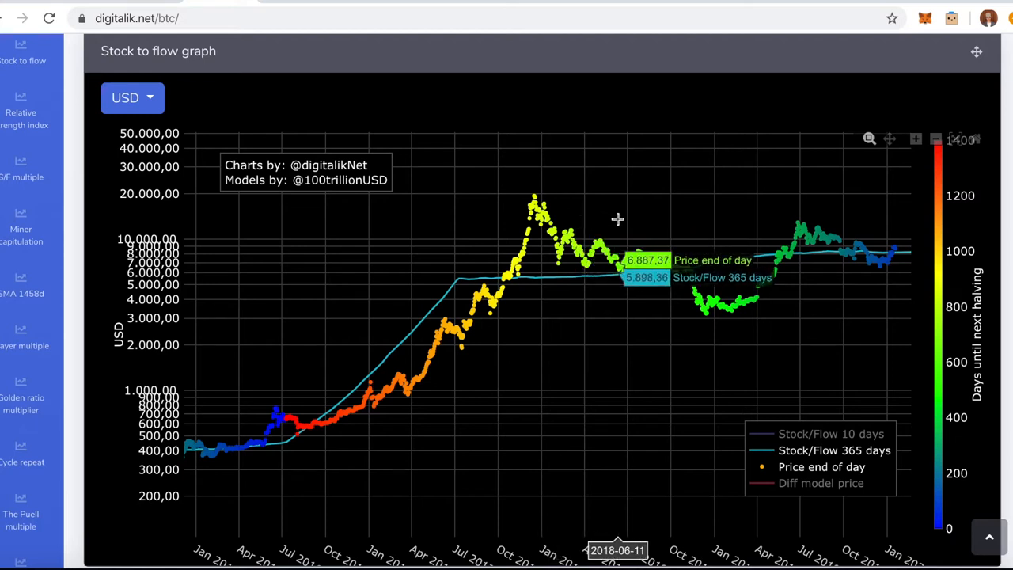
mouse_move(647, 207)
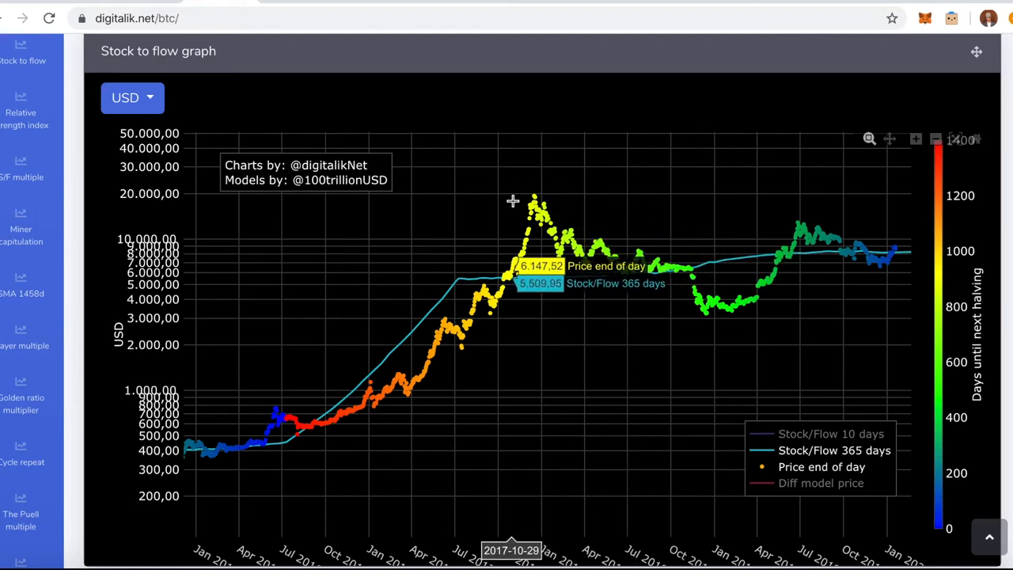
mouse_move(578, 198)
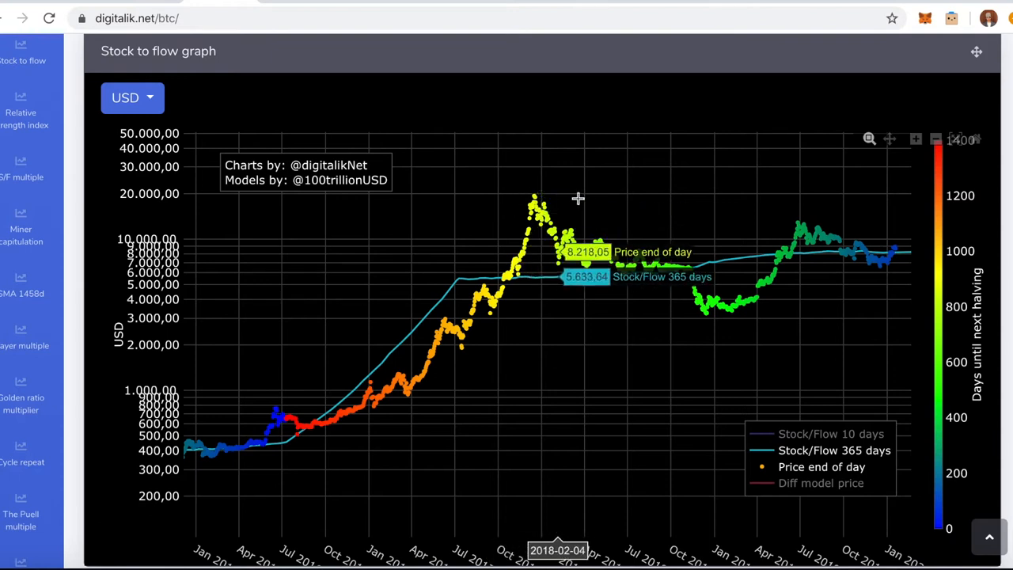
mouse_move(686, 190)
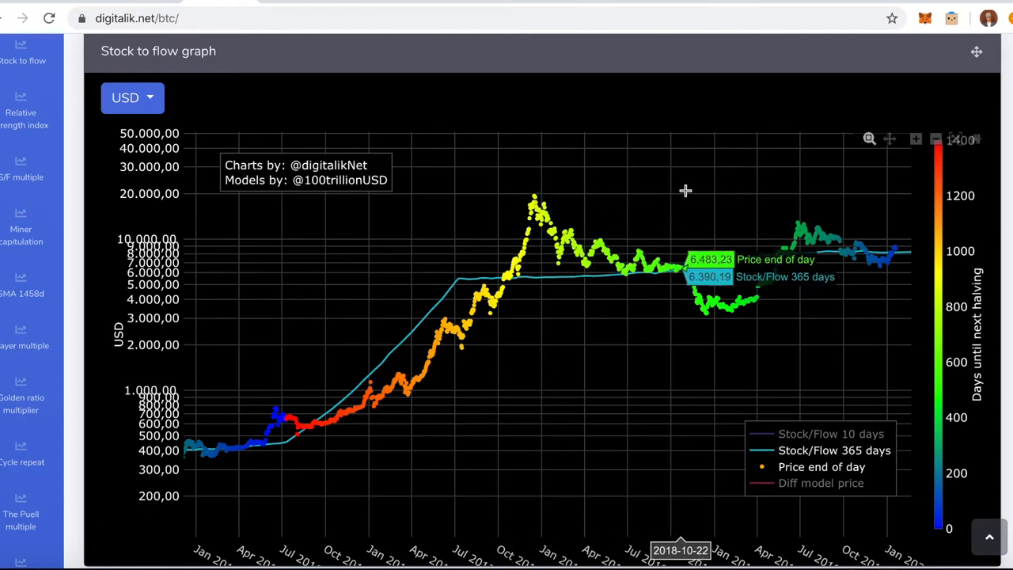
mouse_move(694, 190)
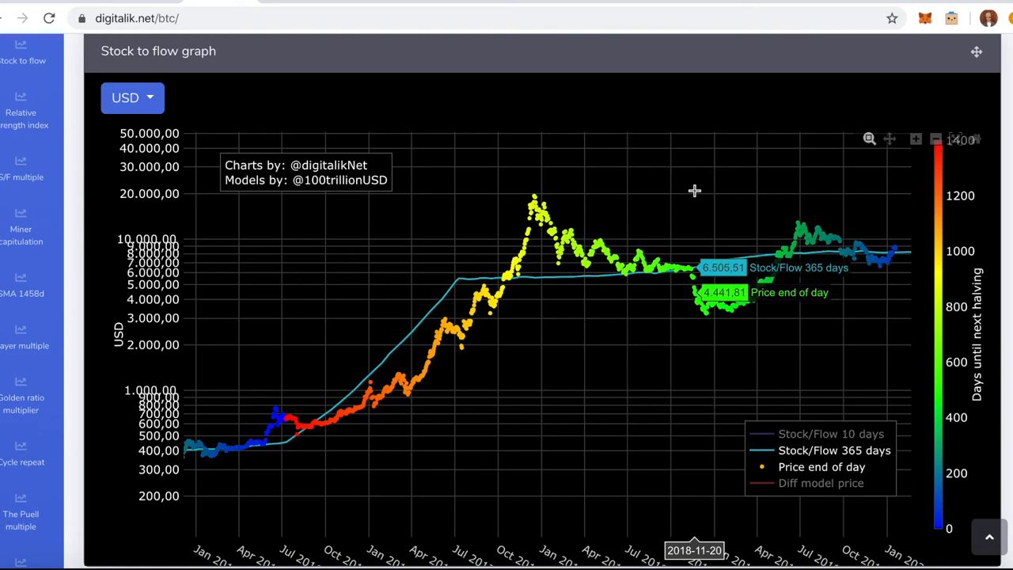
mouse_move(691, 208)
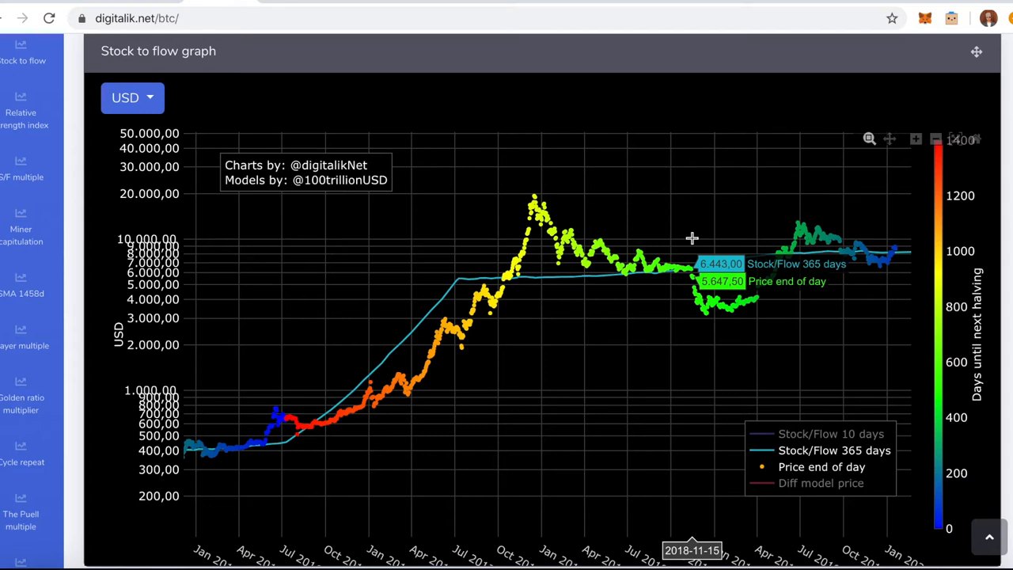
mouse_move(700, 239)
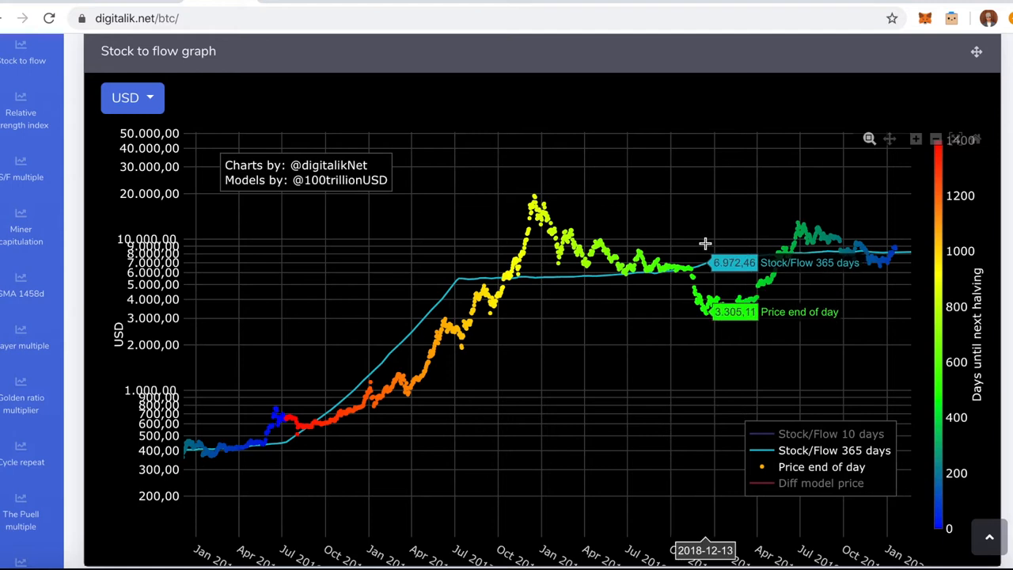
mouse_move(718, 243)
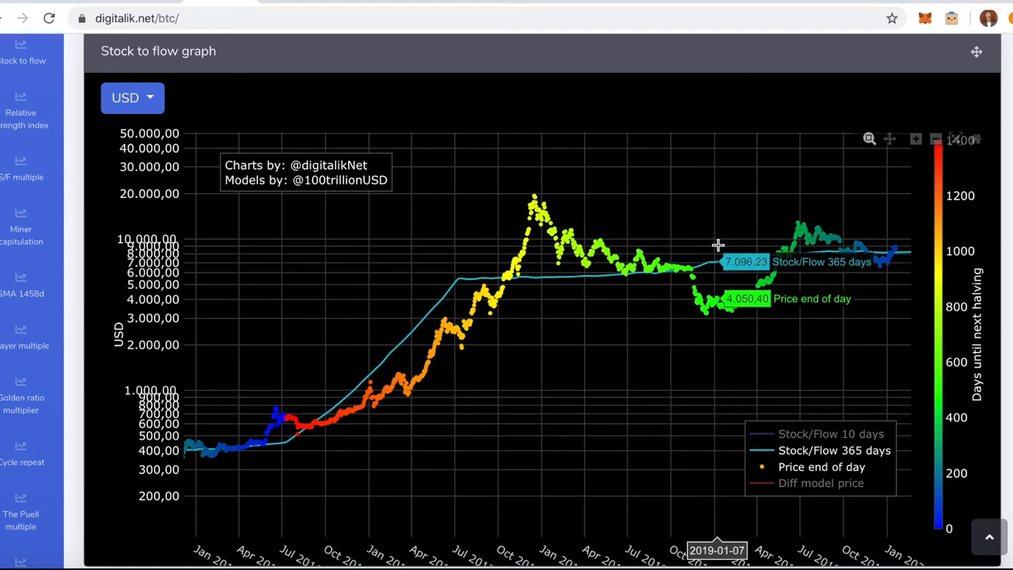
mouse_move(730, 252)
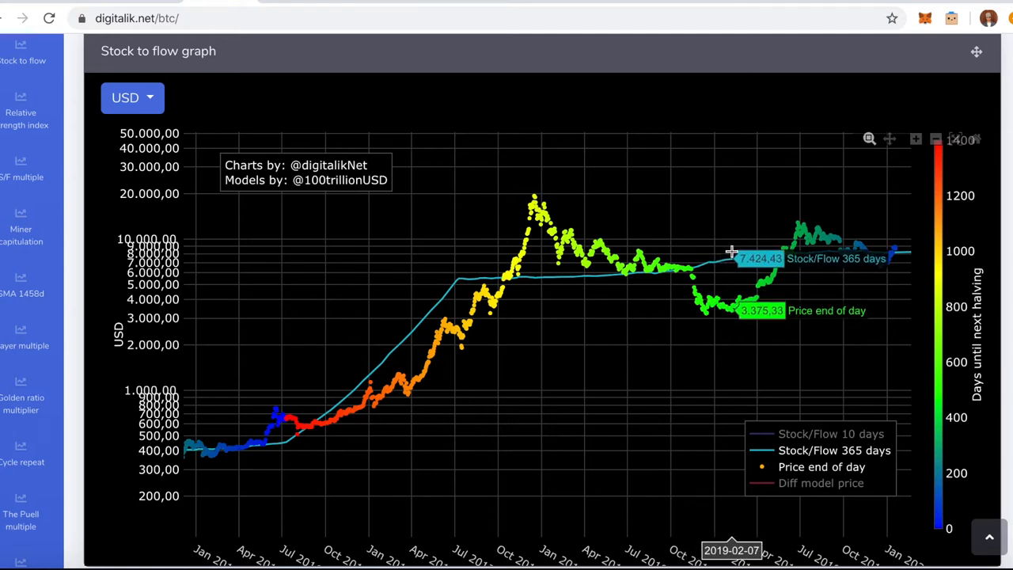
mouse_move(732, 251)
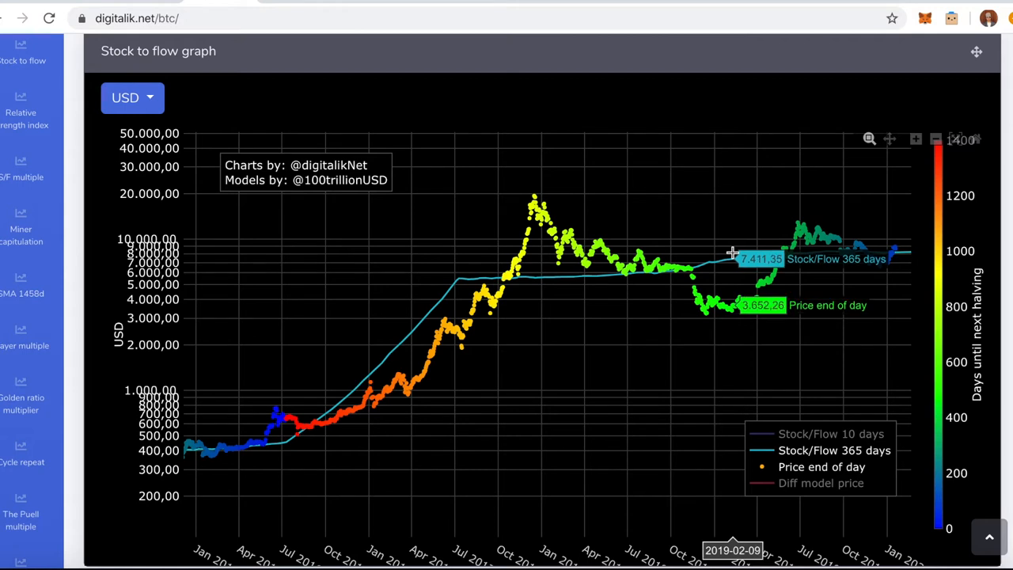
mouse_move(742, 251)
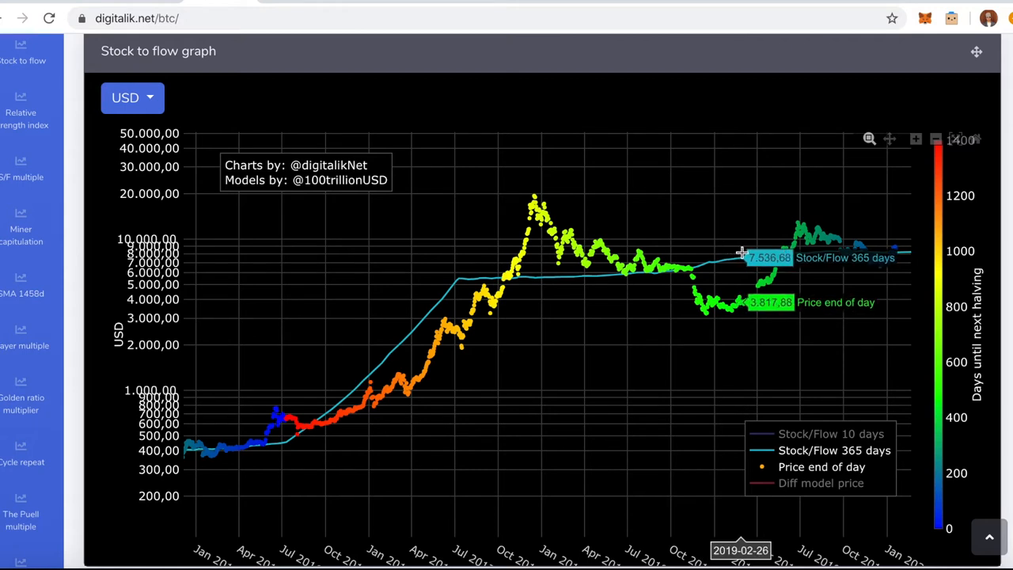
mouse_move(742, 254)
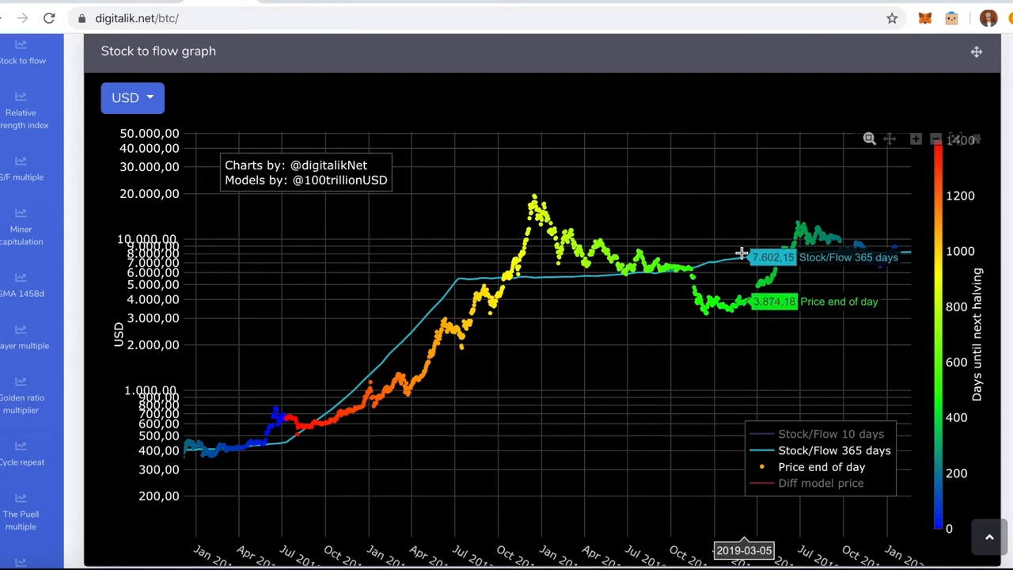
mouse_move(758, 239)
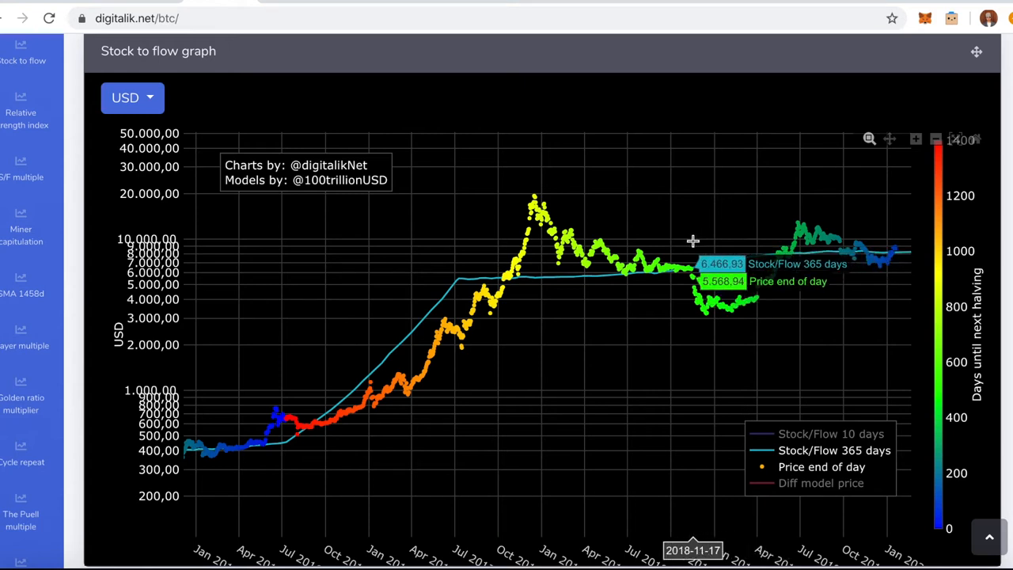
mouse_move(701, 240)
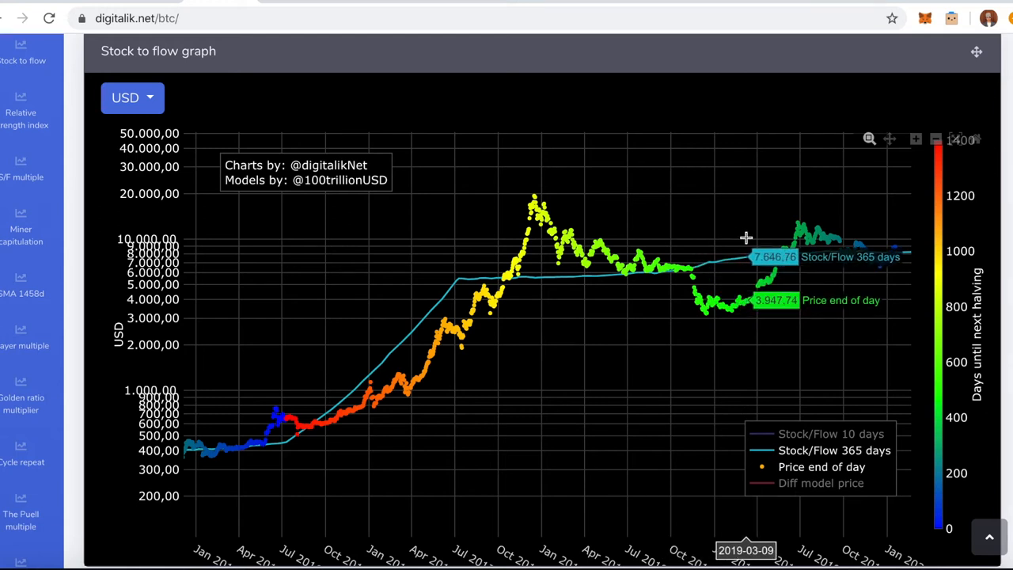
mouse_move(754, 234)
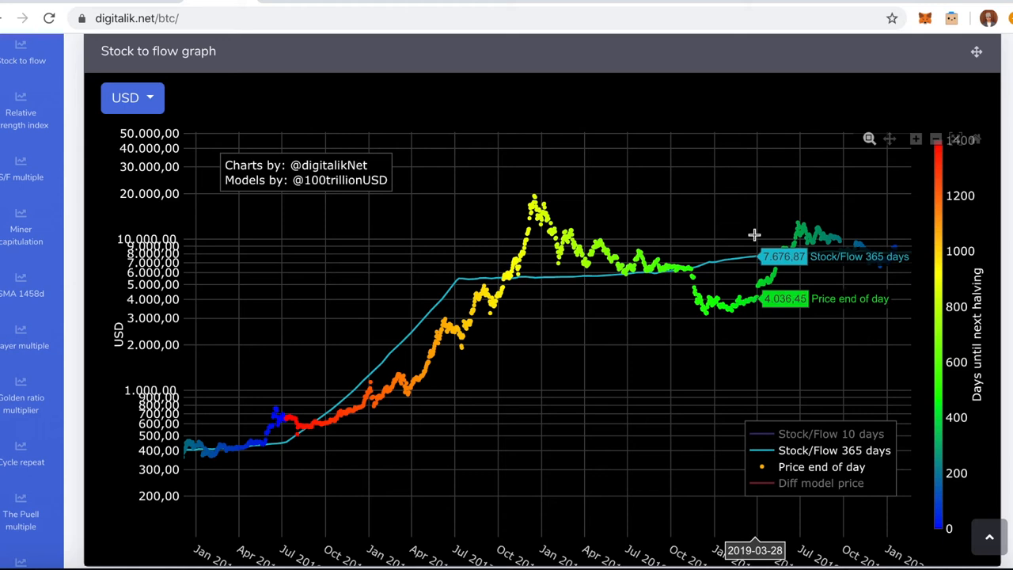
mouse_move(747, 240)
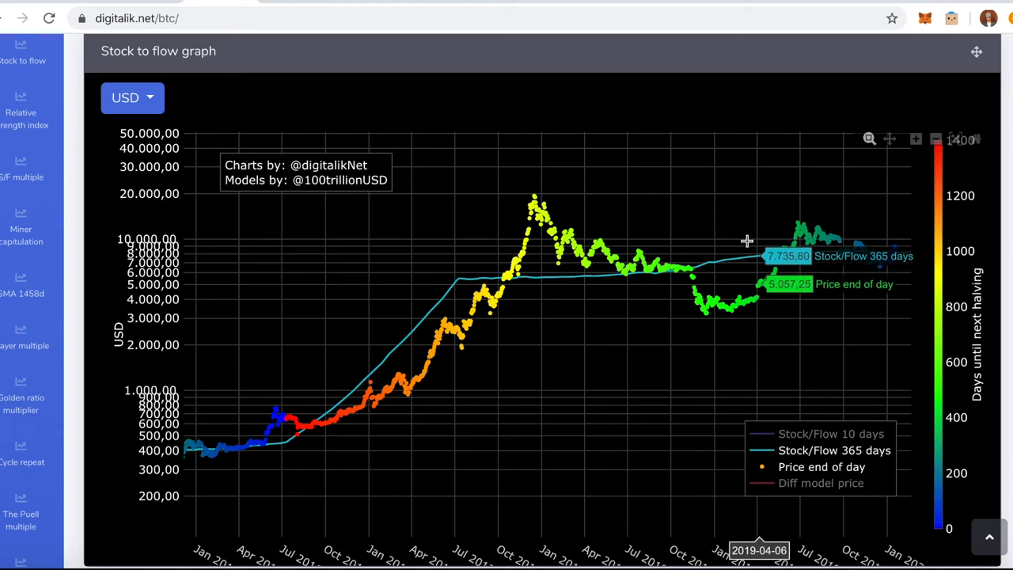
mouse_move(753, 236)
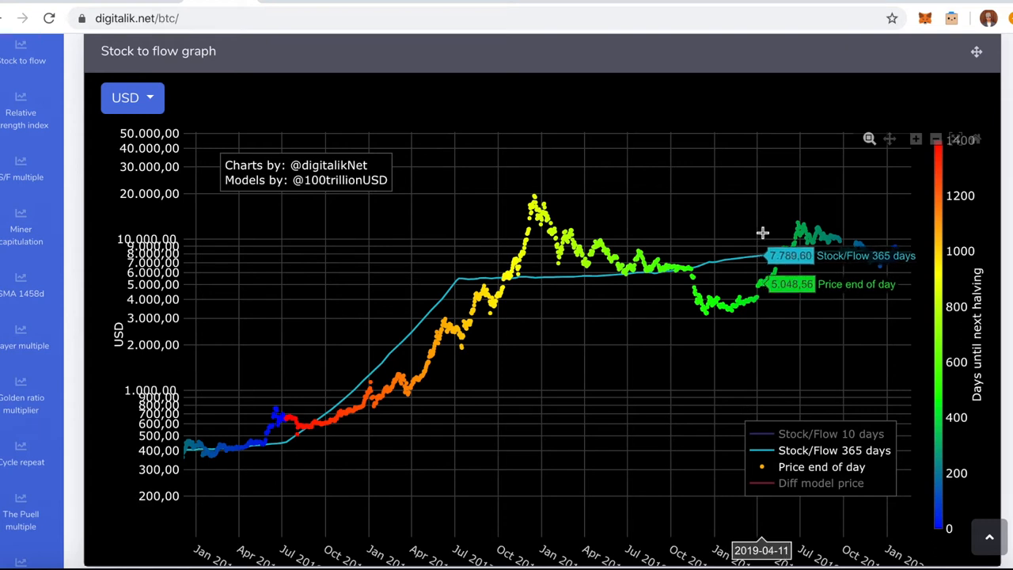
mouse_move(758, 235)
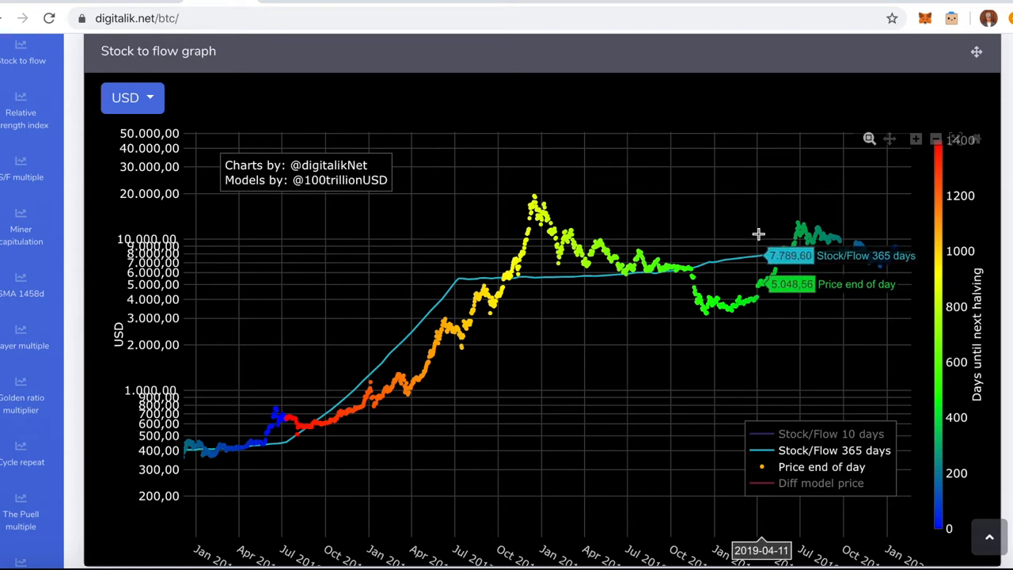
mouse_move(762, 233)
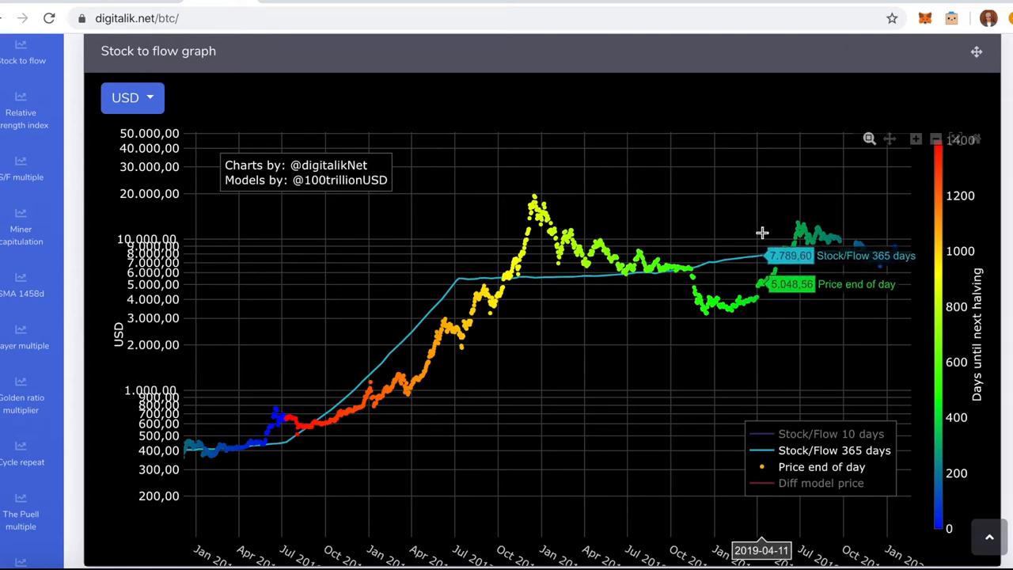
mouse_move(763, 231)
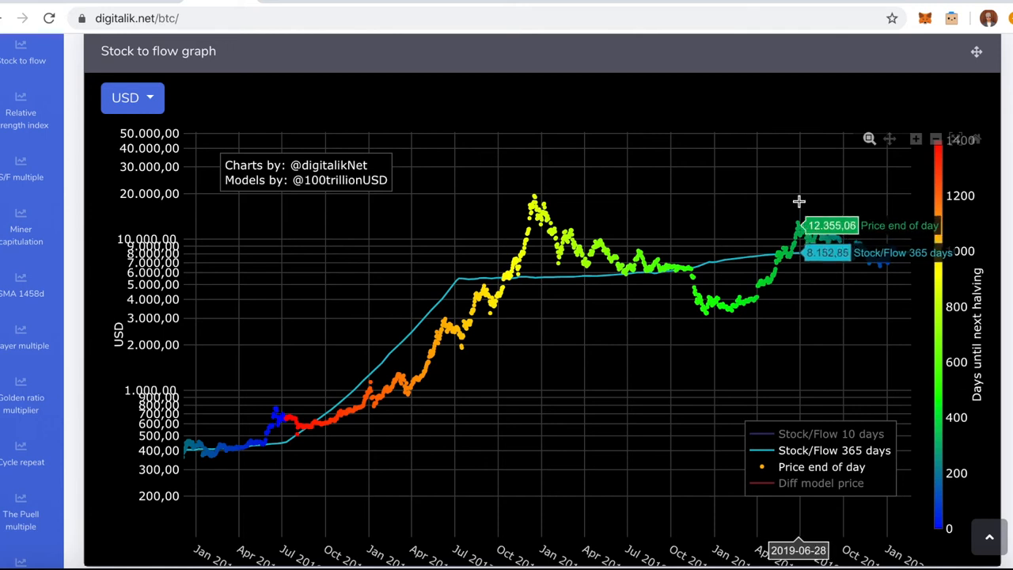
mouse_move(803, 199)
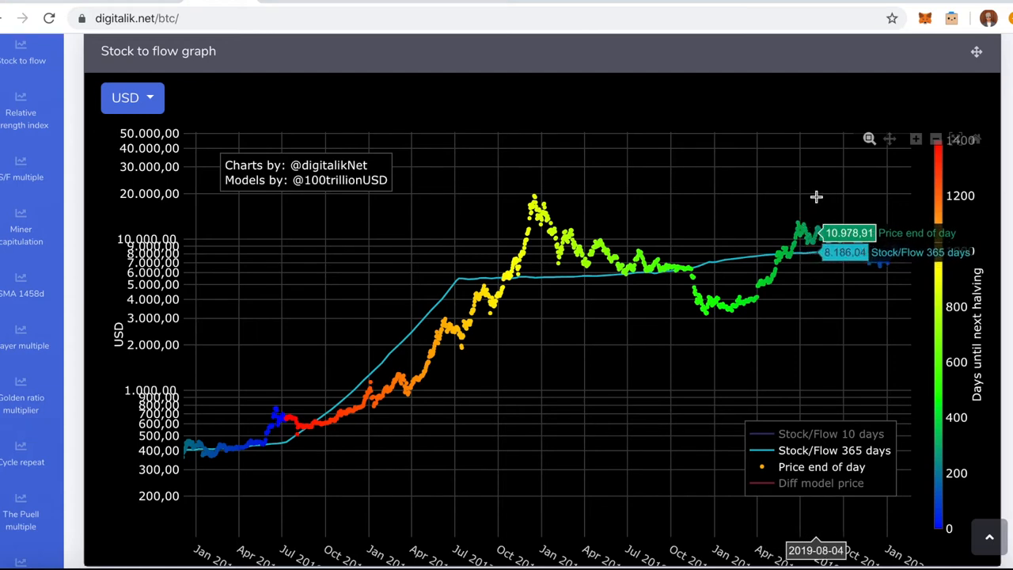
mouse_move(817, 227)
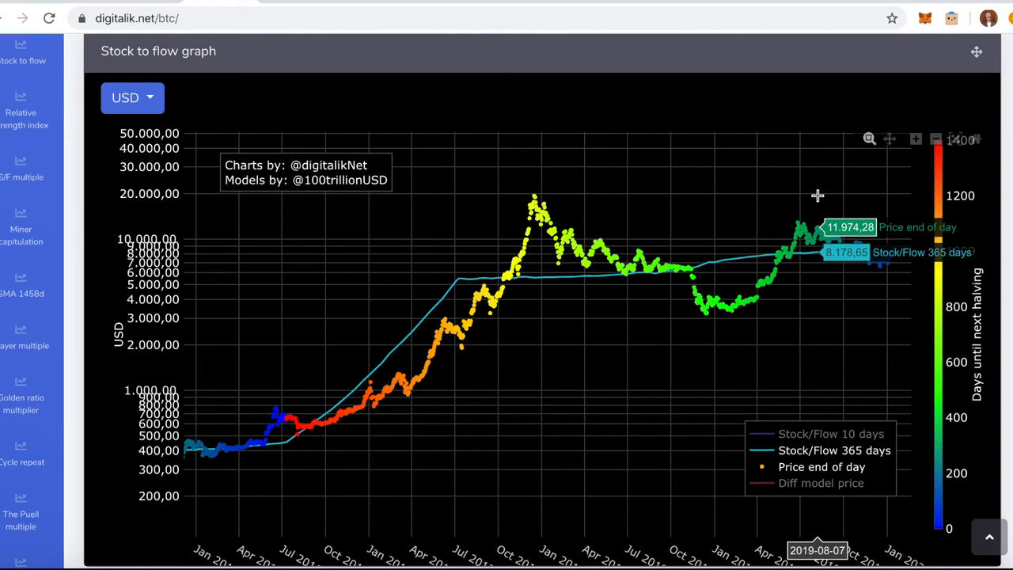
mouse_move(817, 233)
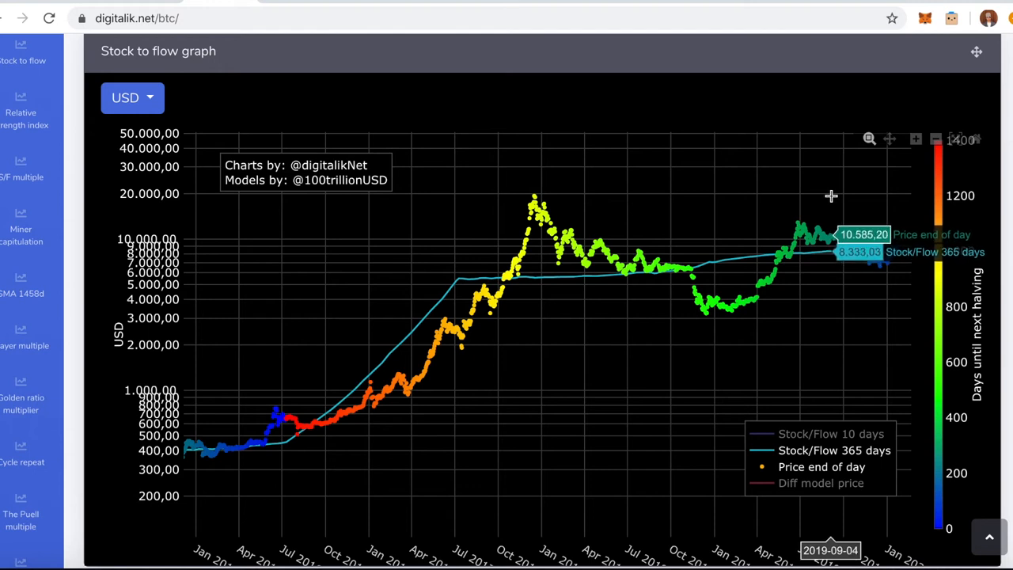
mouse_move(801, 194)
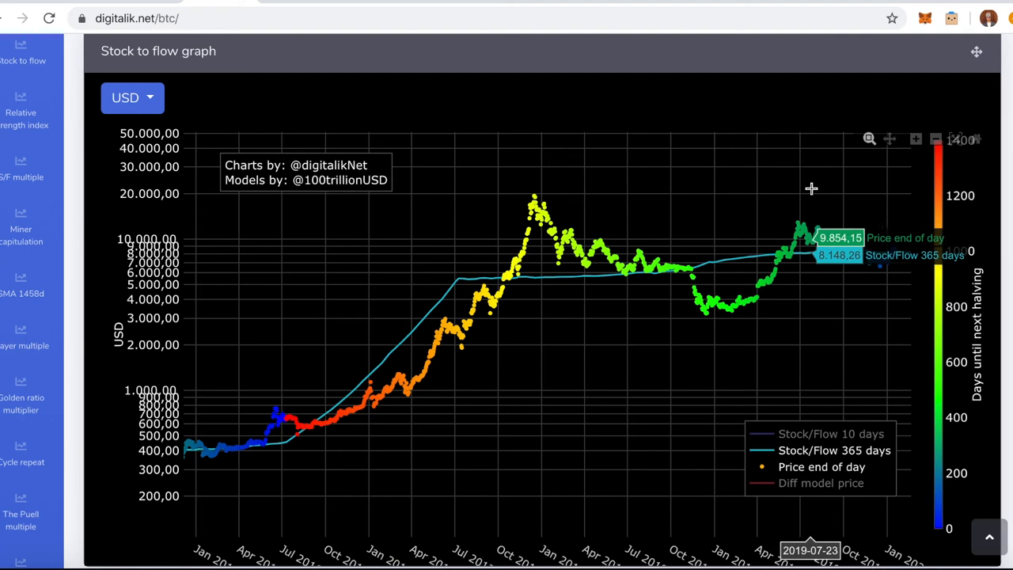
mouse_move(793, 184)
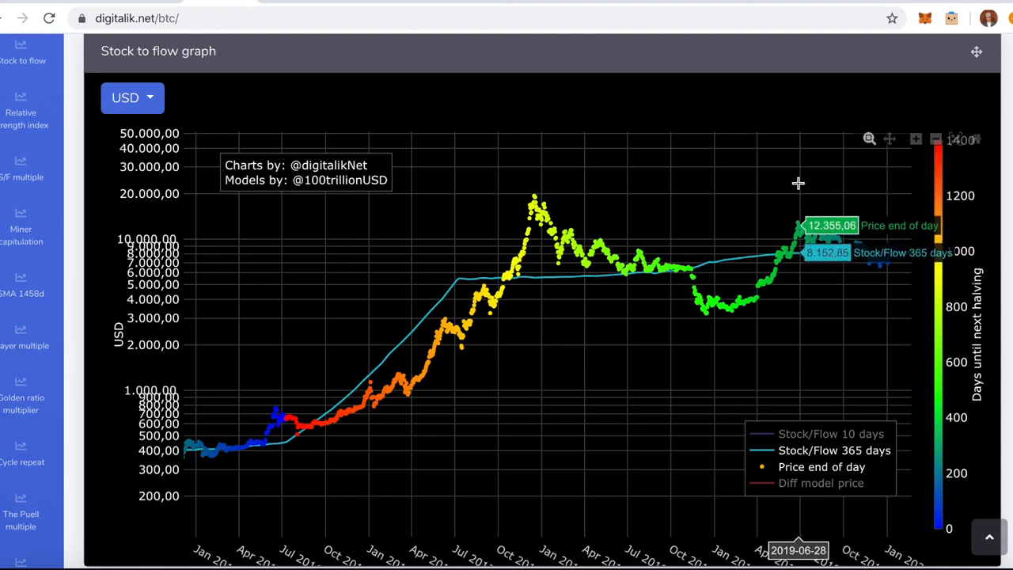
mouse_move(792, 187)
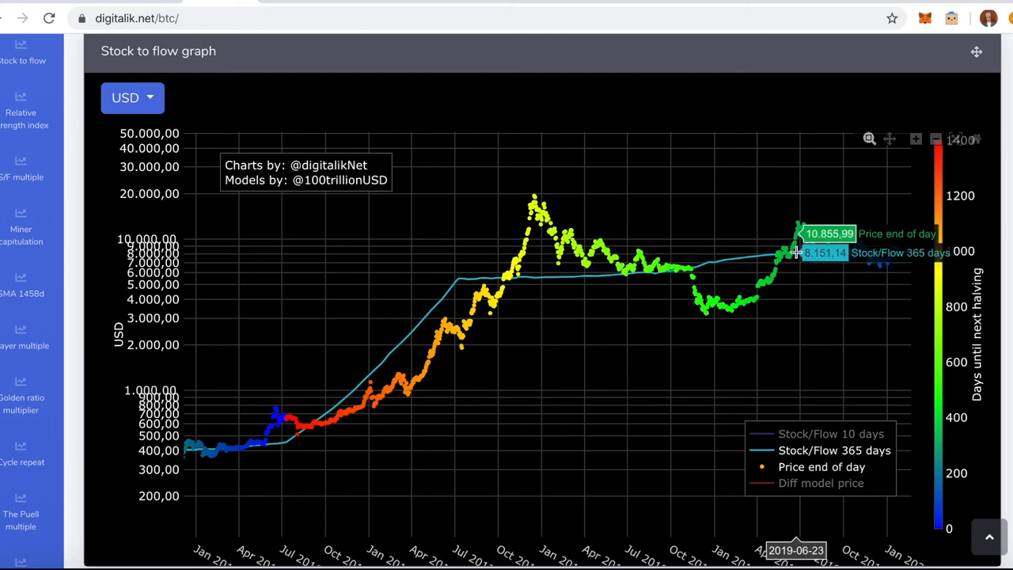
mouse_move(835, 210)
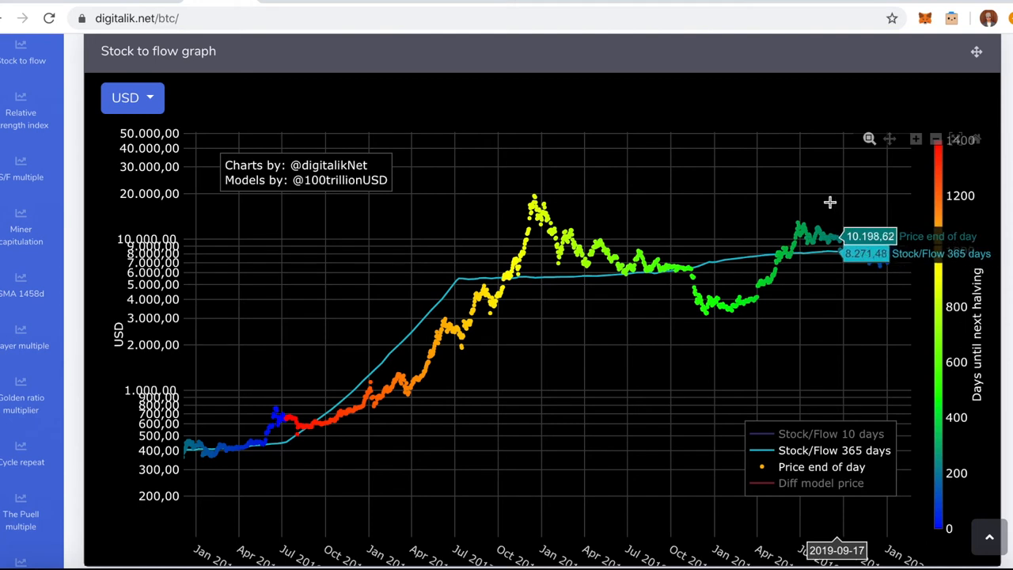
mouse_move(821, 197)
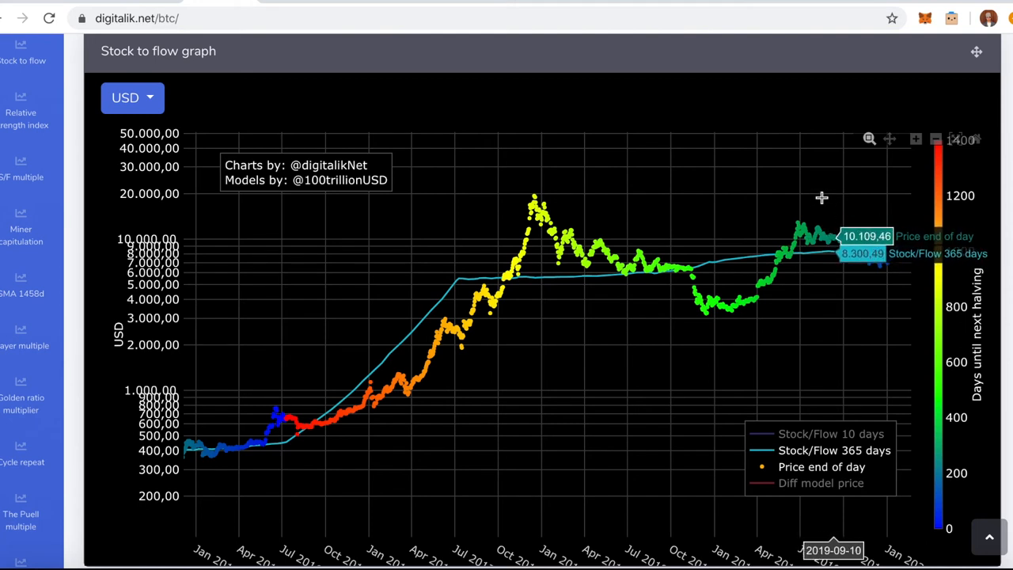
mouse_move(849, 200)
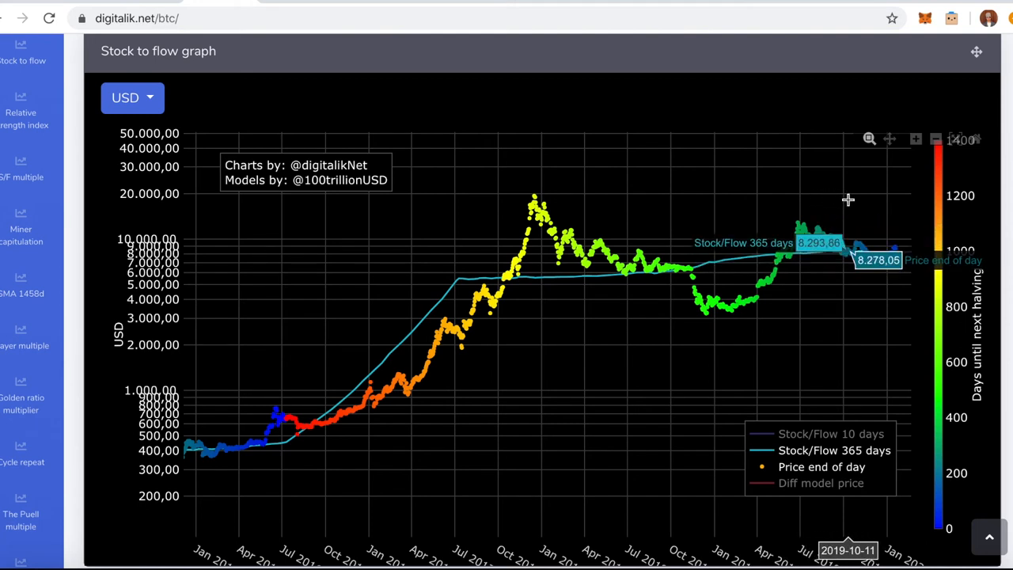
mouse_move(862, 207)
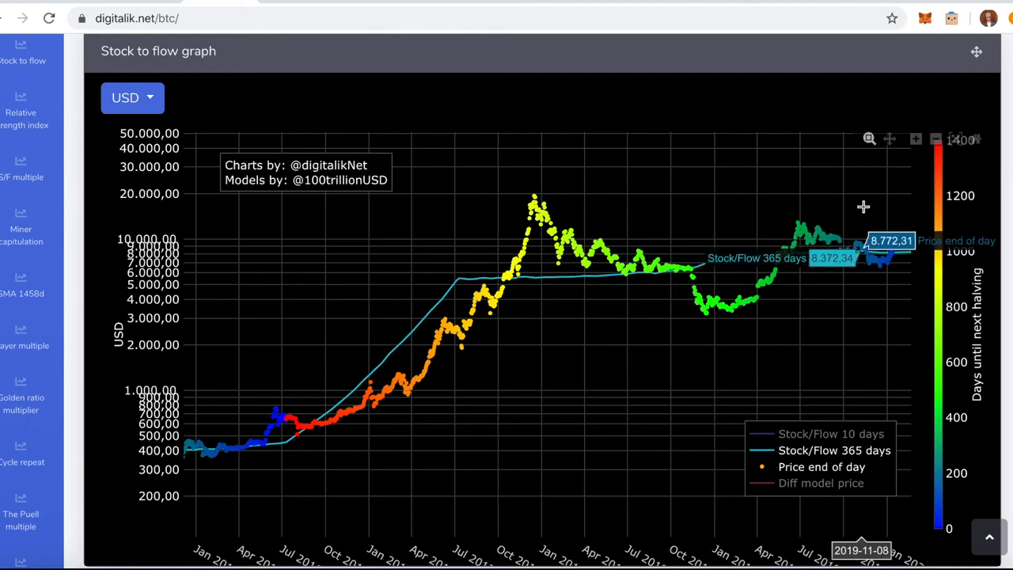
mouse_move(845, 229)
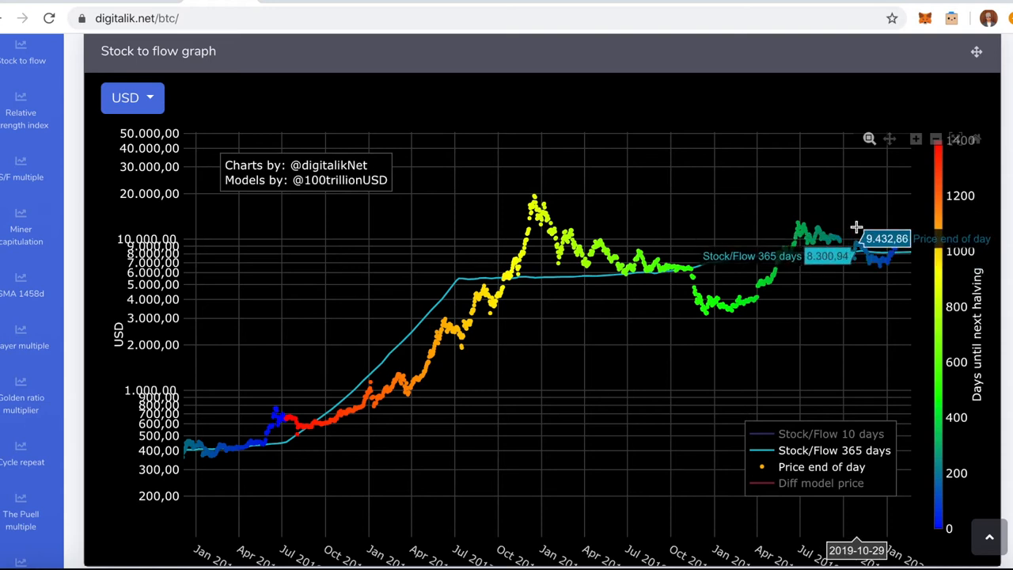
mouse_move(862, 226)
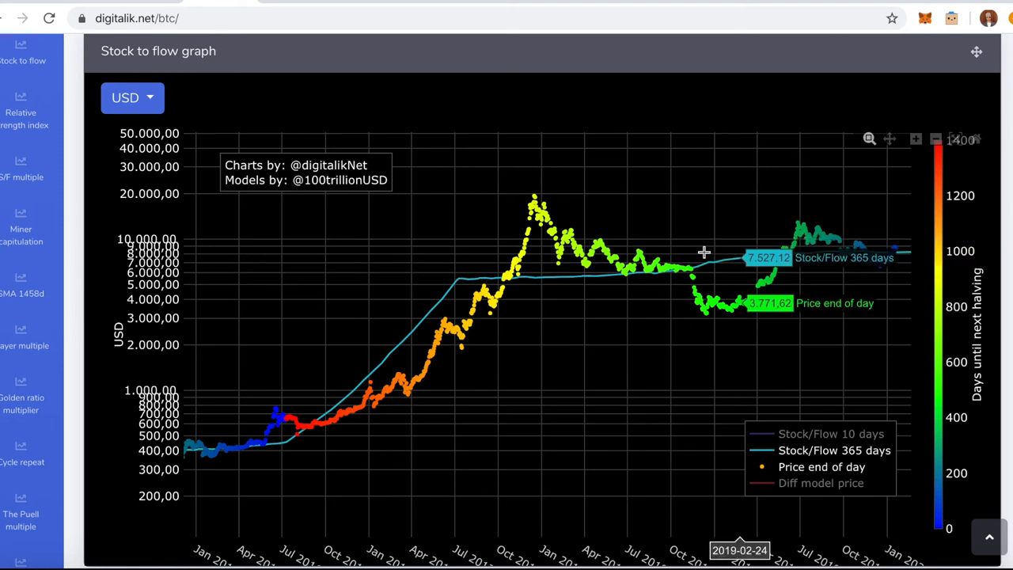
mouse_move(694, 252)
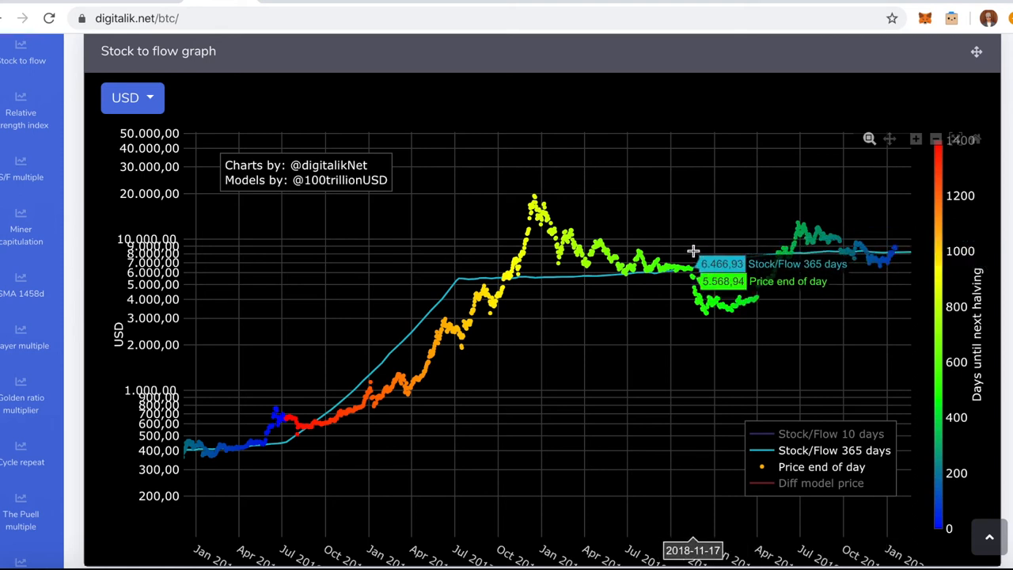
mouse_move(849, 217)
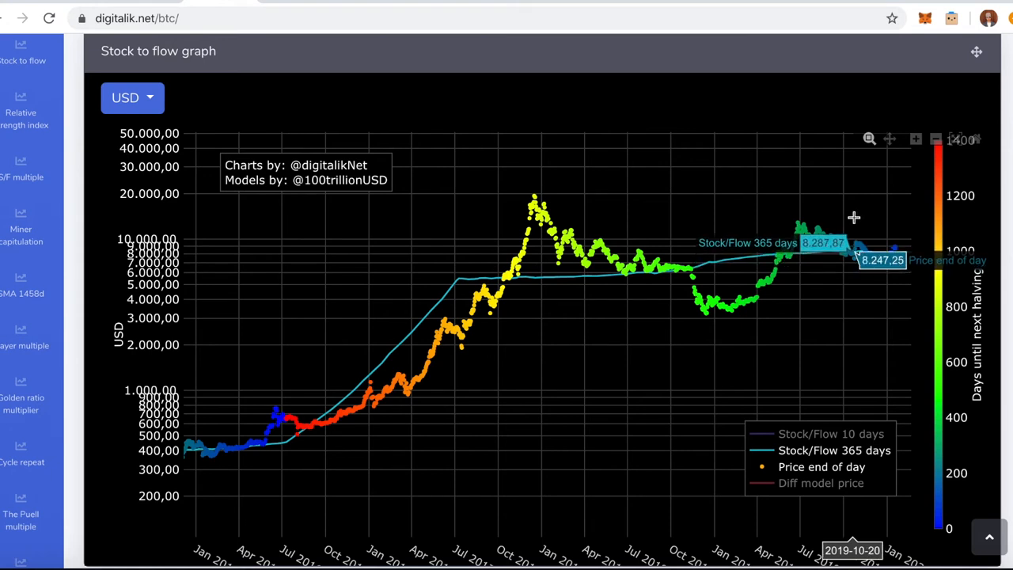
mouse_move(862, 218)
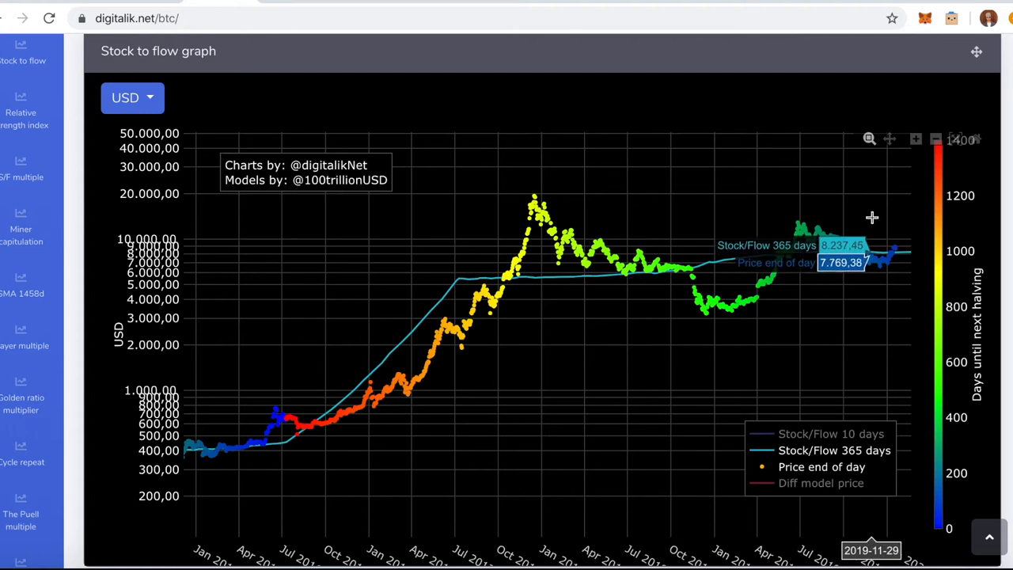
mouse_move(886, 264)
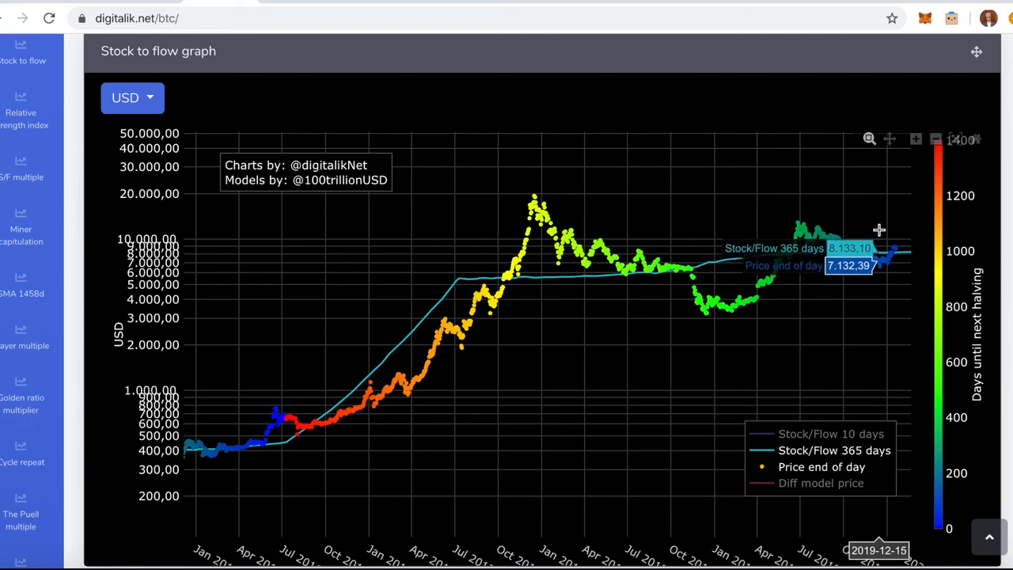
mouse_move(883, 231)
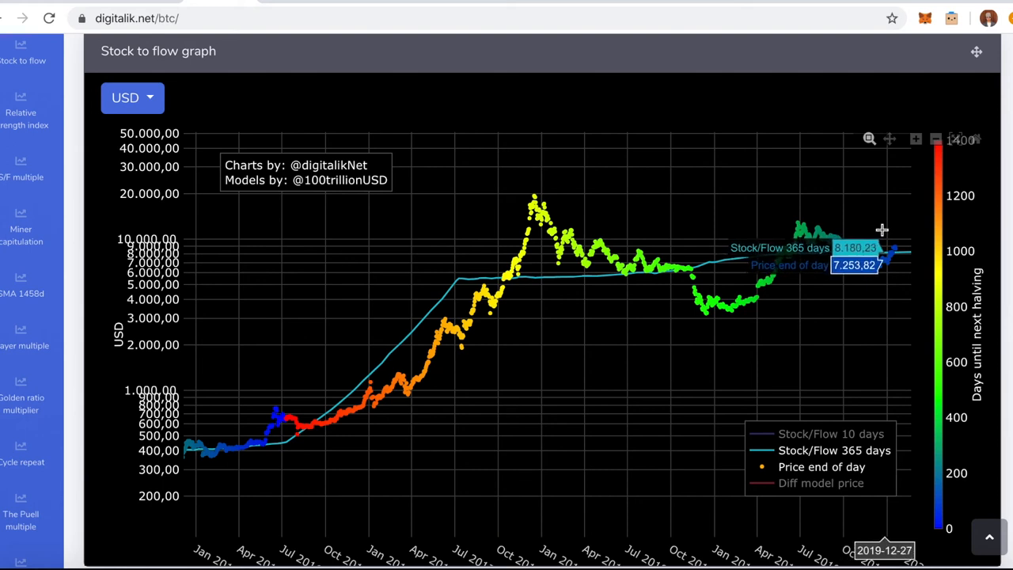
mouse_move(870, 232)
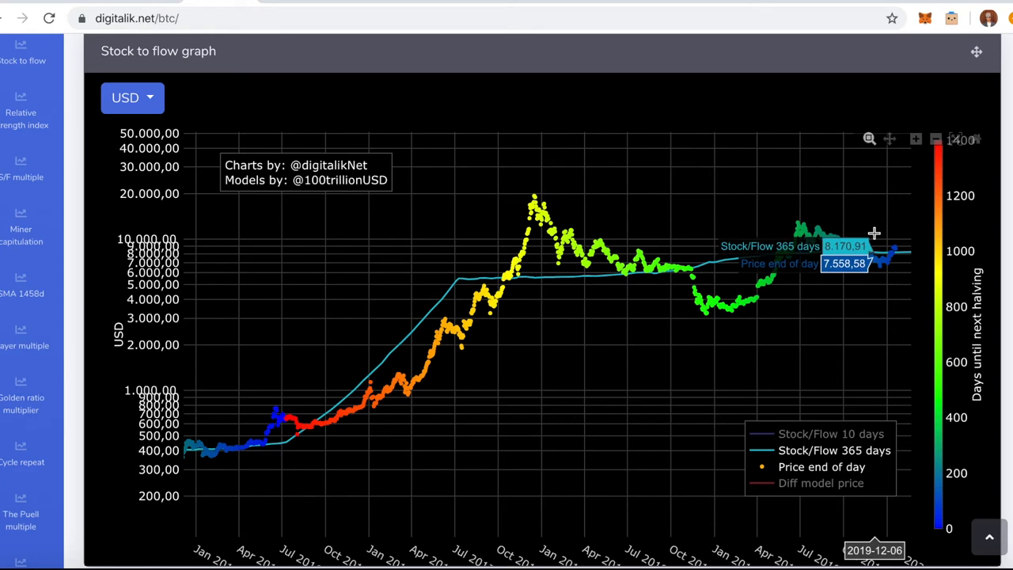
mouse_move(878, 234)
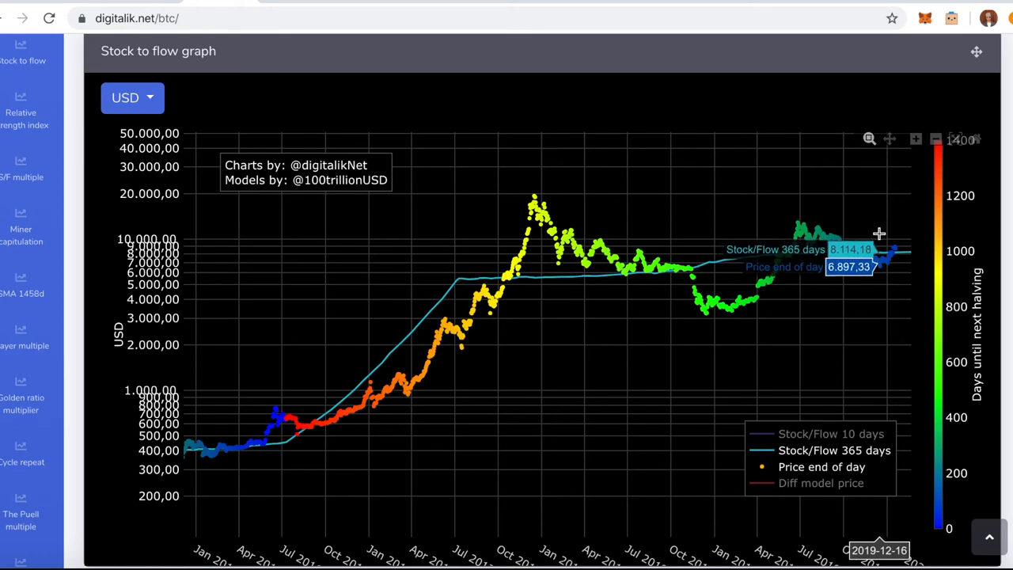
mouse_move(883, 234)
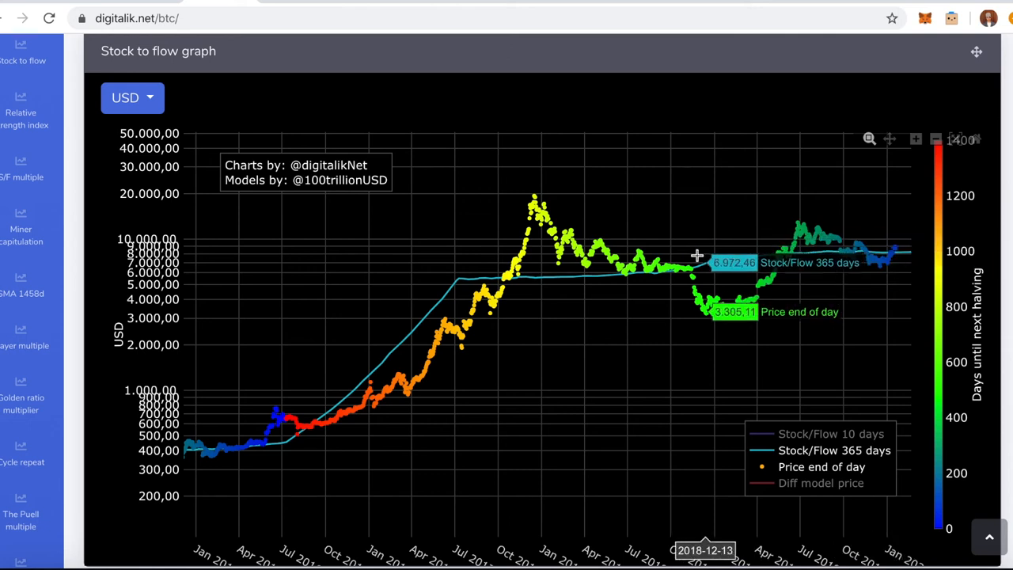
mouse_move(694, 256)
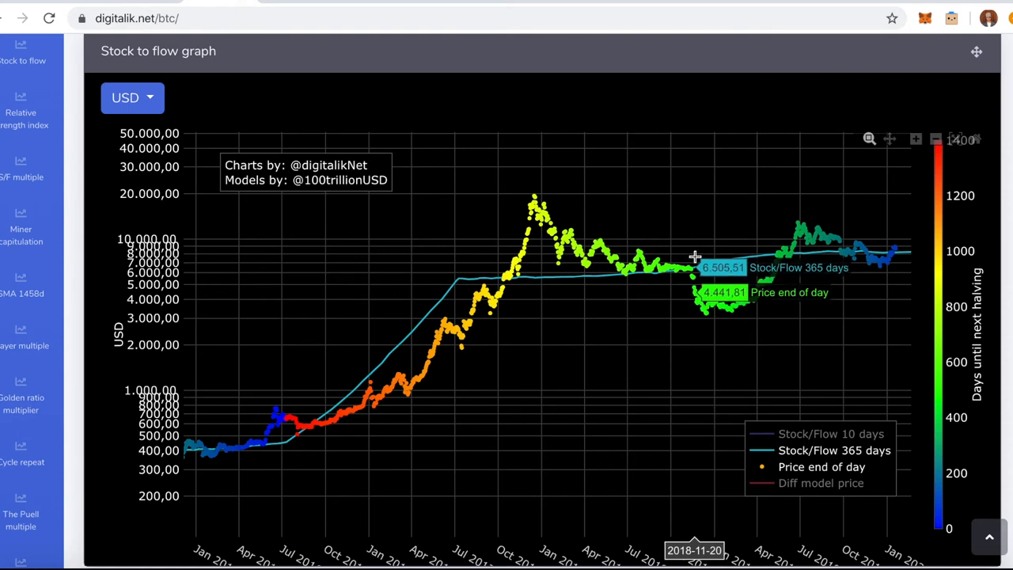
mouse_move(843, 237)
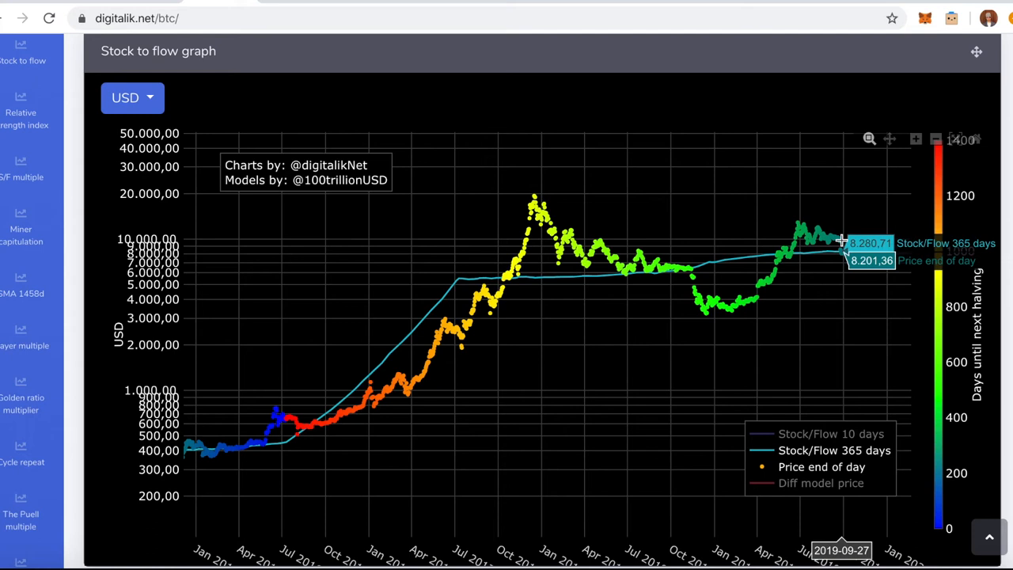
mouse_move(870, 238)
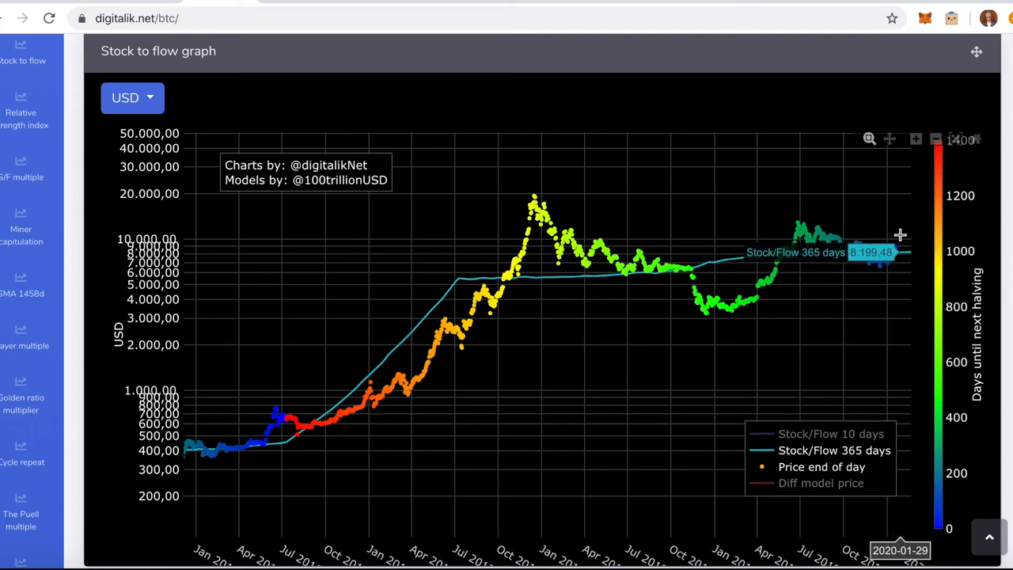
mouse_move(889, 139)
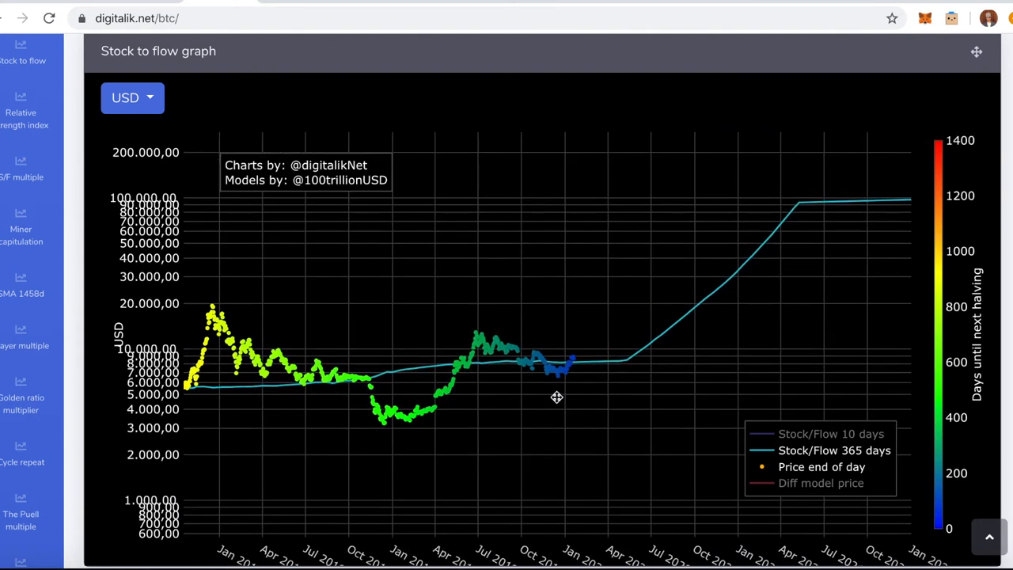
mouse_move(783, 194)
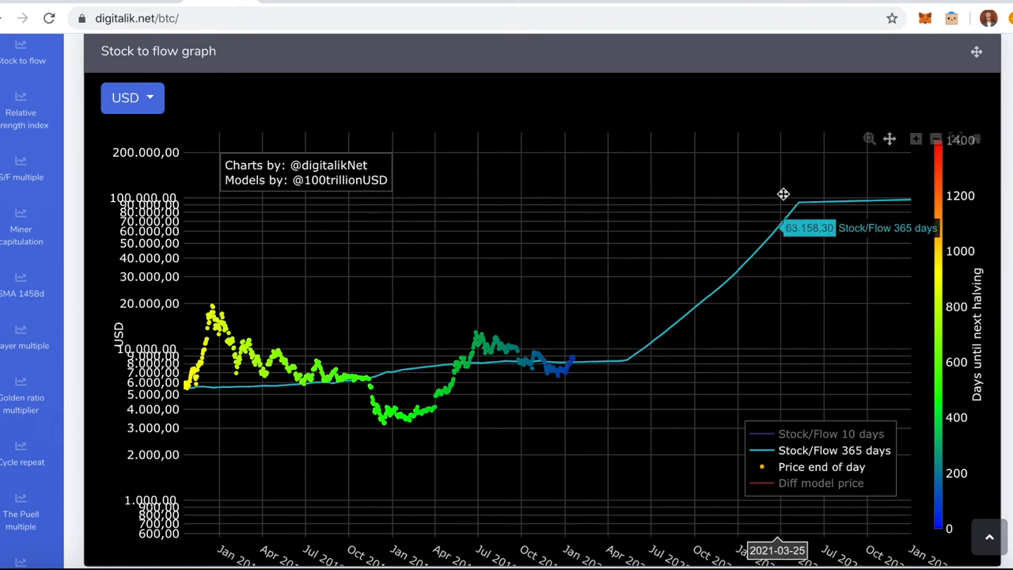
mouse_move(600, 363)
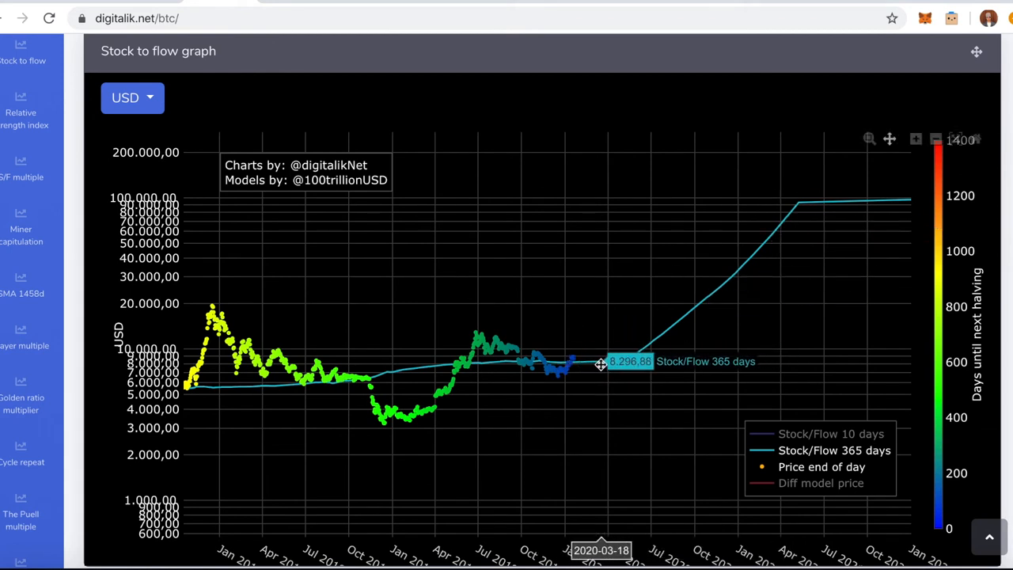
mouse_move(637, 300)
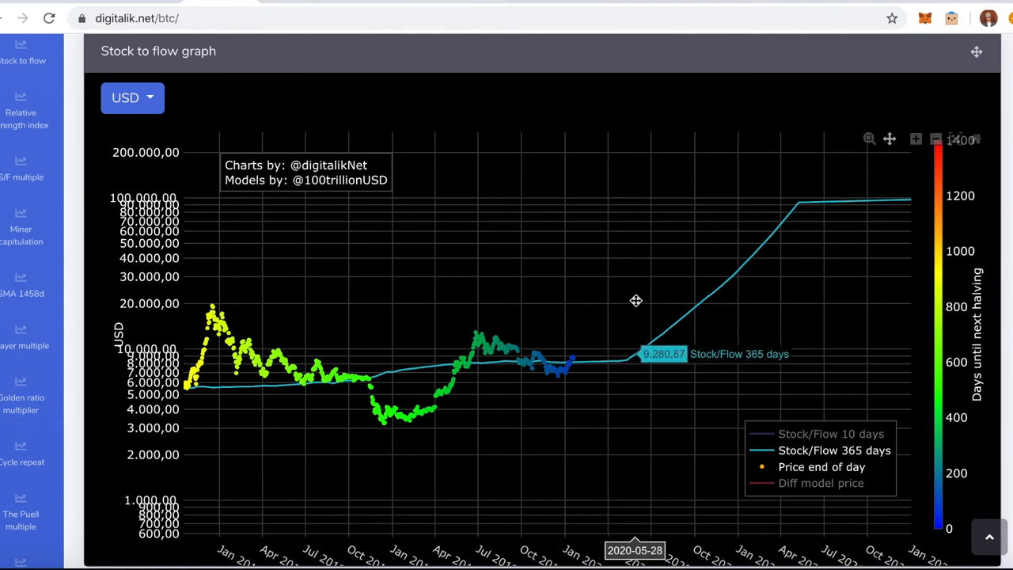
mouse_move(557, 414)
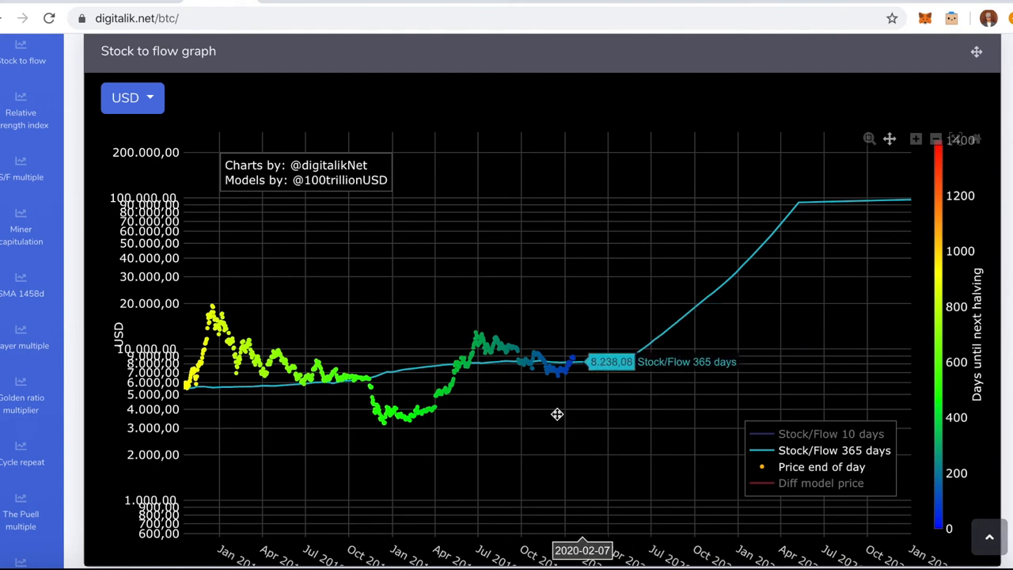
- Pan the chart slightly earlier to show the S/F model from late 2017 onward
left_click_drag(557, 414, 575, 413)
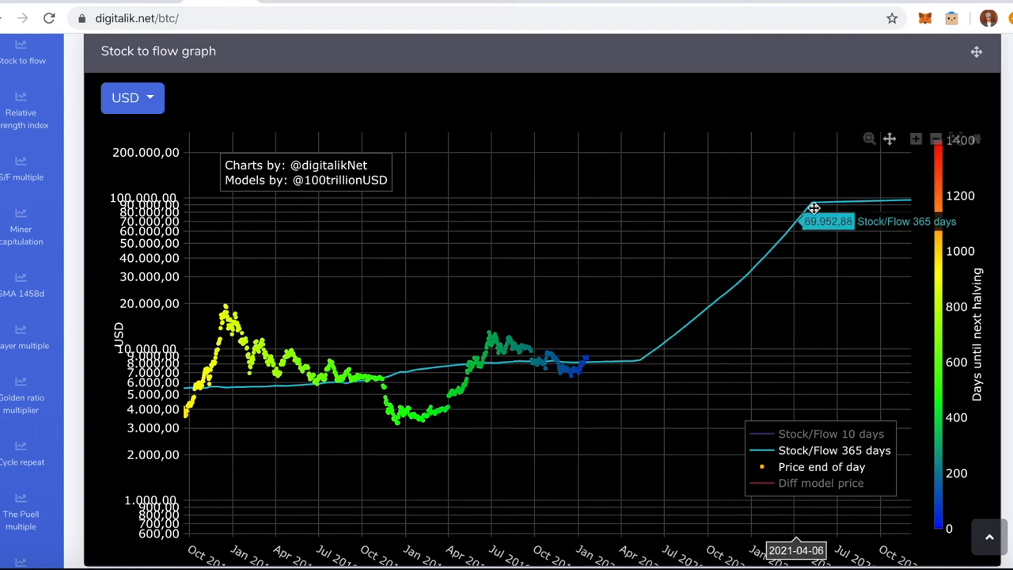
mouse_move(628, 353)
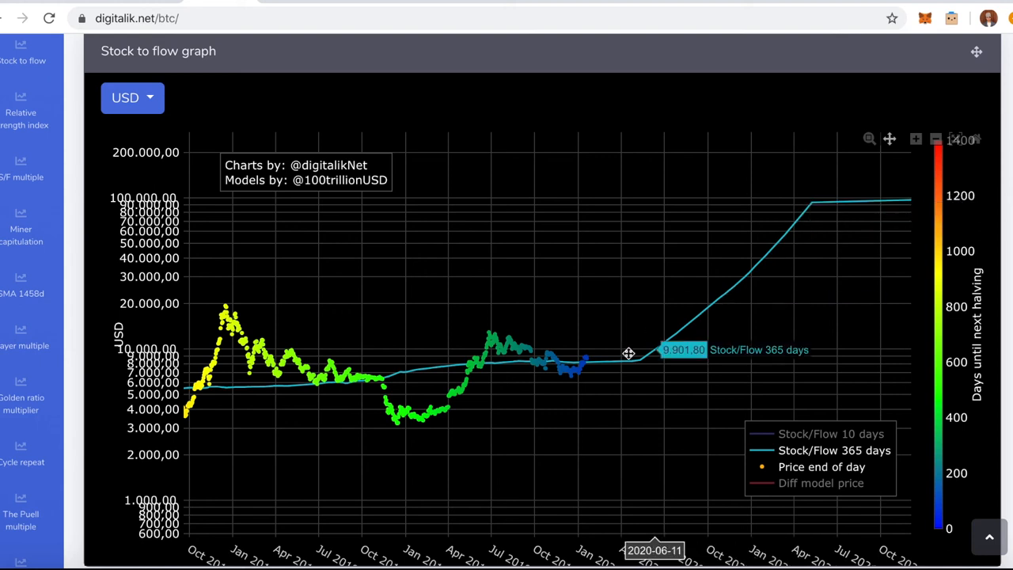
mouse_move(638, 332)
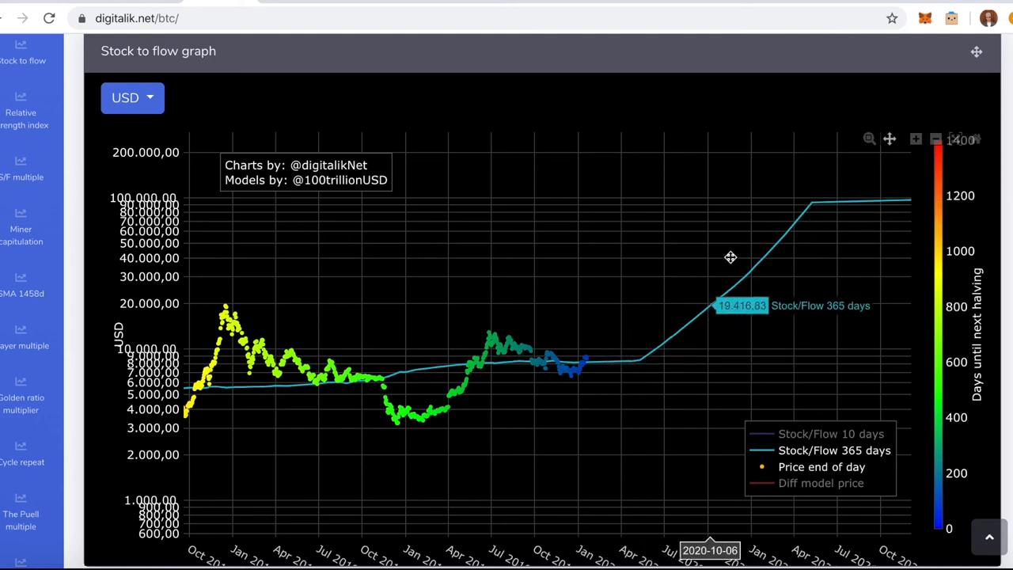
mouse_move(675, 293)
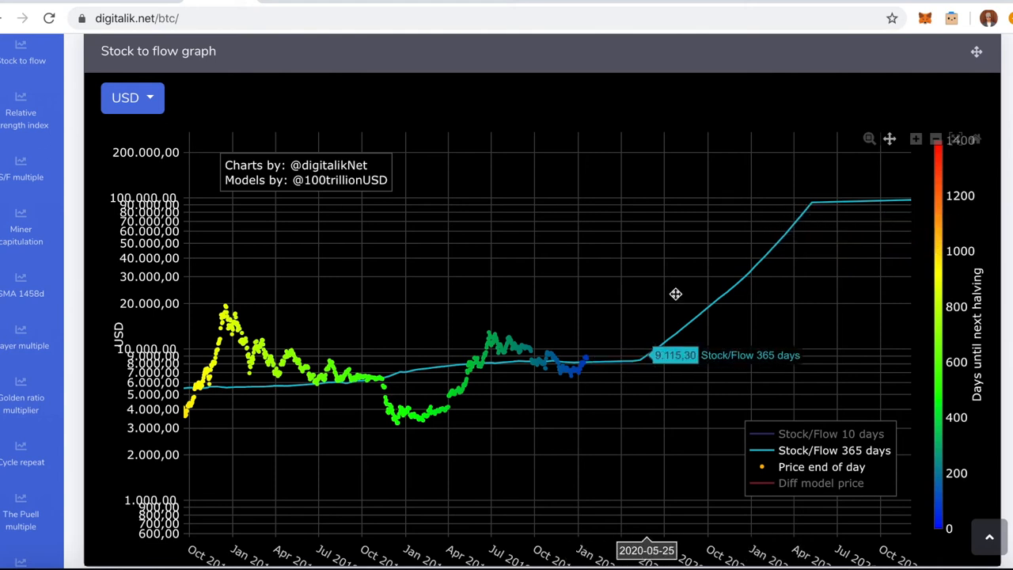
mouse_move(590, 331)
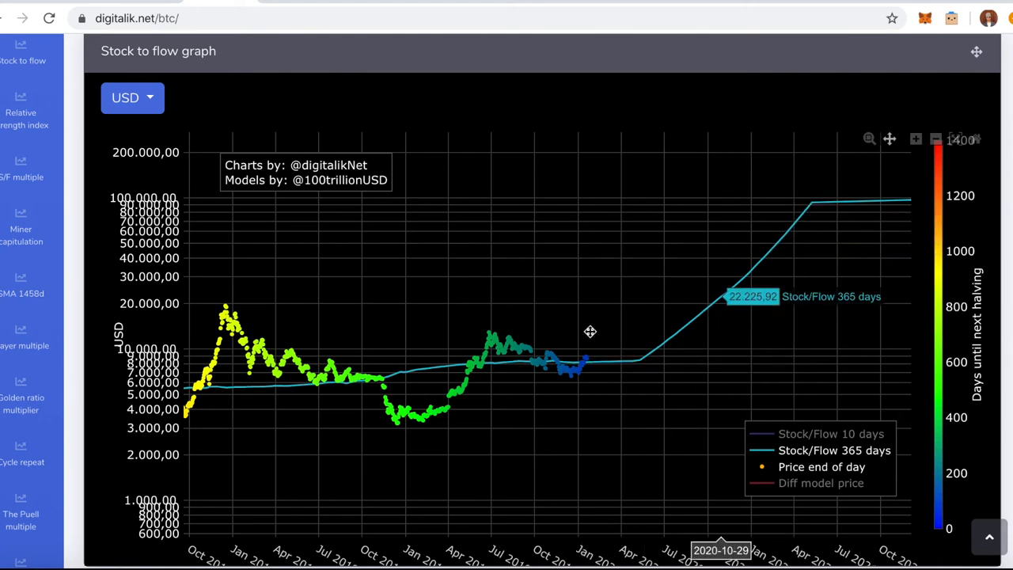
mouse_move(629, 346)
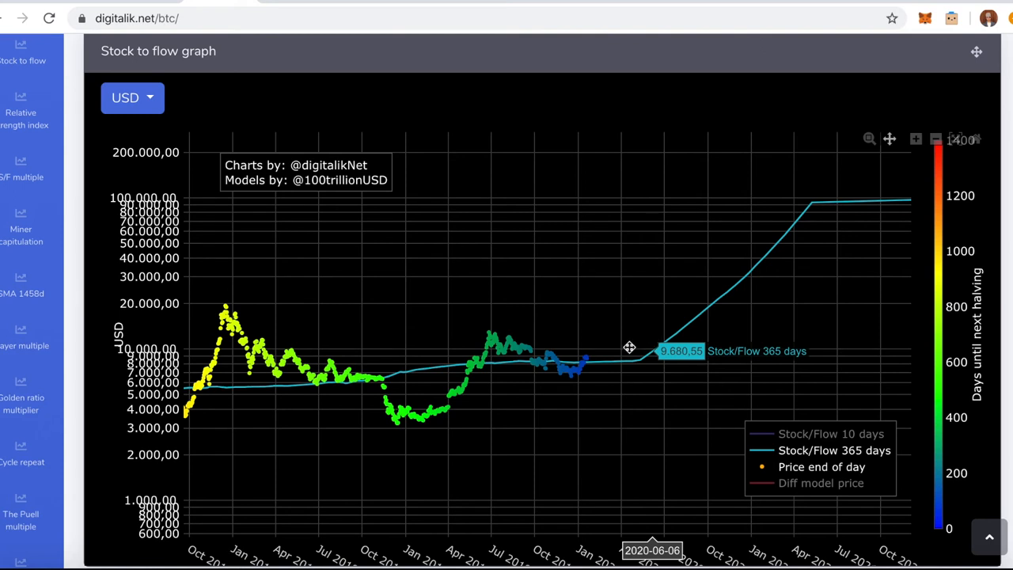
mouse_move(661, 338)
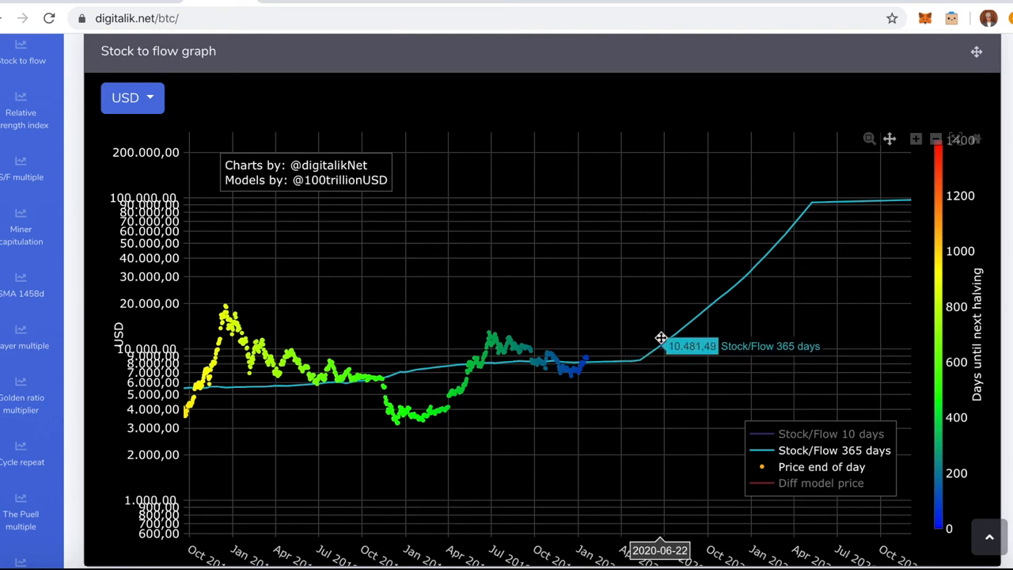
mouse_move(811, 238)
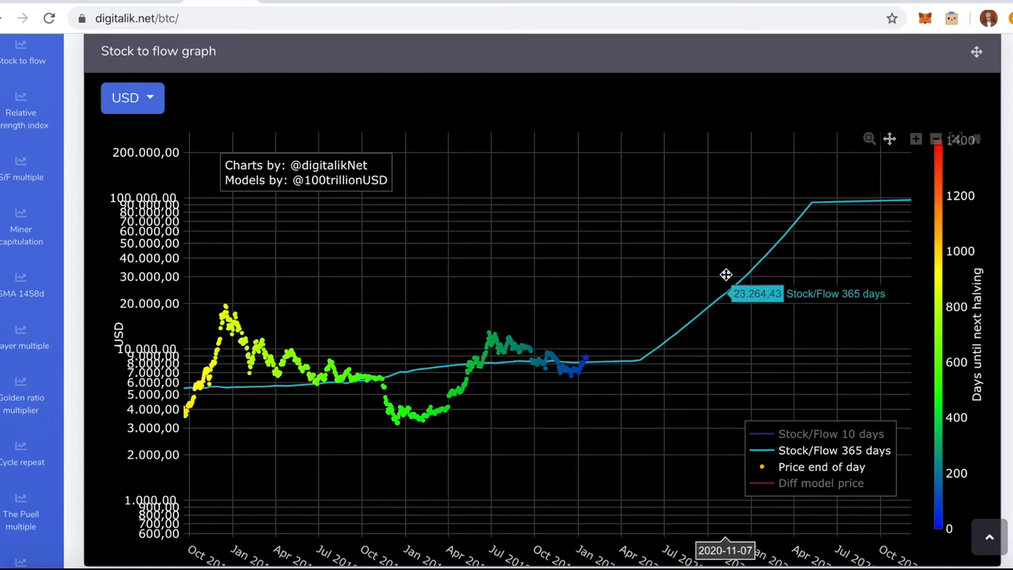
mouse_move(706, 275)
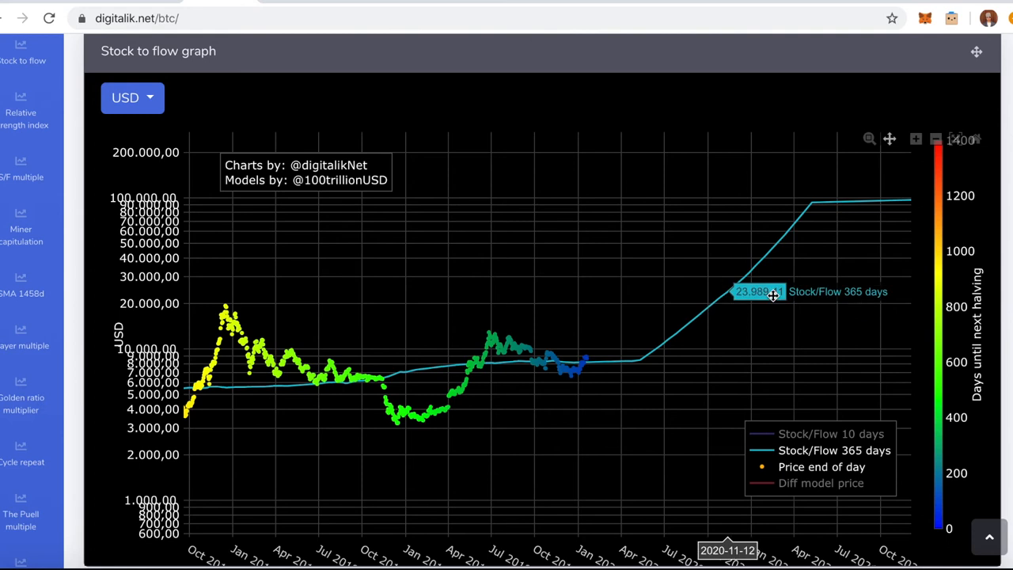
mouse_move(733, 267)
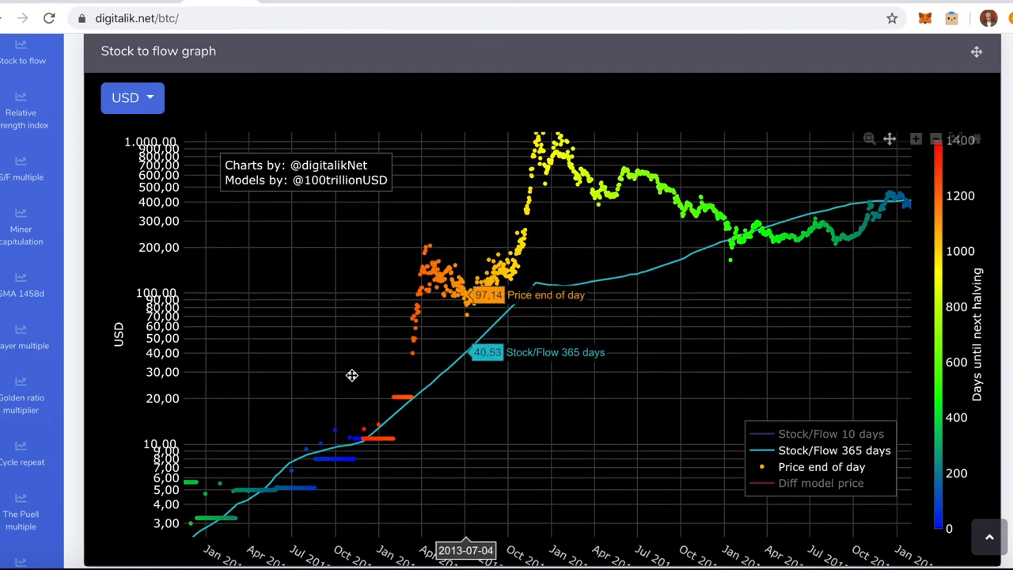
mouse_move(356, 377)
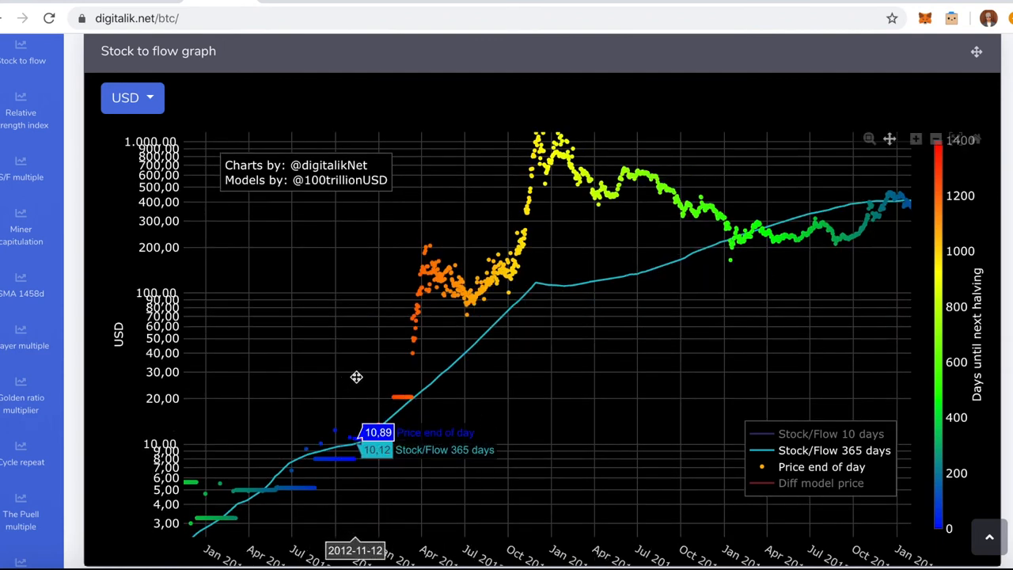
mouse_move(360, 417)
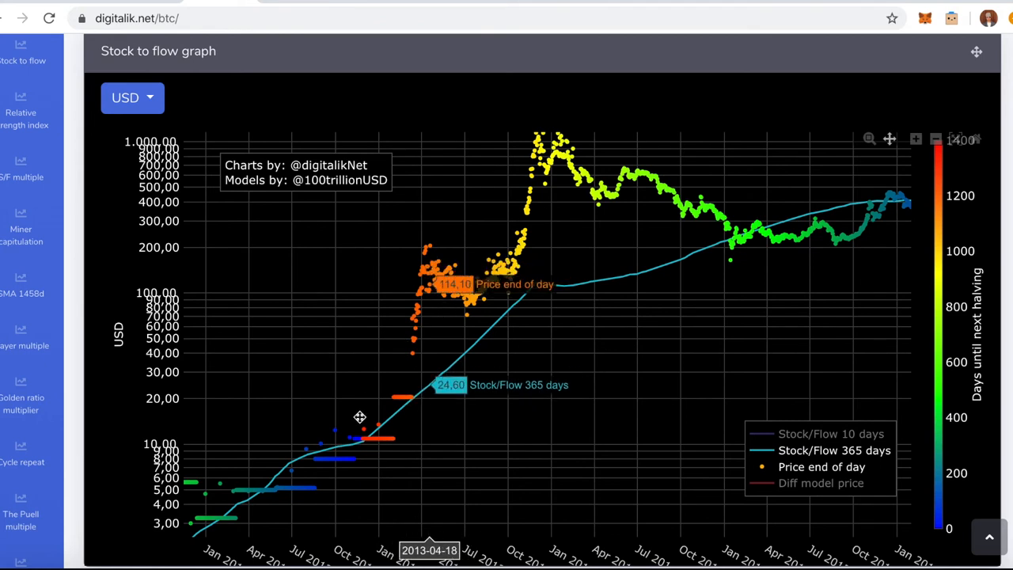
mouse_move(372, 388)
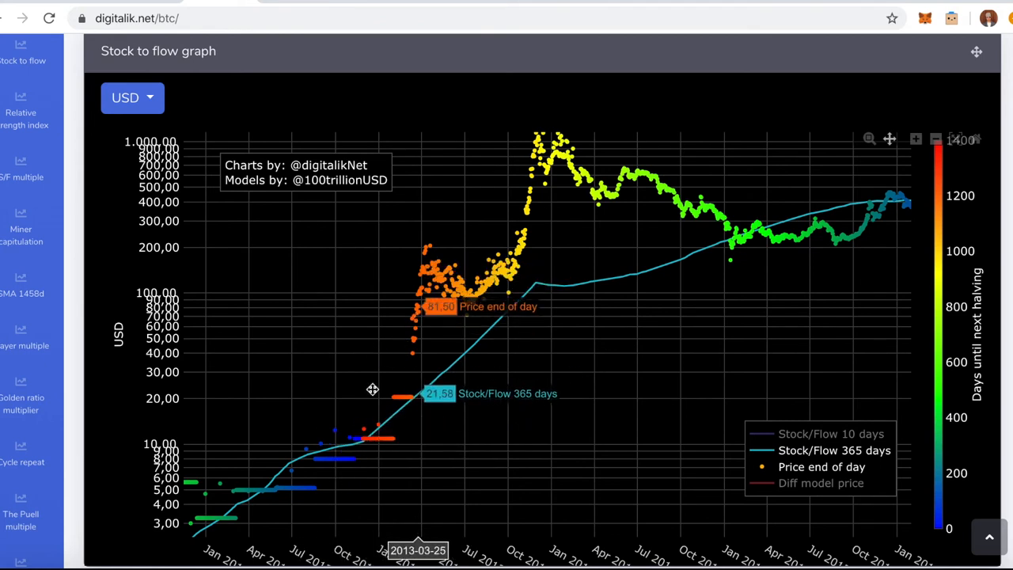
mouse_move(364, 437)
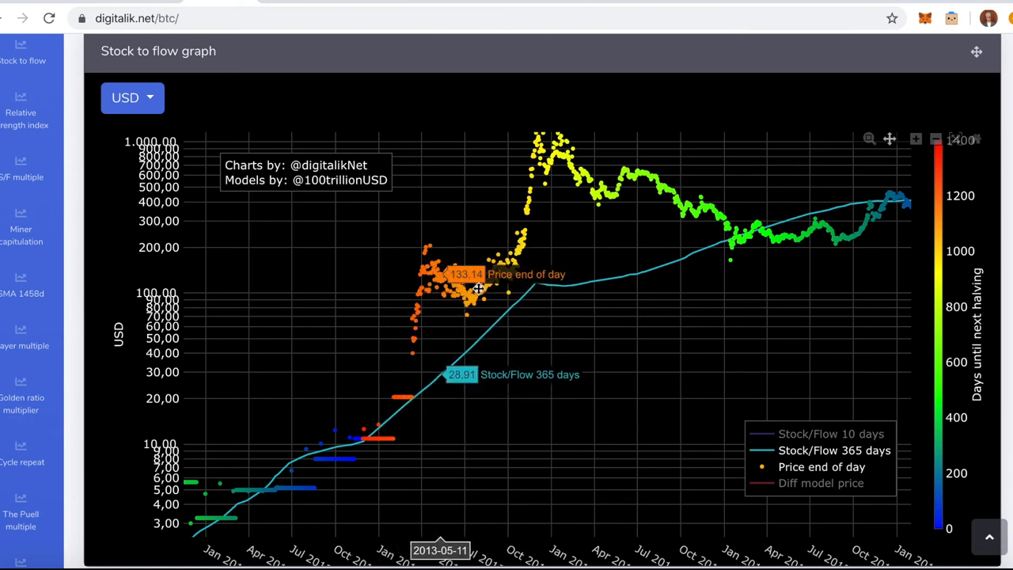
mouse_move(489, 305)
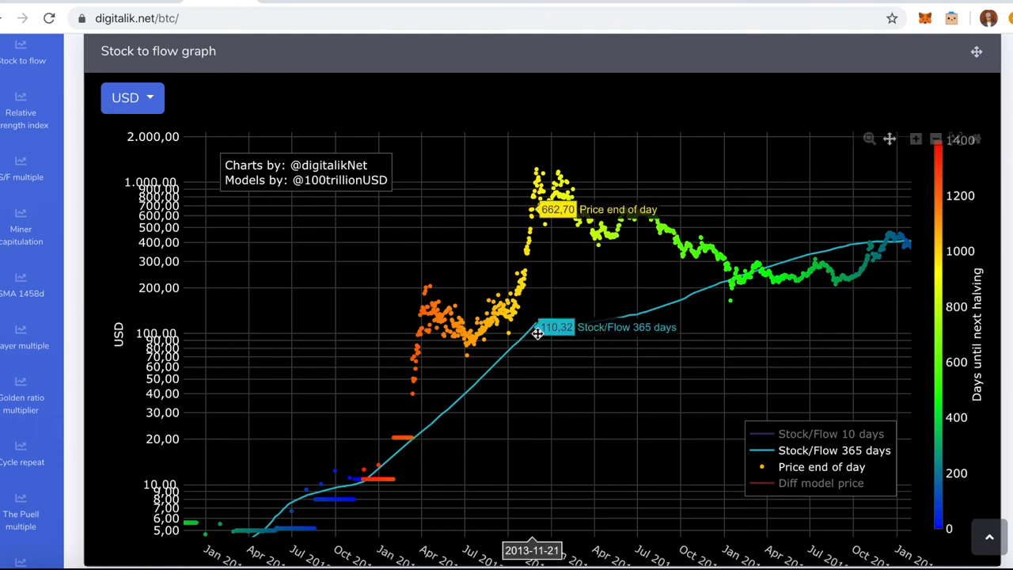
mouse_move(461, 417)
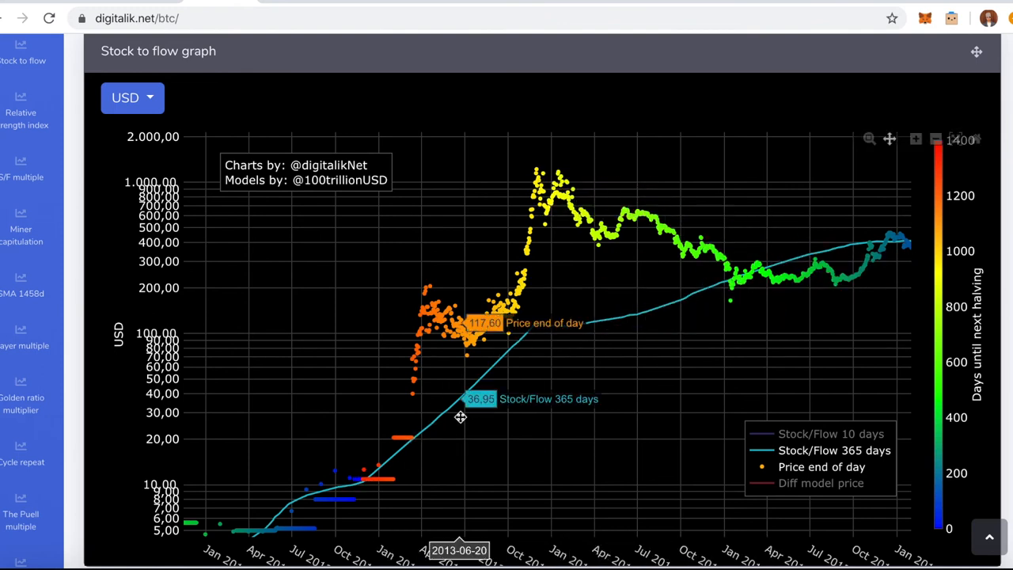
mouse_move(368, 440)
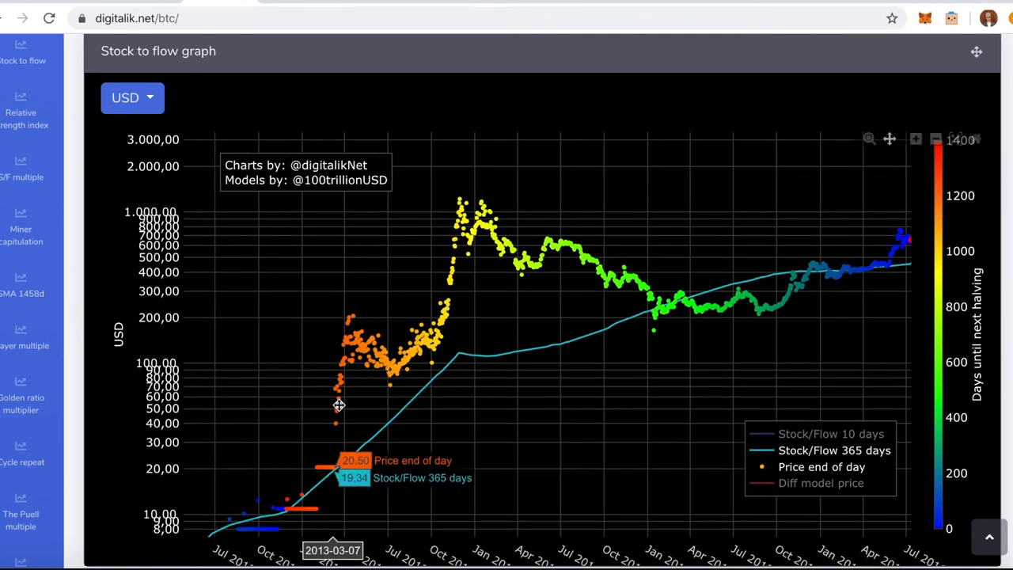
mouse_move(350, 414)
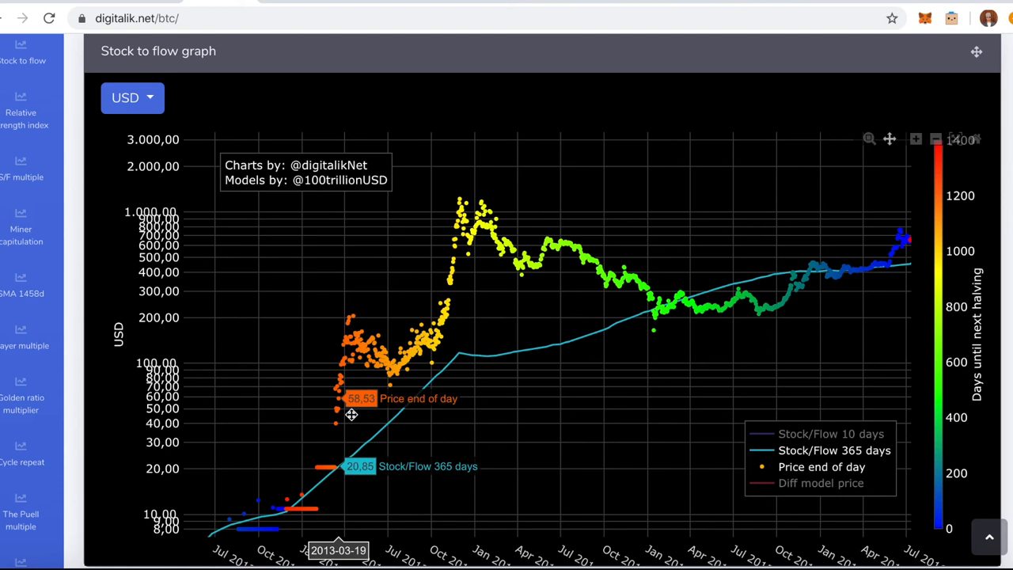
mouse_move(376, 334)
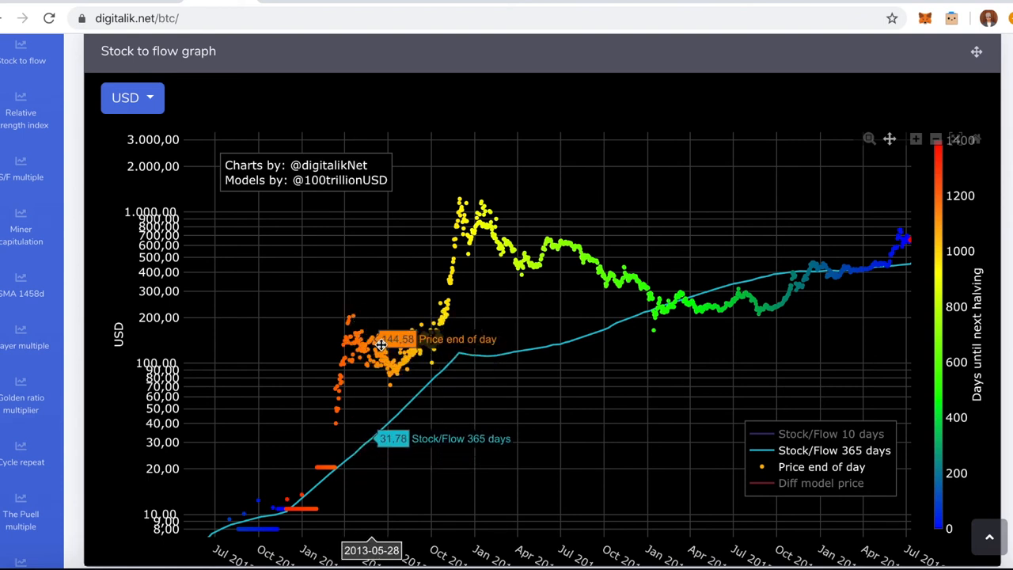
mouse_move(288, 483)
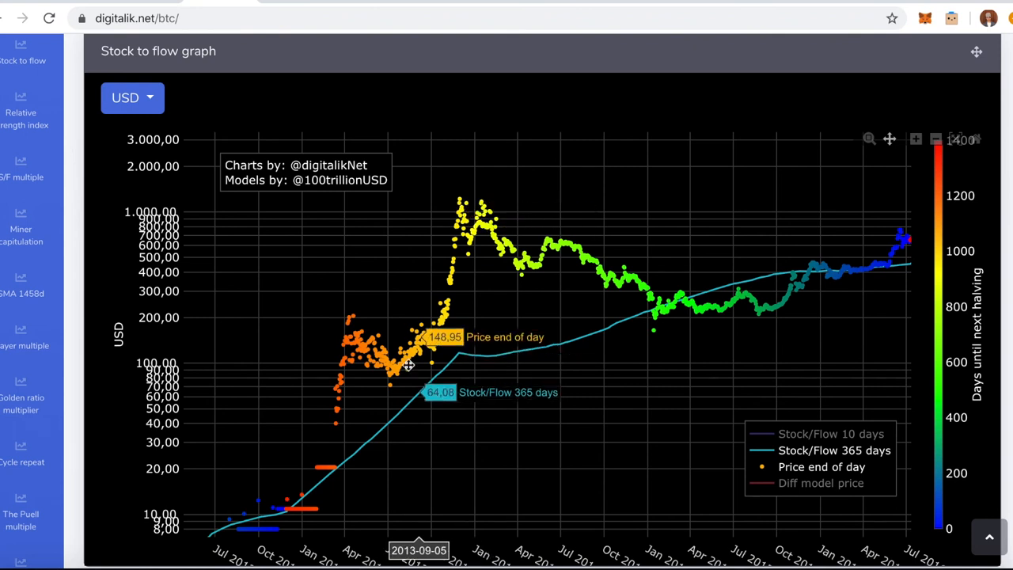
mouse_move(463, 214)
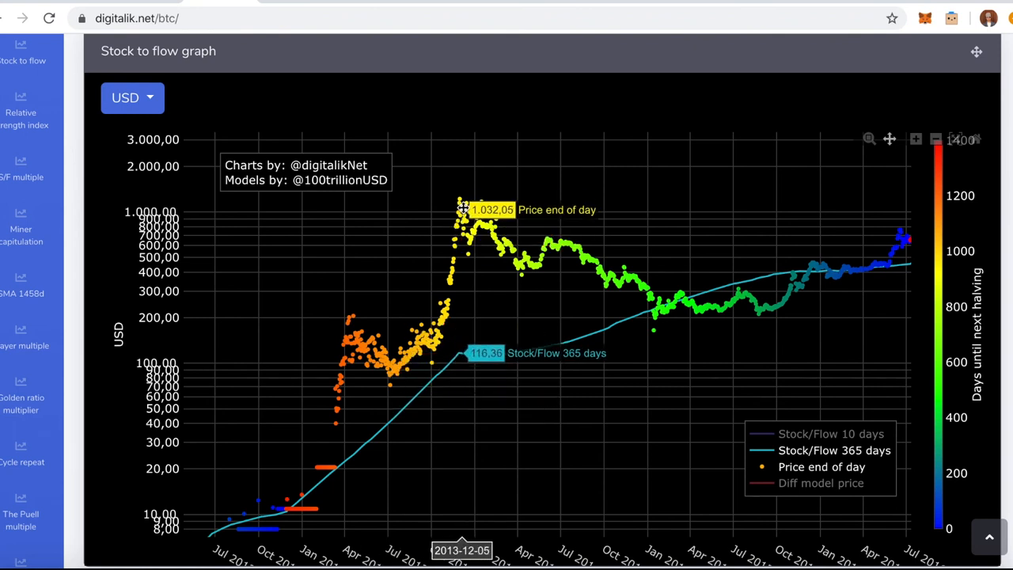
mouse_move(558, 440)
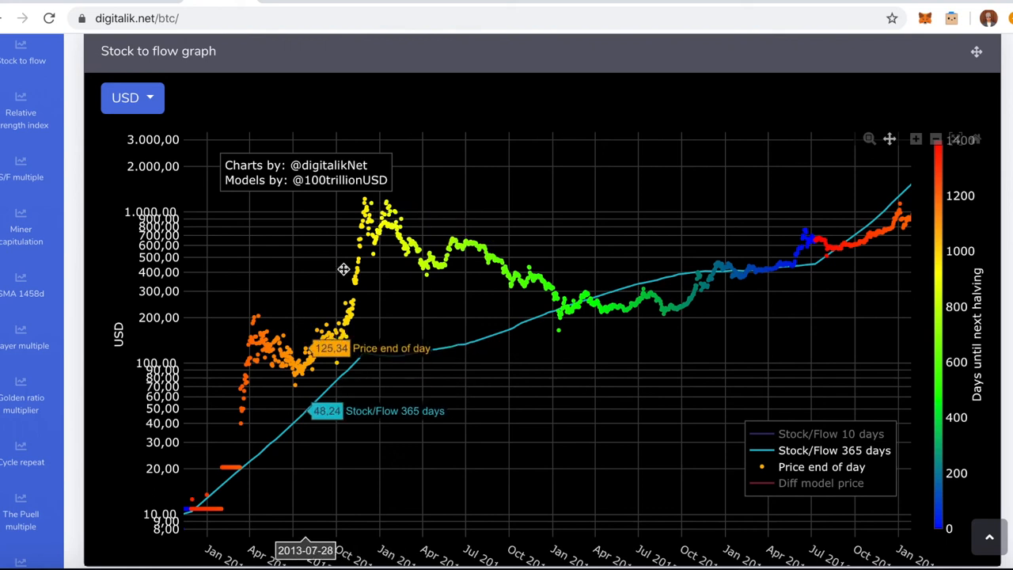
mouse_move(576, 297)
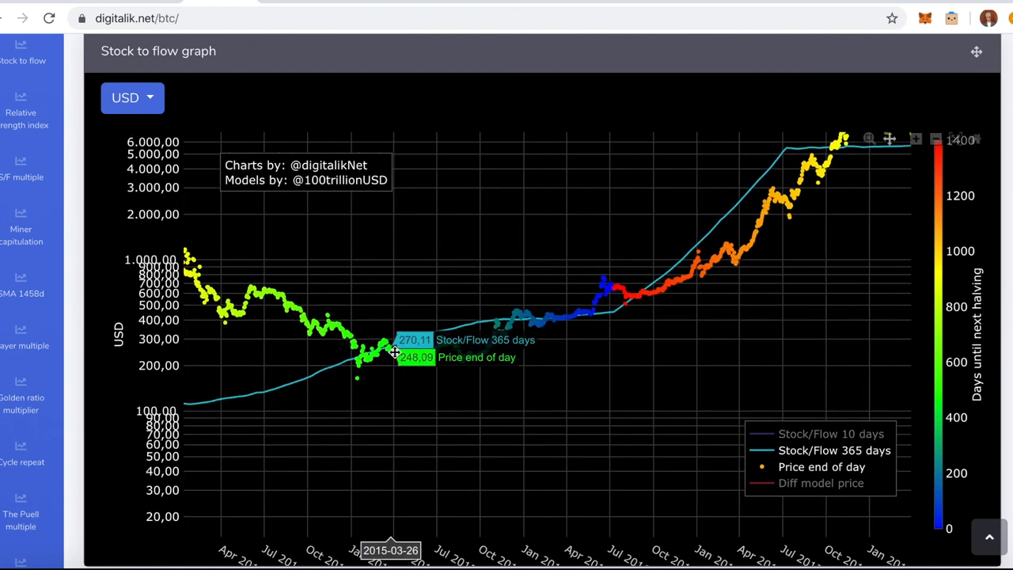
mouse_move(393, 352)
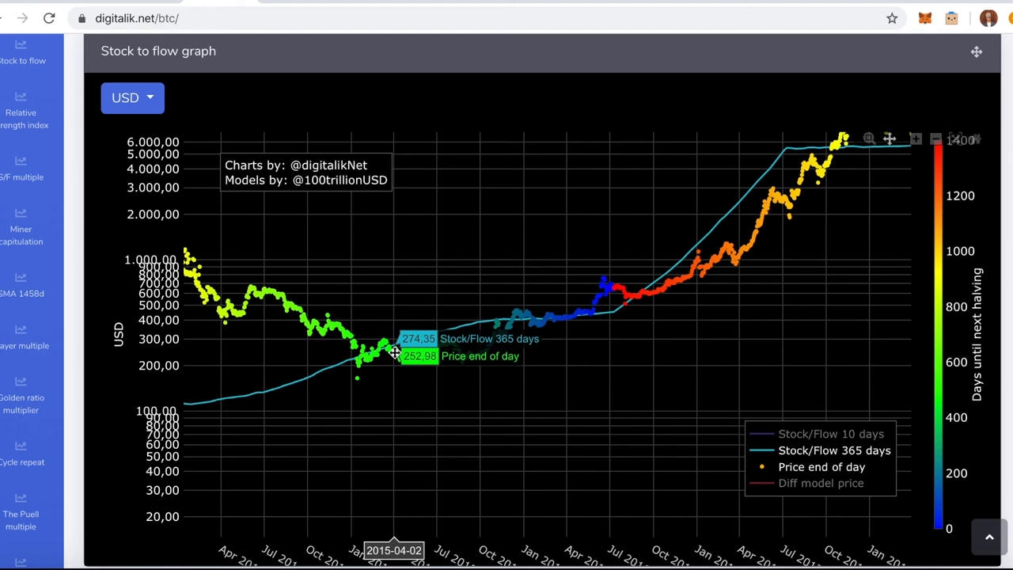
mouse_move(423, 364)
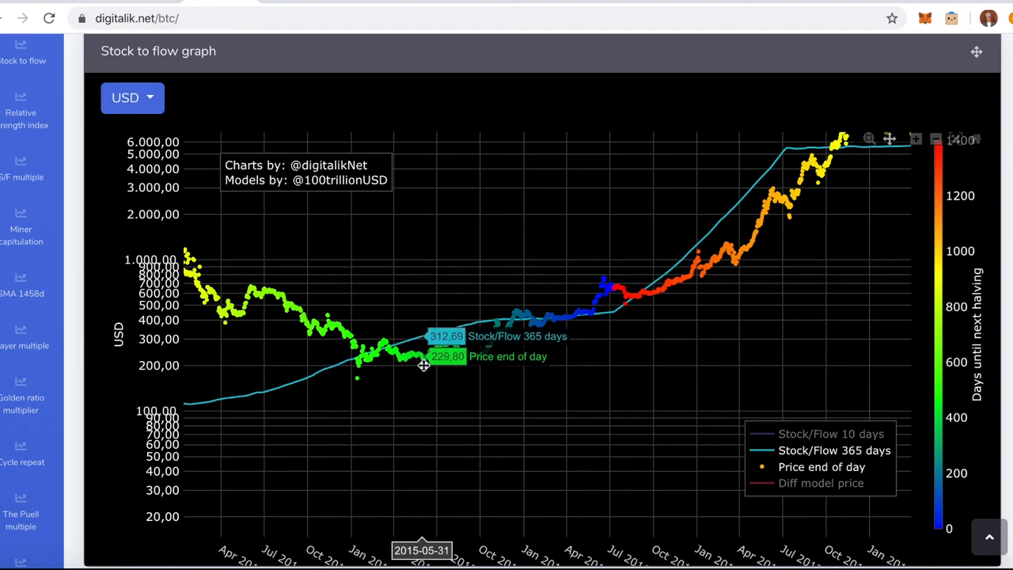
mouse_move(439, 367)
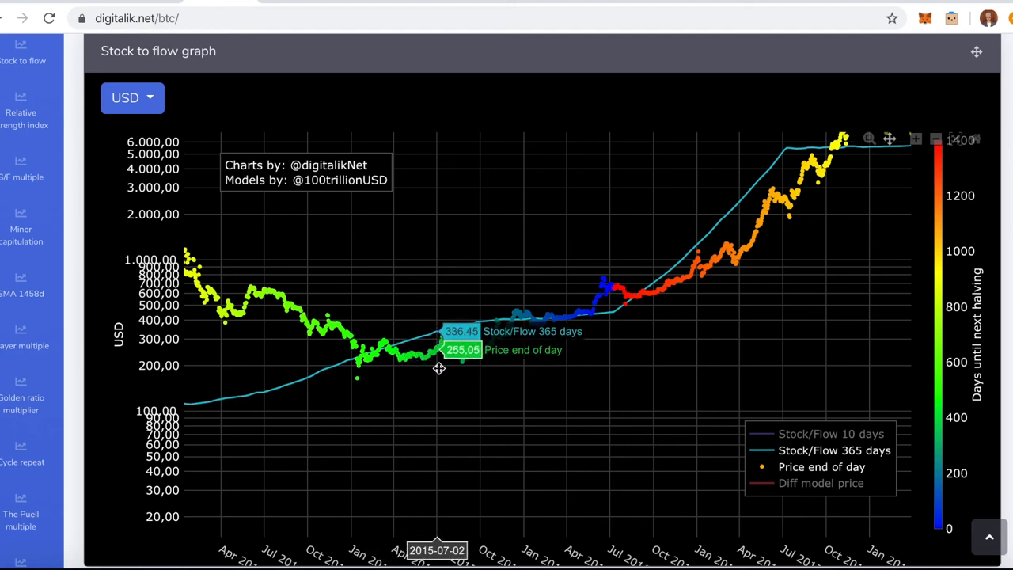
mouse_move(443, 368)
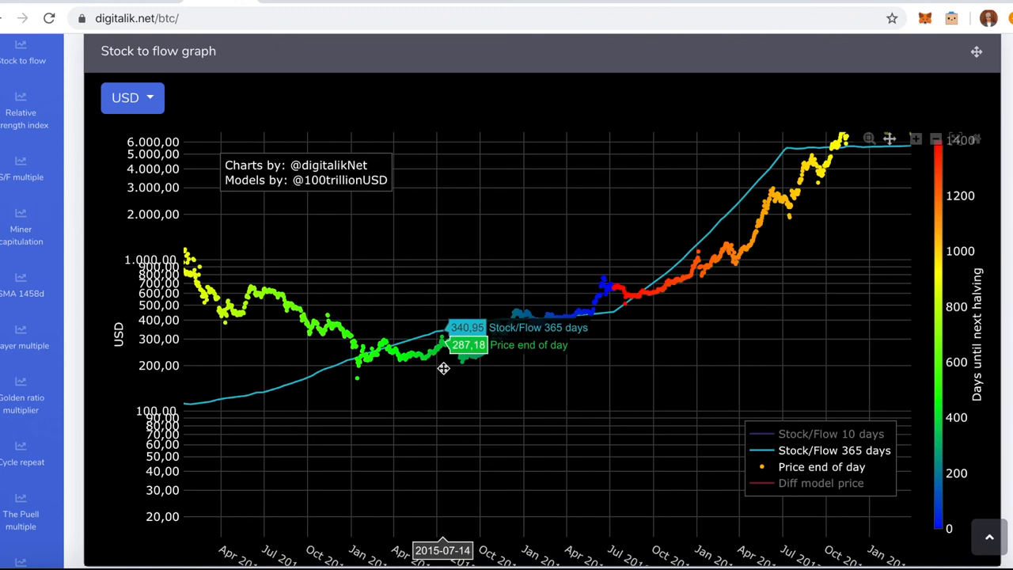
mouse_move(478, 376)
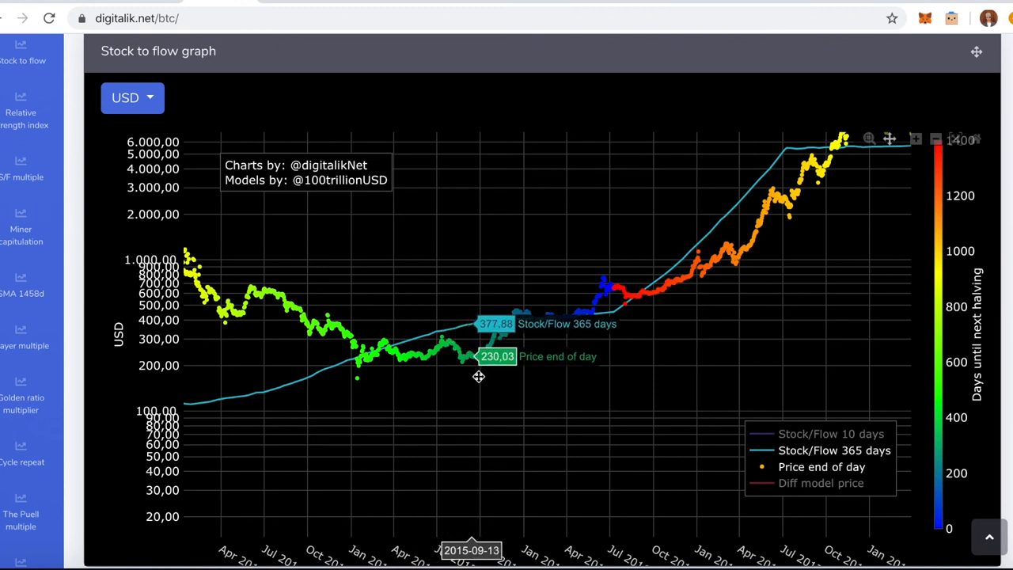
mouse_move(582, 375)
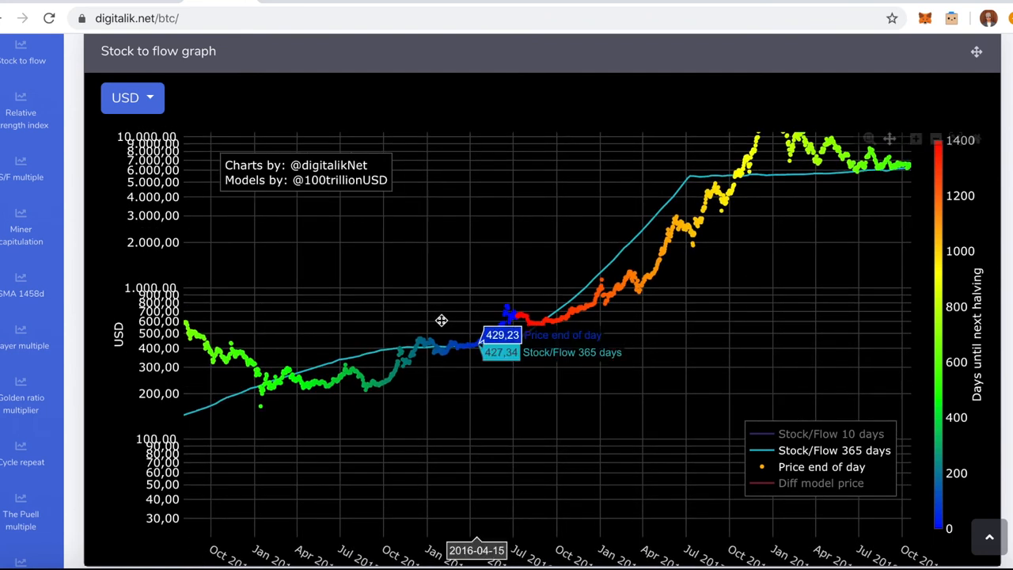
mouse_move(507, 297)
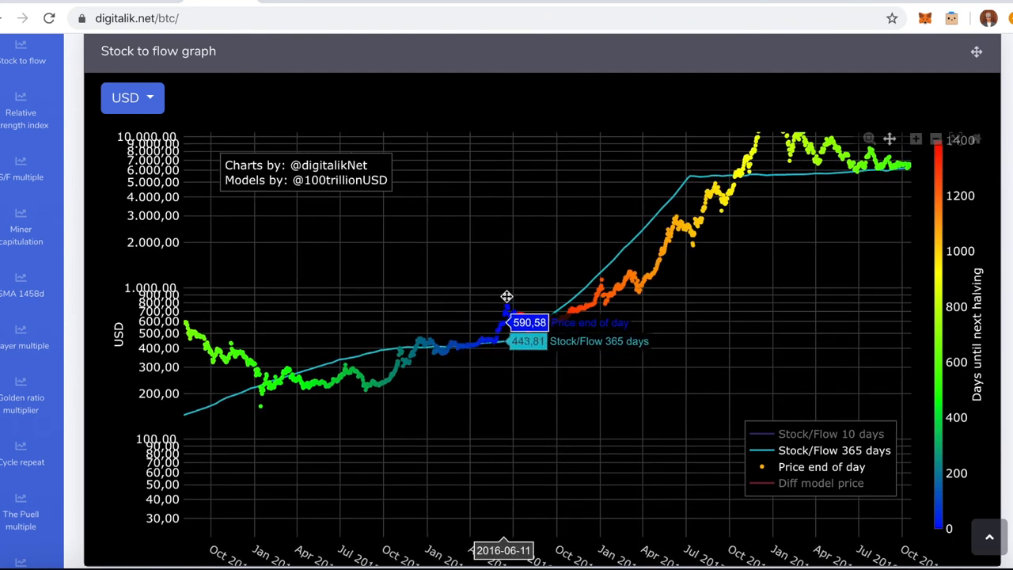
mouse_move(515, 311)
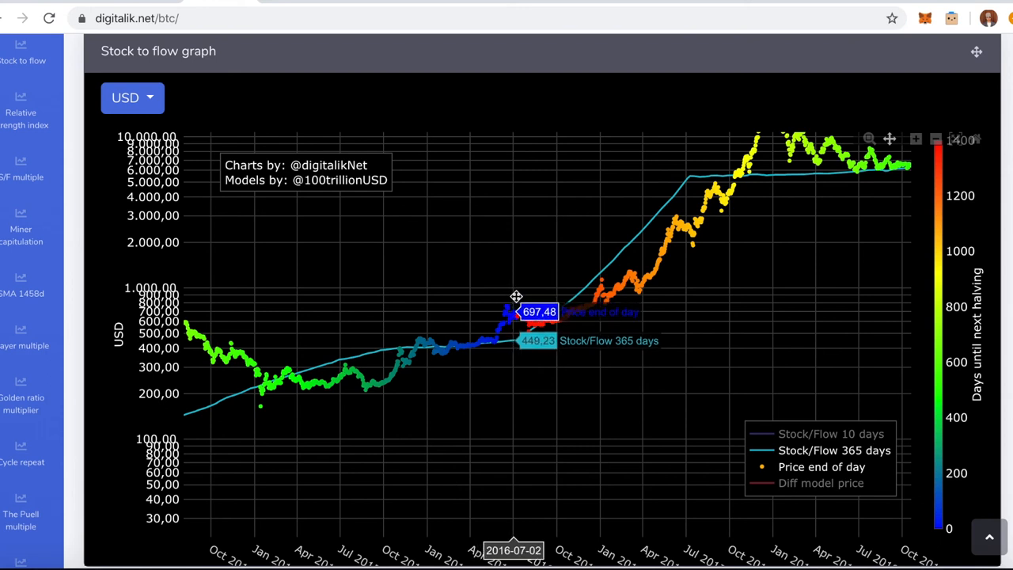
mouse_move(380, 351)
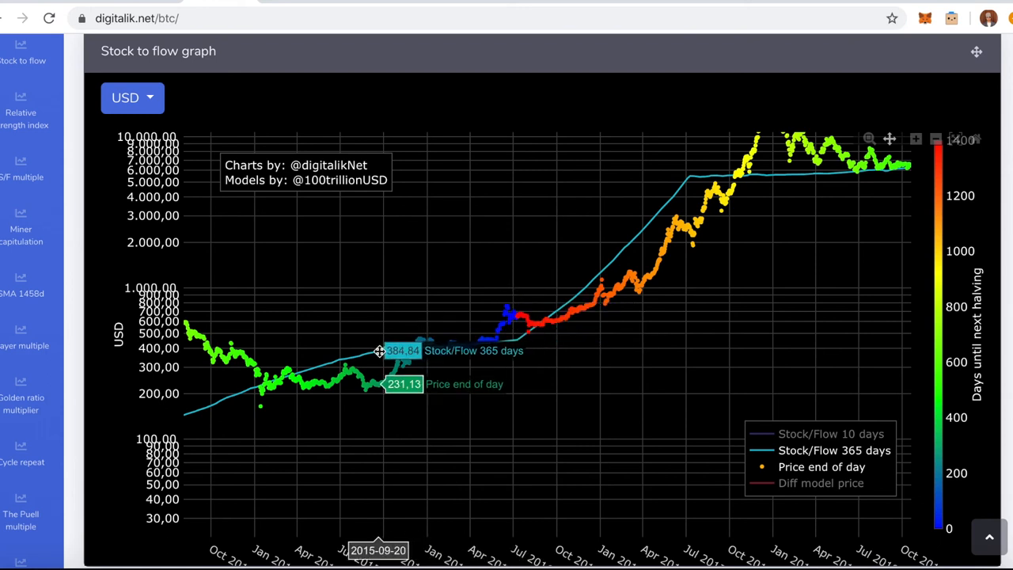
mouse_move(652, 461)
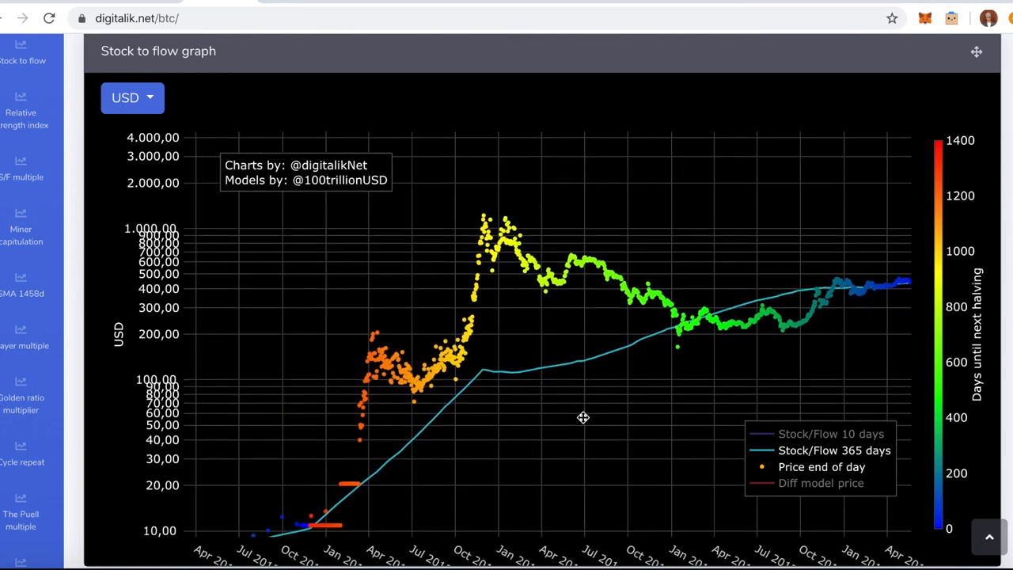
mouse_move(422, 315)
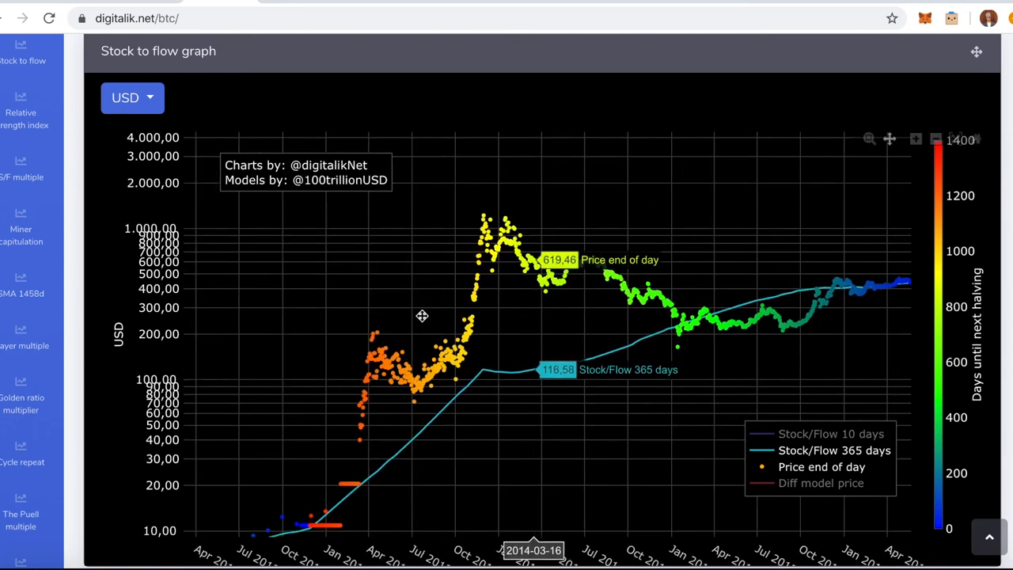
mouse_move(420, 358)
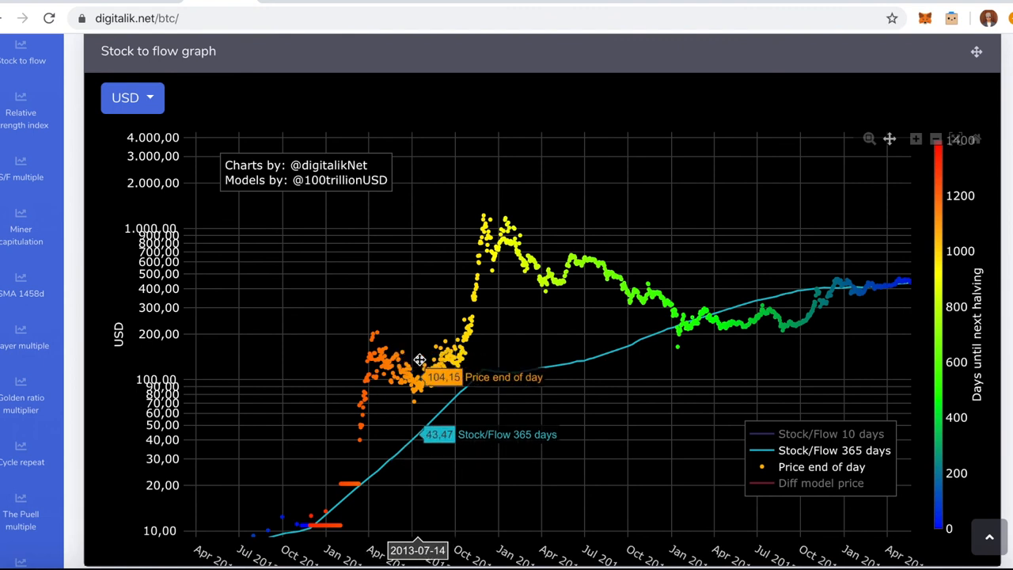
mouse_move(442, 362)
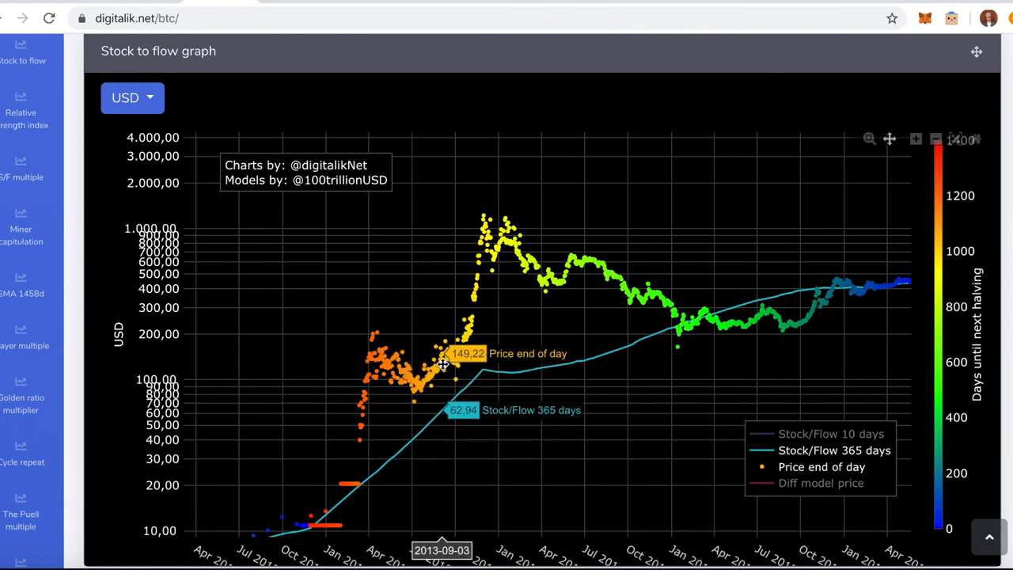
mouse_move(434, 357)
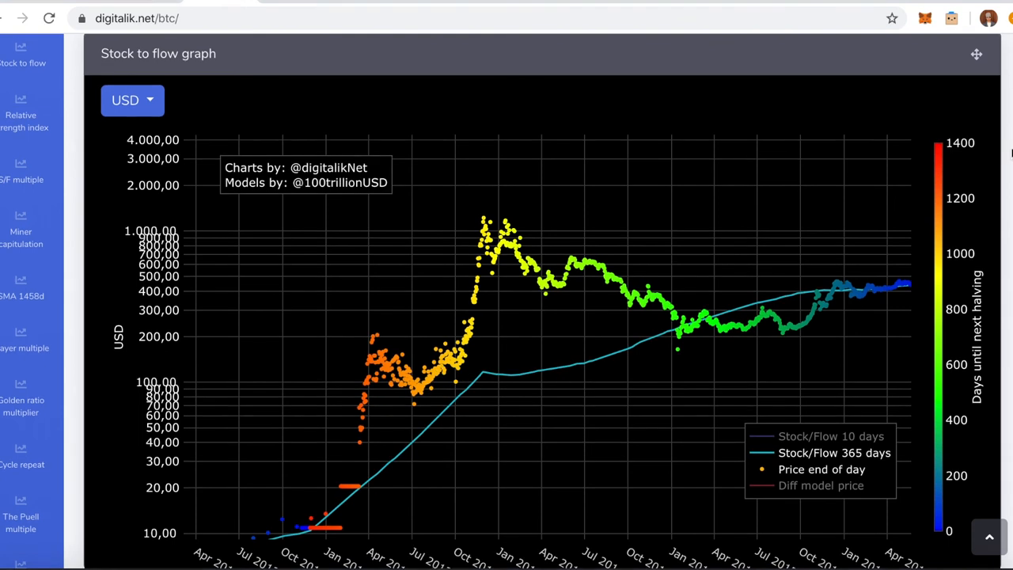
mouse_move(1003, 150)
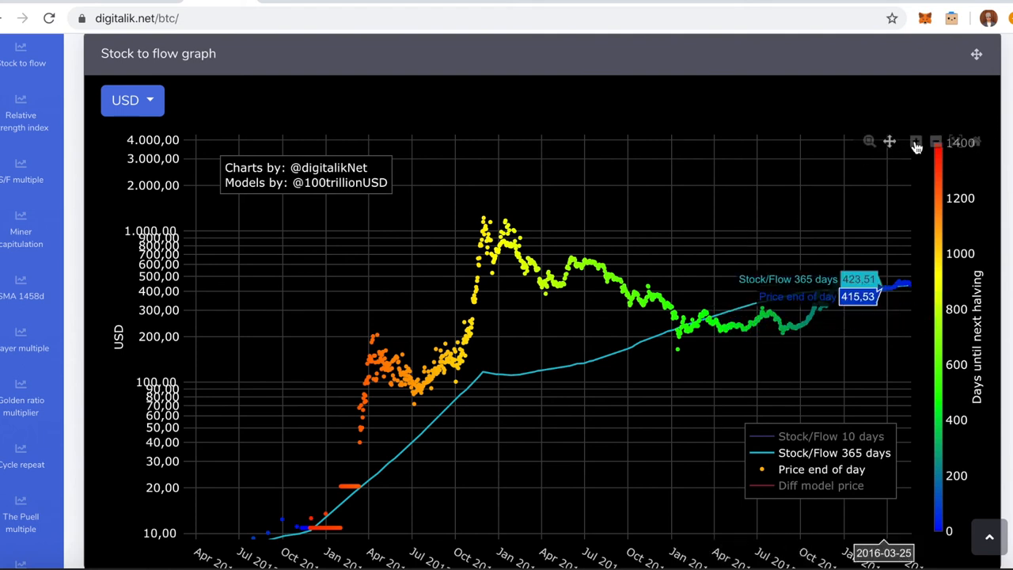
- Autoscale the chart to show the full 2010–2026 span
left_click(936, 142)
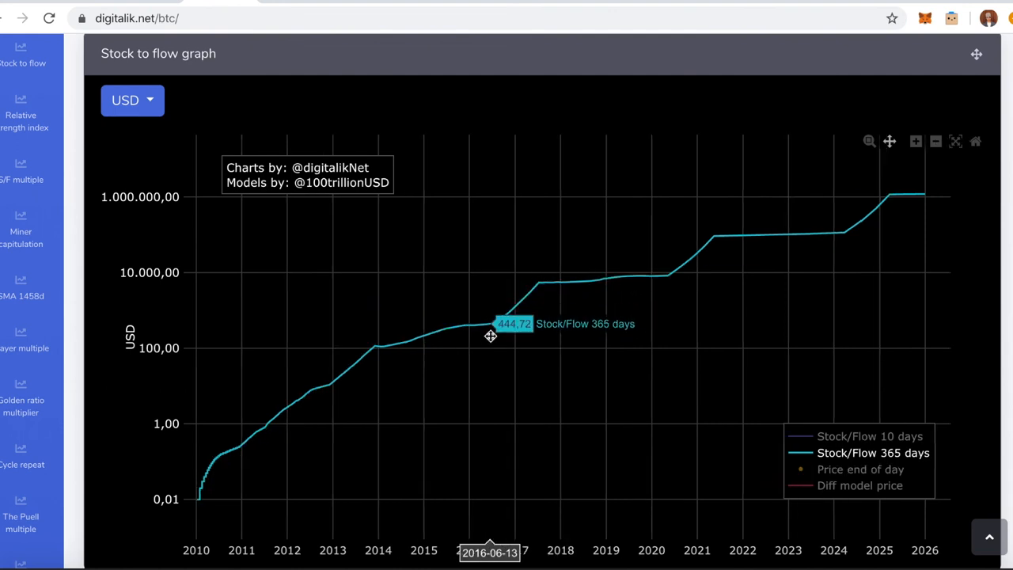
mouse_move(332, 384)
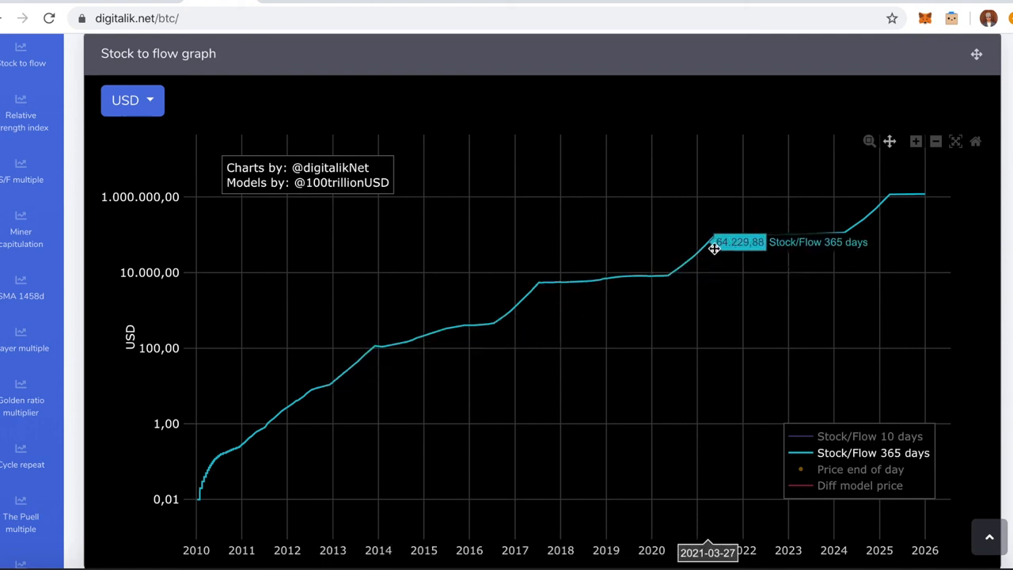
mouse_move(790, 417)
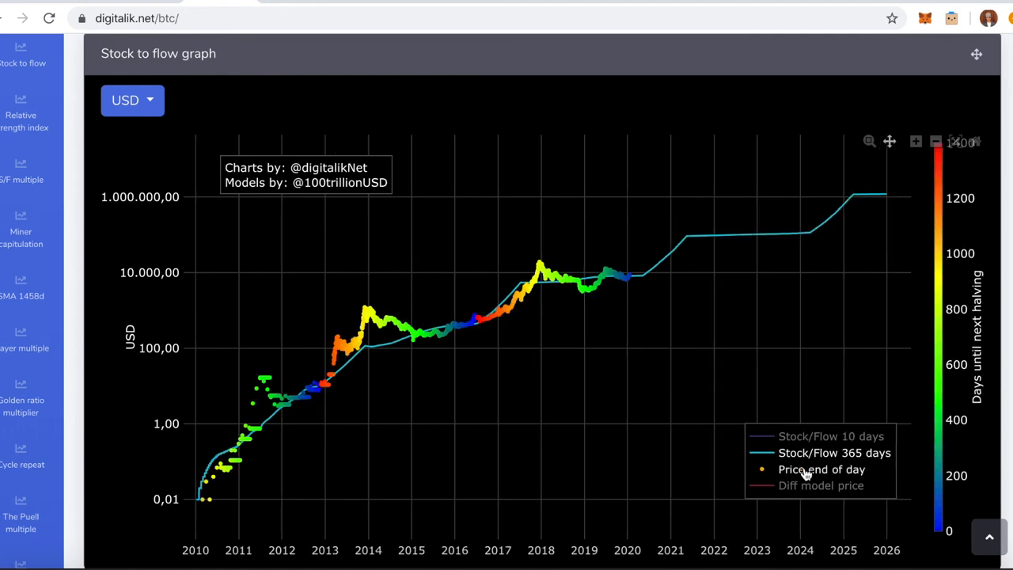
mouse_move(475, 324)
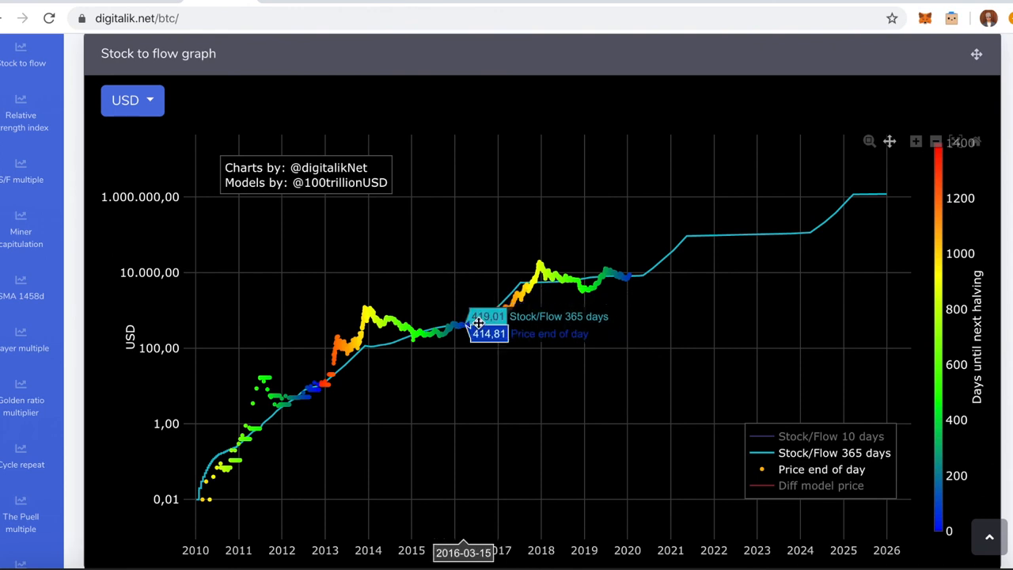
mouse_move(281, 396)
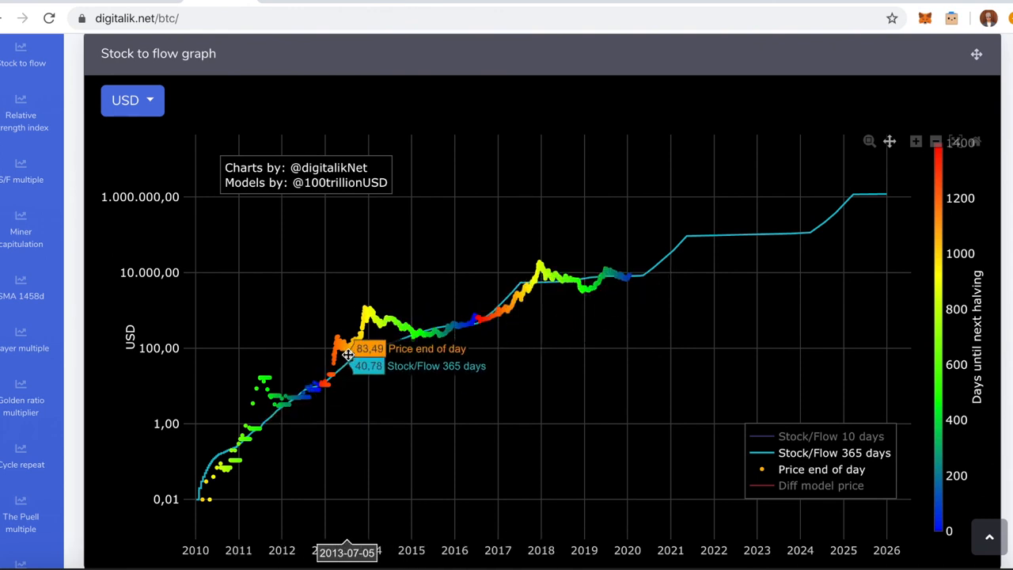
mouse_move(340, 350)
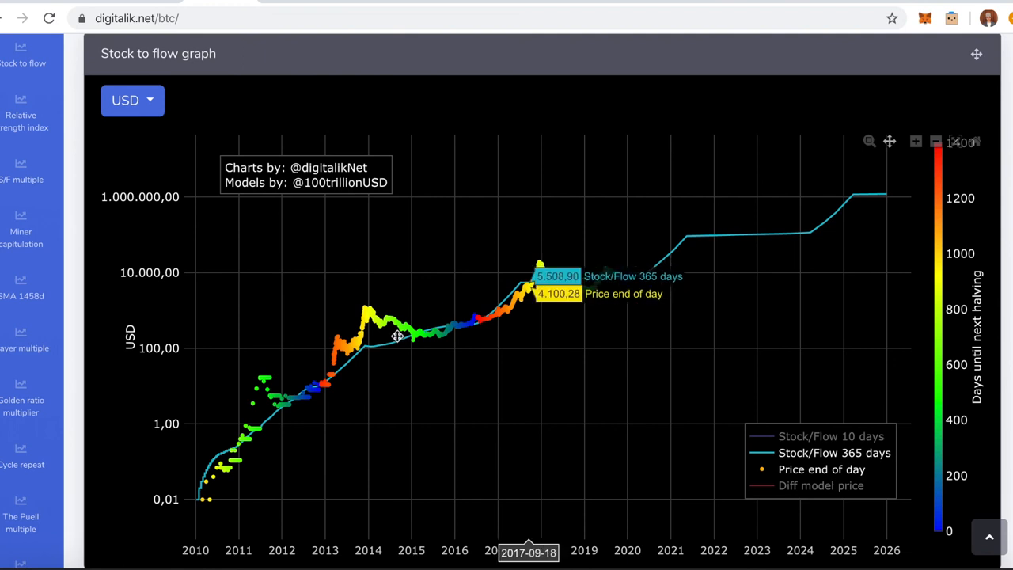
mouse_move(348, 358)
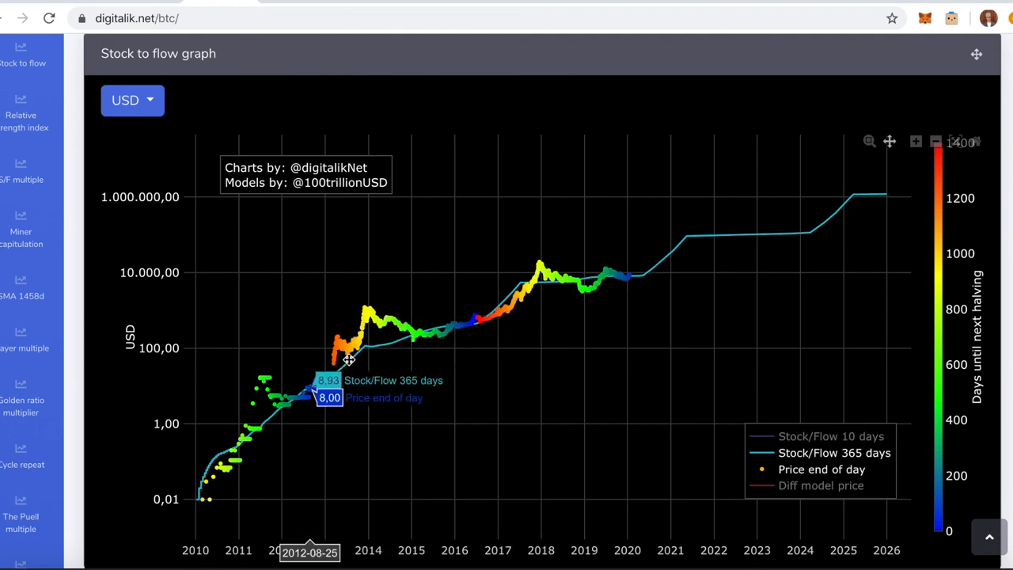
mouse_move(363, 351)
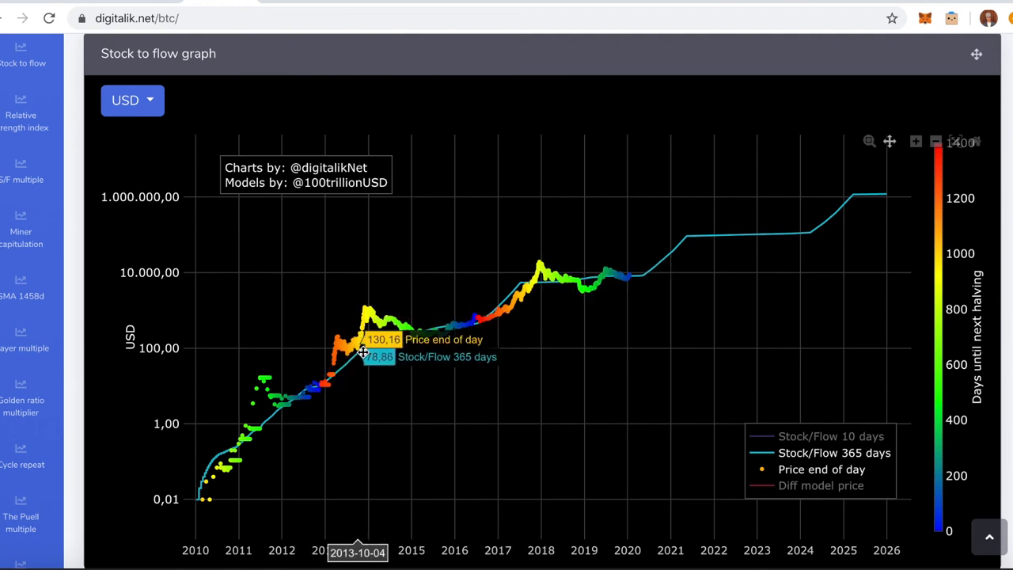
mouse_move(675, 272)
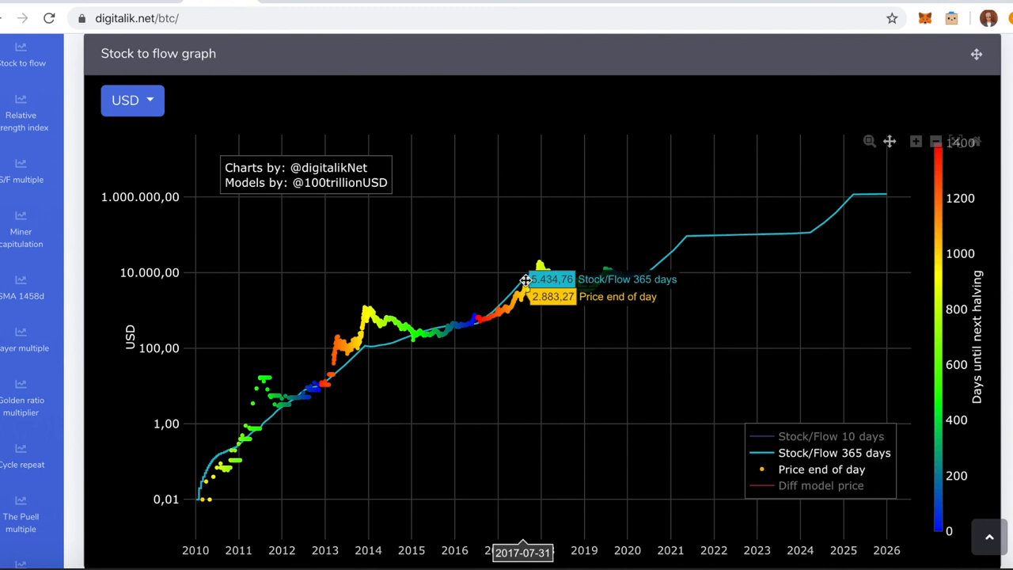
mouse_move(529, 286)
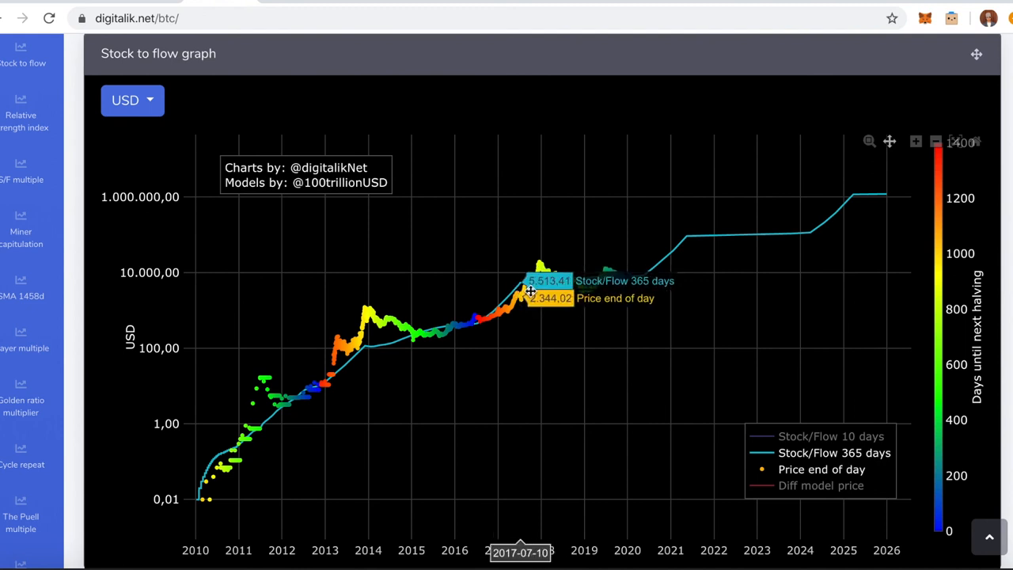
mouse_move(450, 288)
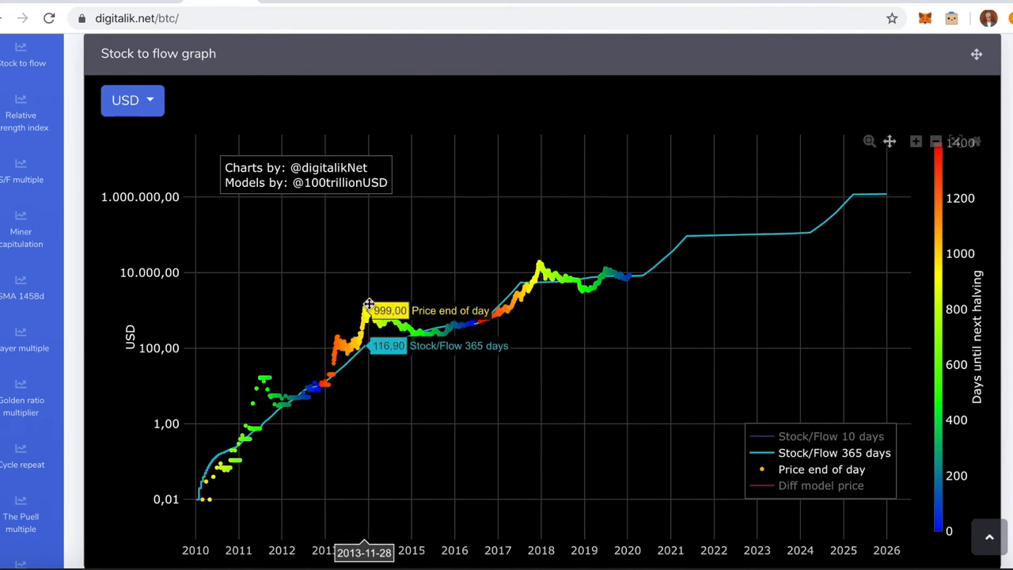
mouse_move(378, 299)
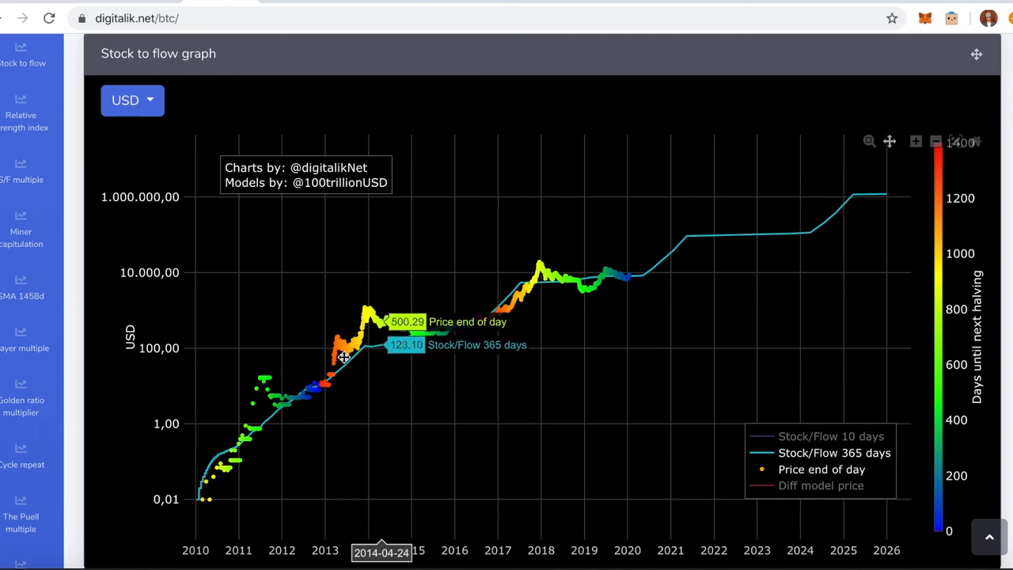
mouse_move(349, 350)
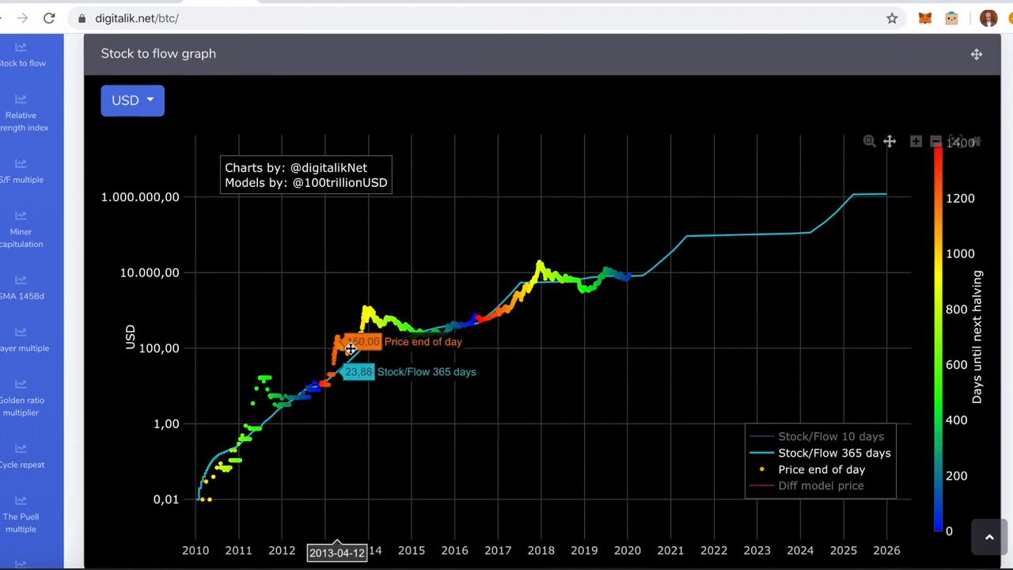
mouse_move(542, 404)
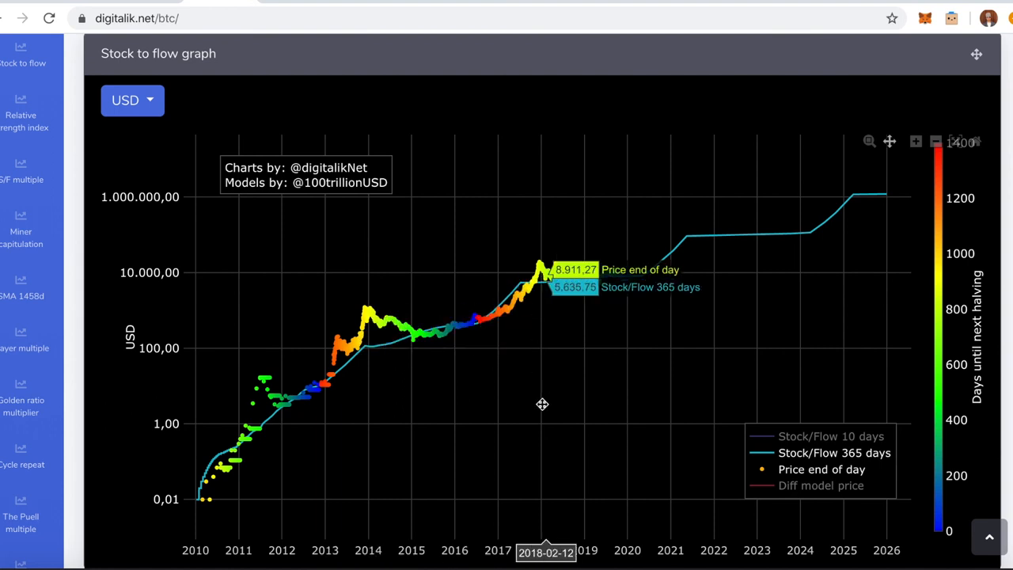
mouse_move(689, 290)
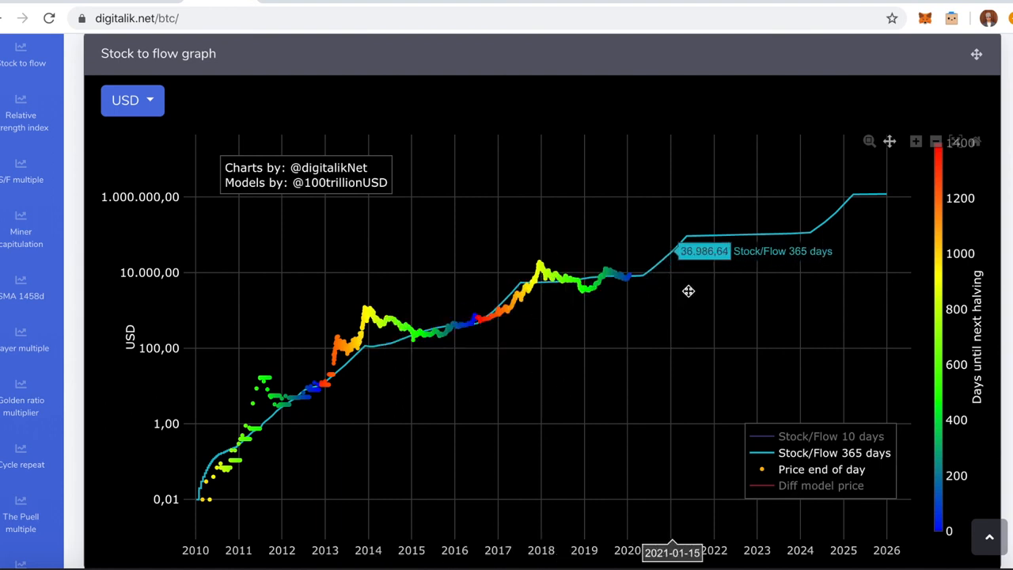
mouse_move(508, 271)
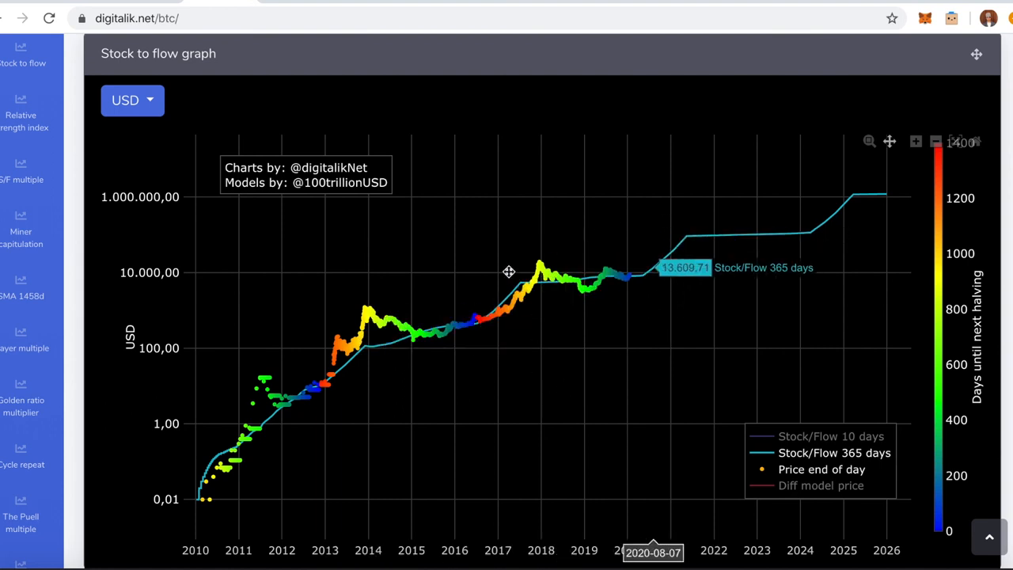
mouse_move(845, 210)
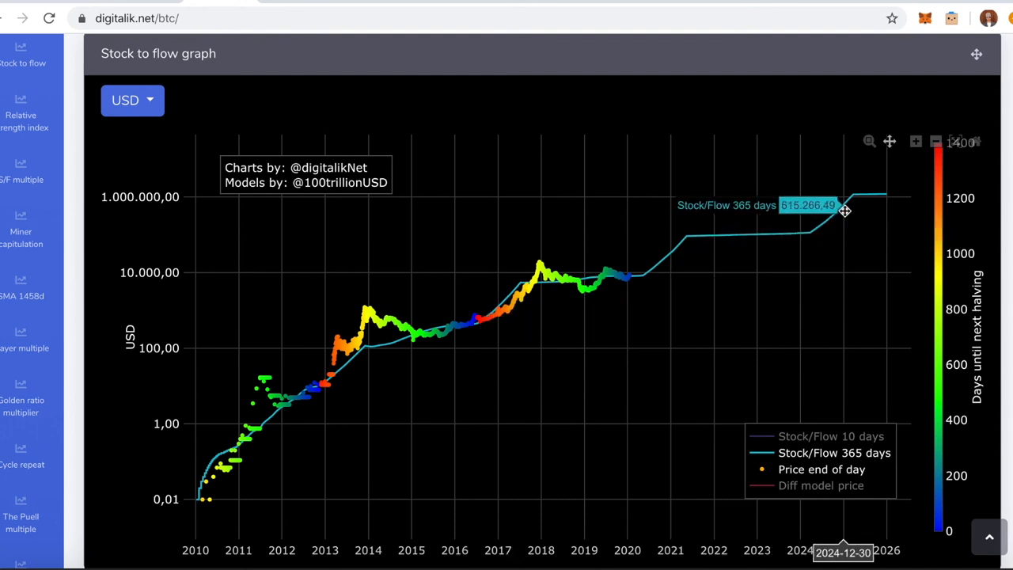